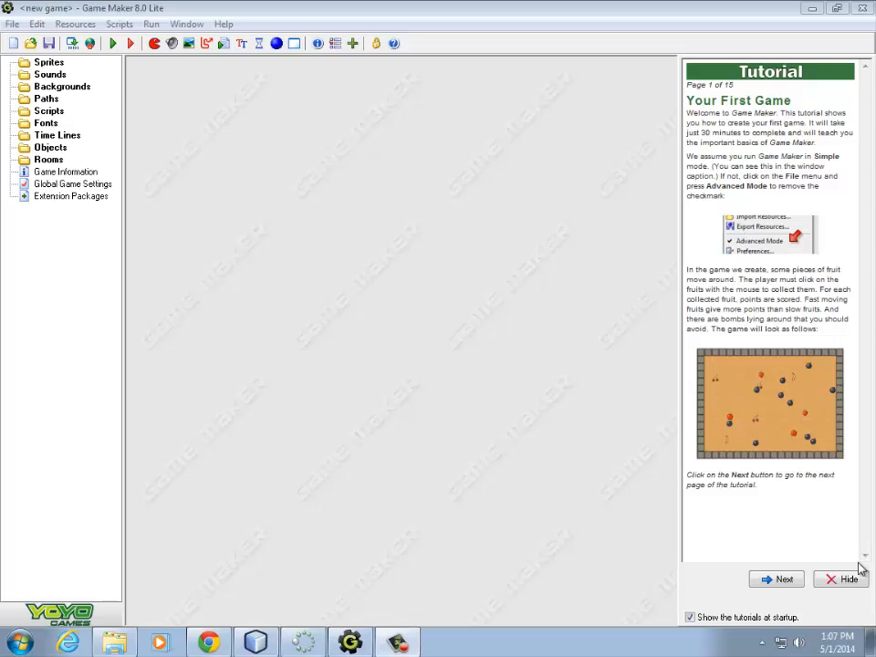
{"action": "mouse_move", "coordinate": [260, 356]}
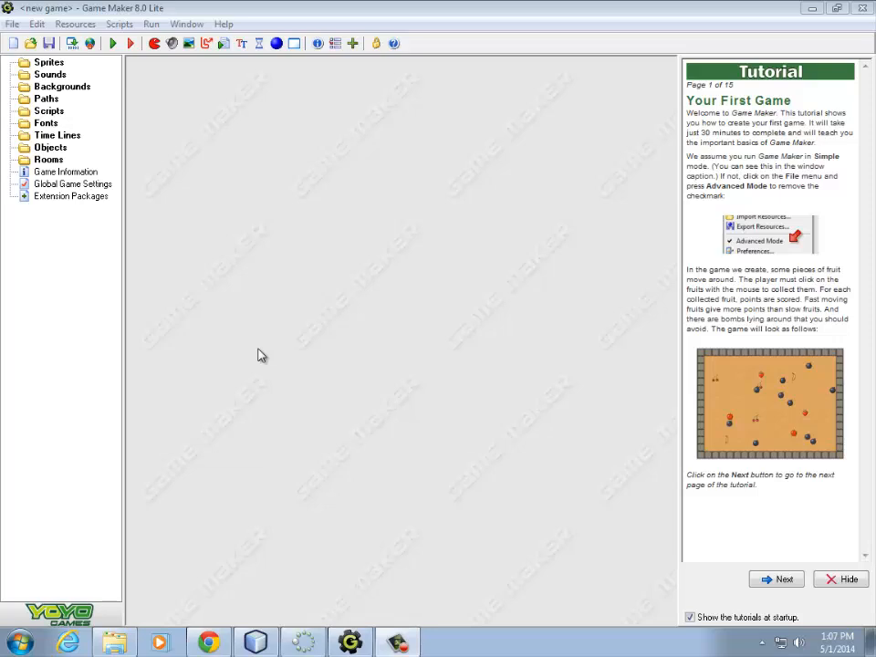
{"action": "mouse_move", "coordinate": [51, 73]}
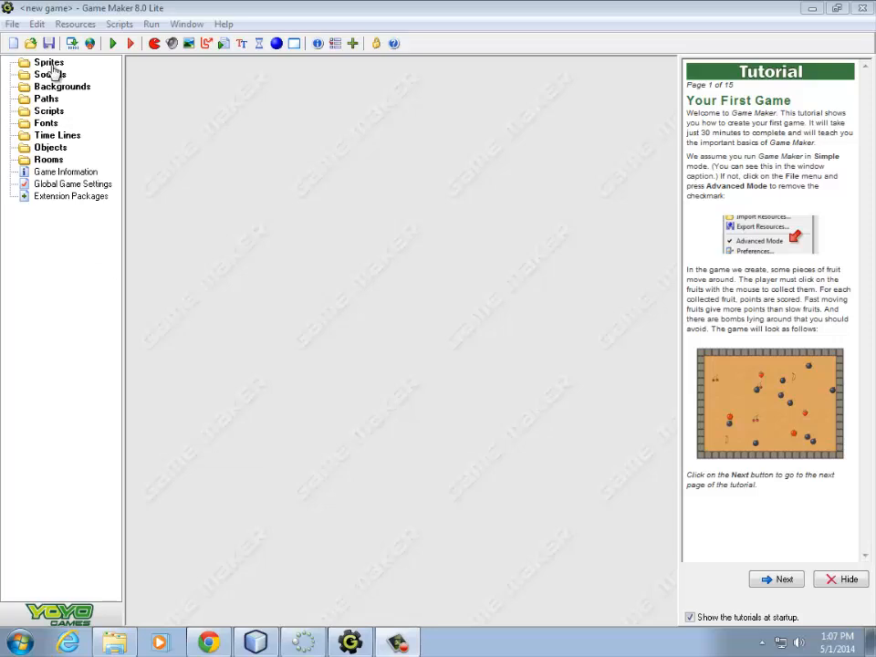
Step: Create a blank sprite, sprite0, and close its Sprite Properties window
{"action": "right_click", "coordinate": [48, 62]}
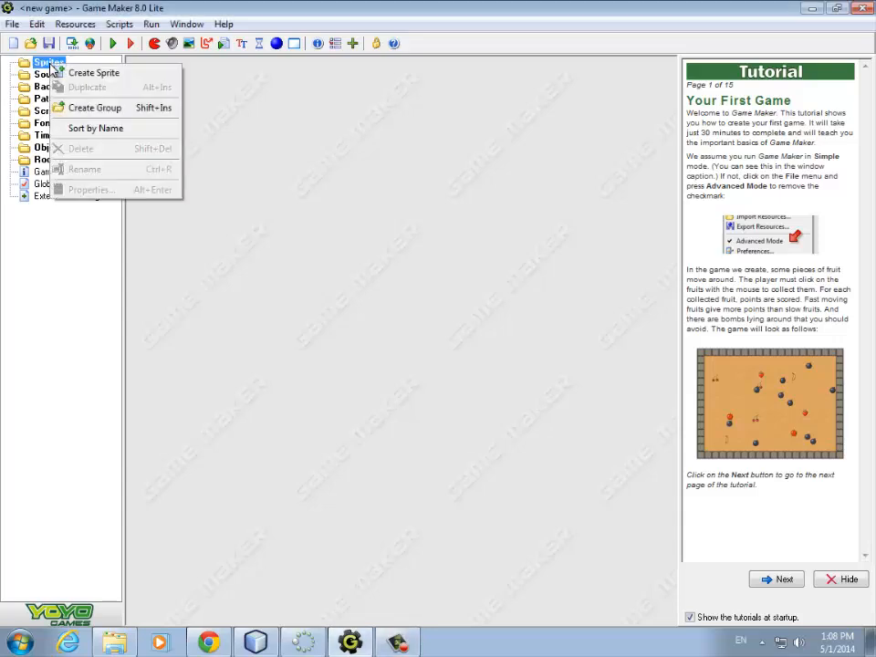
{"action": "left_click", "coordinate": [94, 72]}
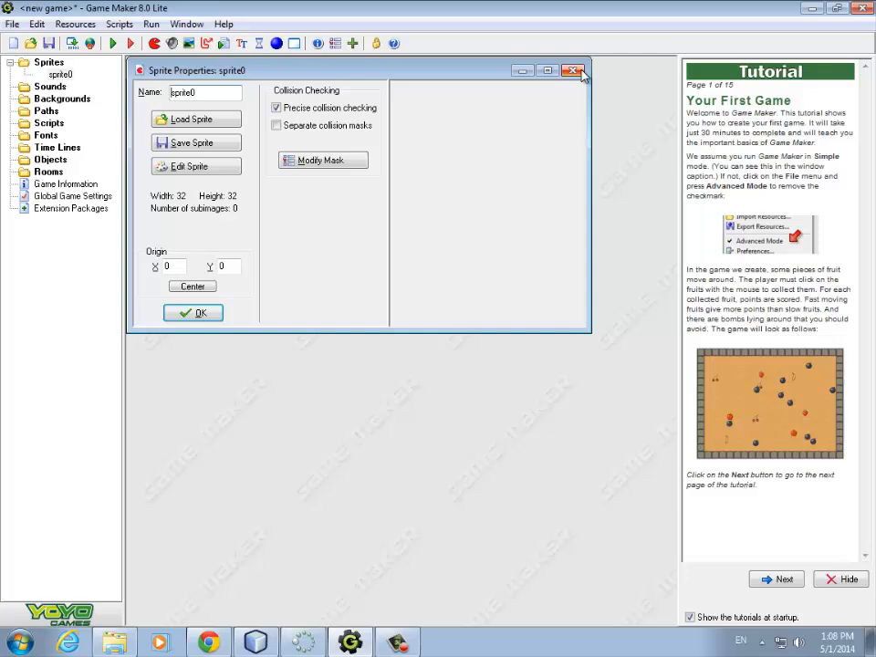
{"action": "left_click", "coordinate": [574, 70]}
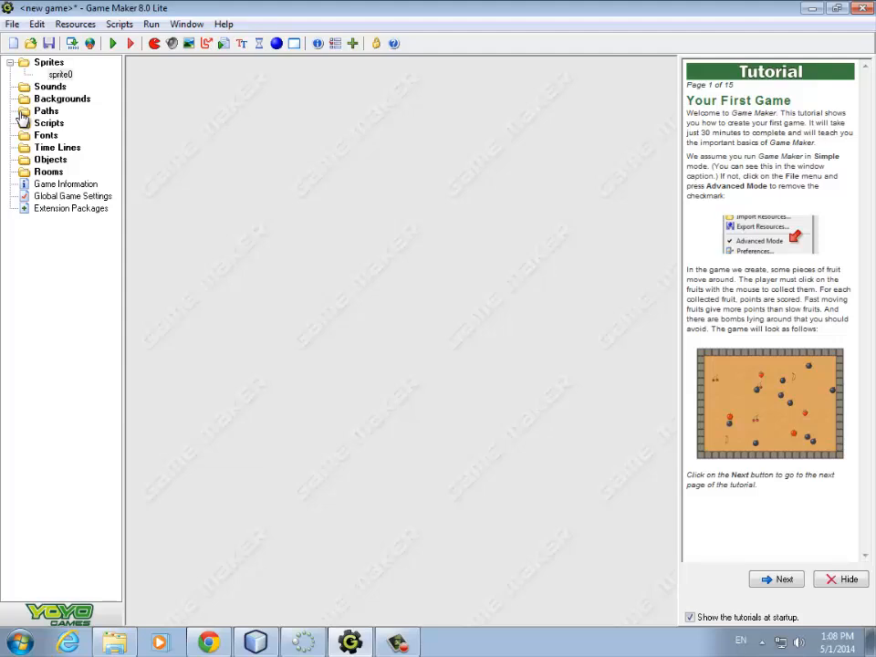
{"action": "mouse_move", "coordinate": [23, 145]}
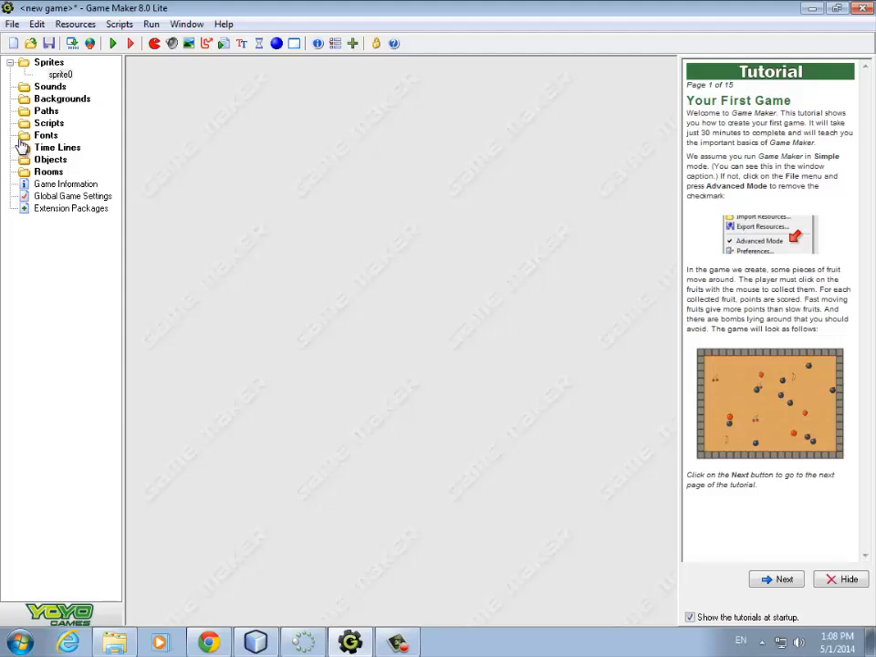
Step: Create a new object and name it obj_tank_parent
{"action": "right_click", "coordinate": [50, 159]}
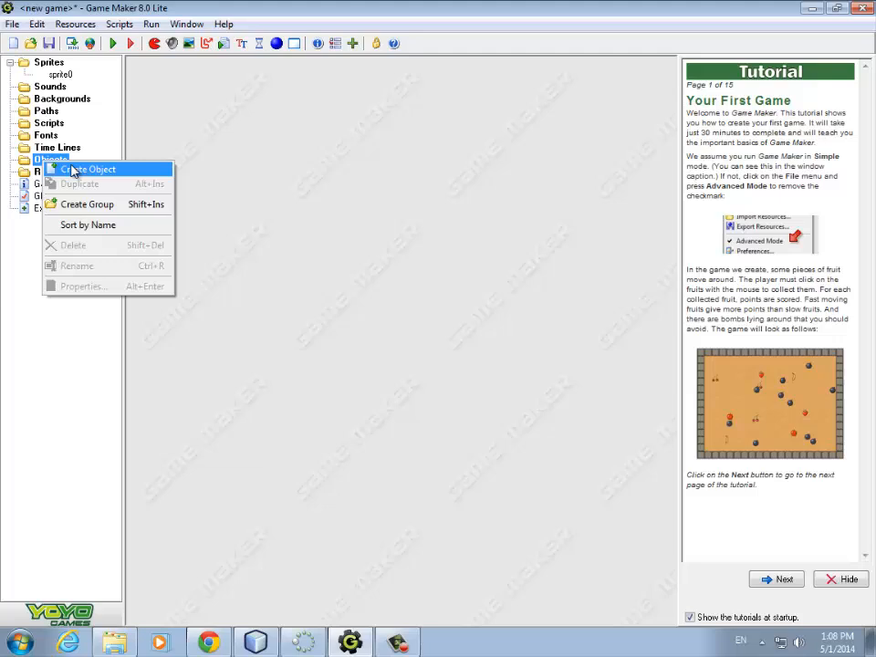
{"action": "left_click", "coordinate": [90, 169]}
{"action": "type", "text": "obj_parent_"}
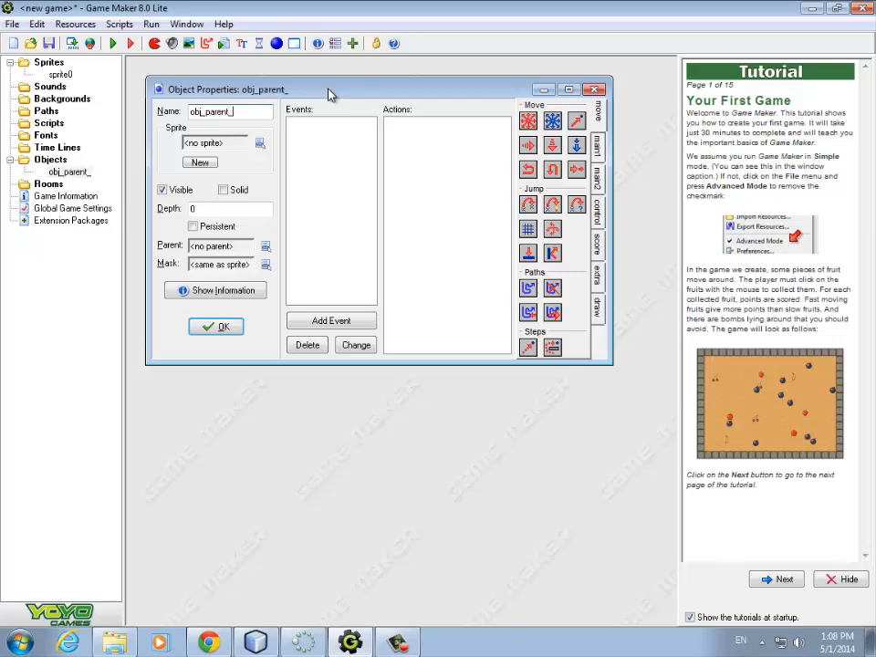
{"action": "key", "text": "BackSpace"}
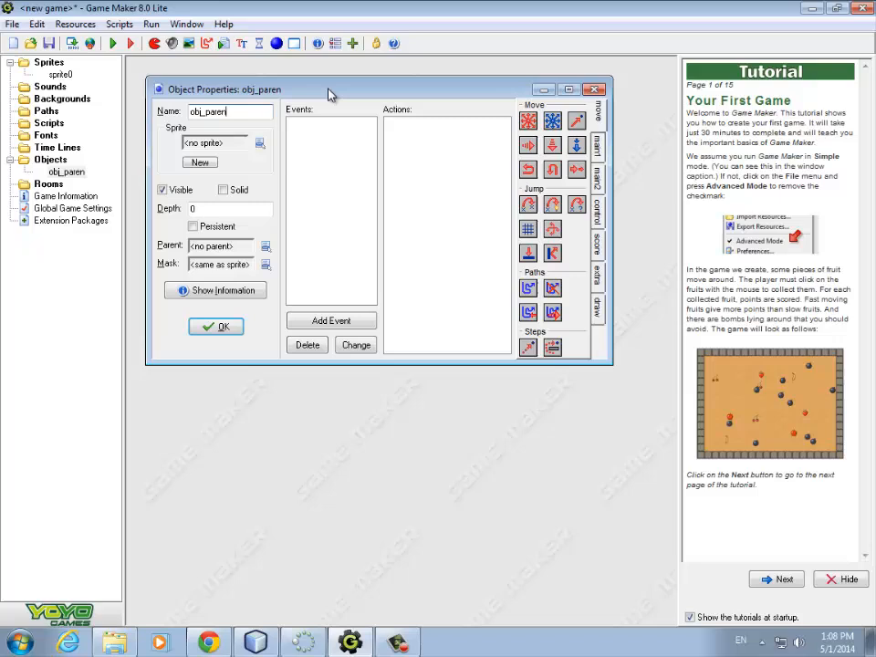
{"action": "type", "text": "obj_tank"}
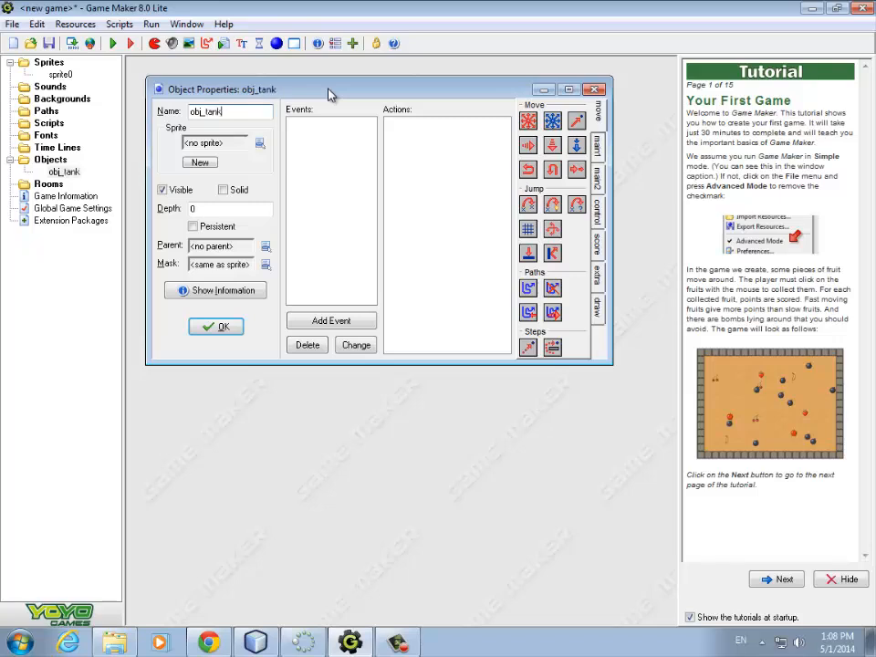
{"action": "type", "text": "_parent"}
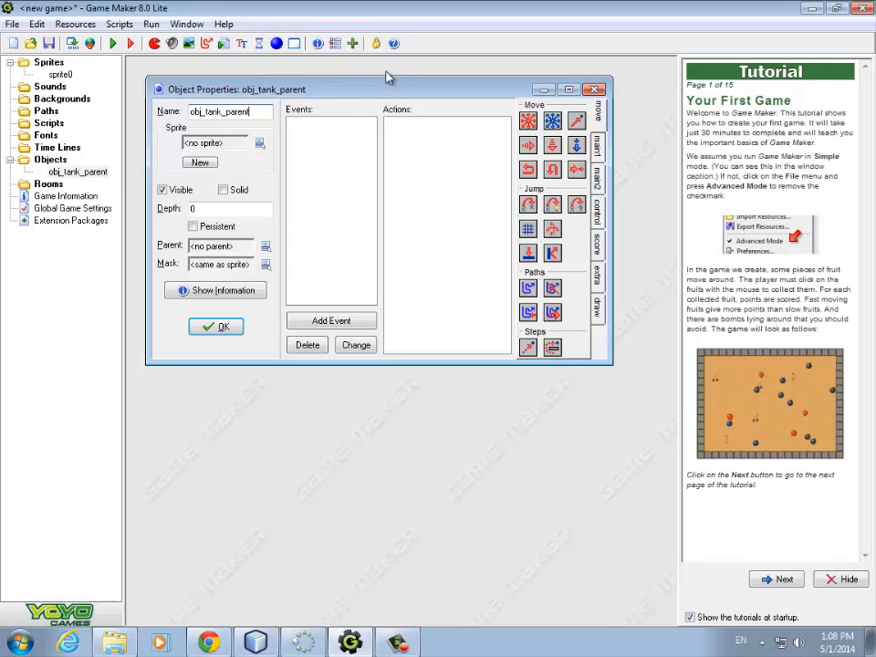
{"action": "left_click", "coordinate": [228, 209]}
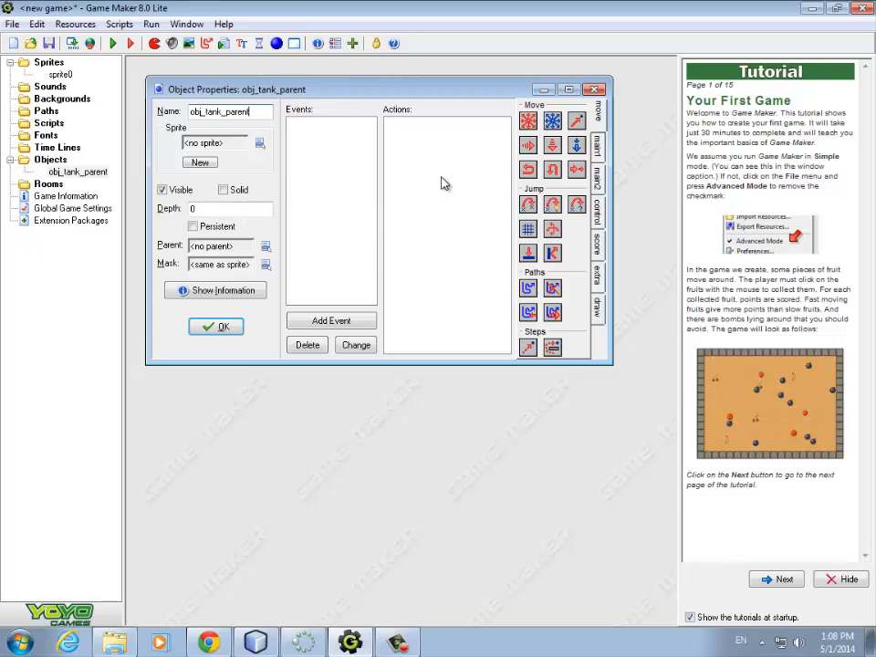
{"action": "mouse_move", "coordinate": [443, 183]}
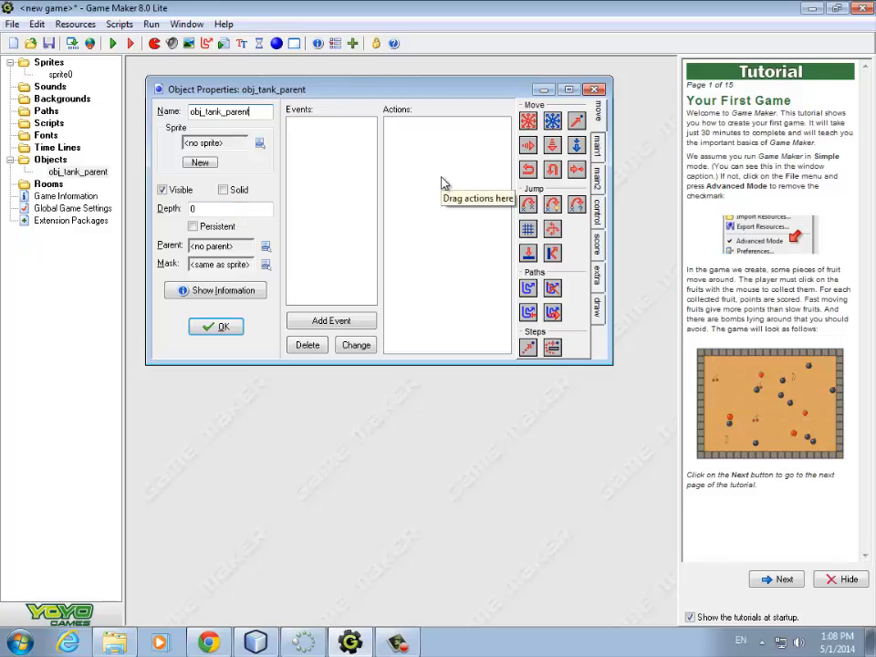
Step: Add a Create event to obj_tank_parent with a Set Friction action of 0.5
{"action": "left_click", "coordinate": [330, 320]}
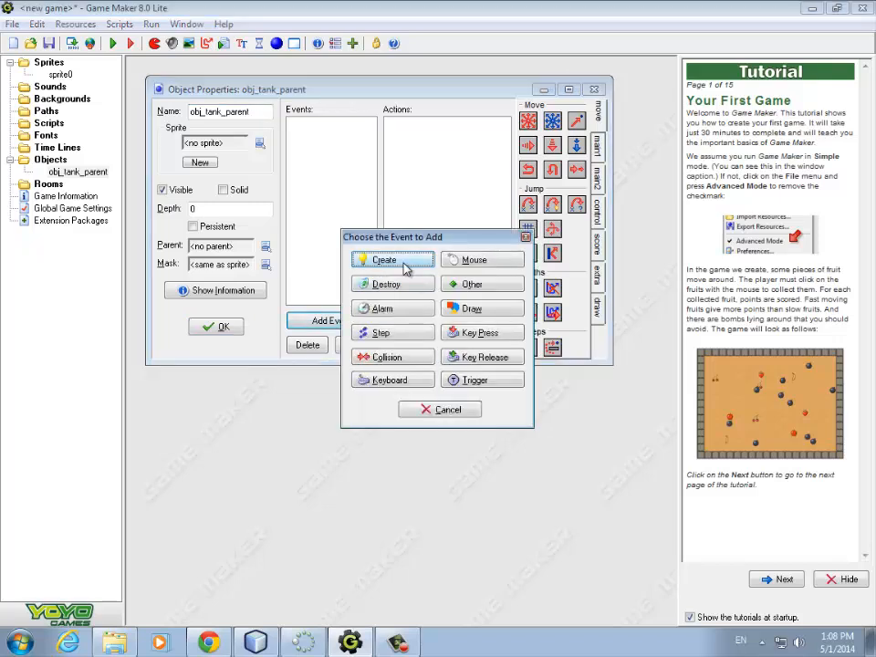
{"action": "left_click", "coordinate": [384, 259]}
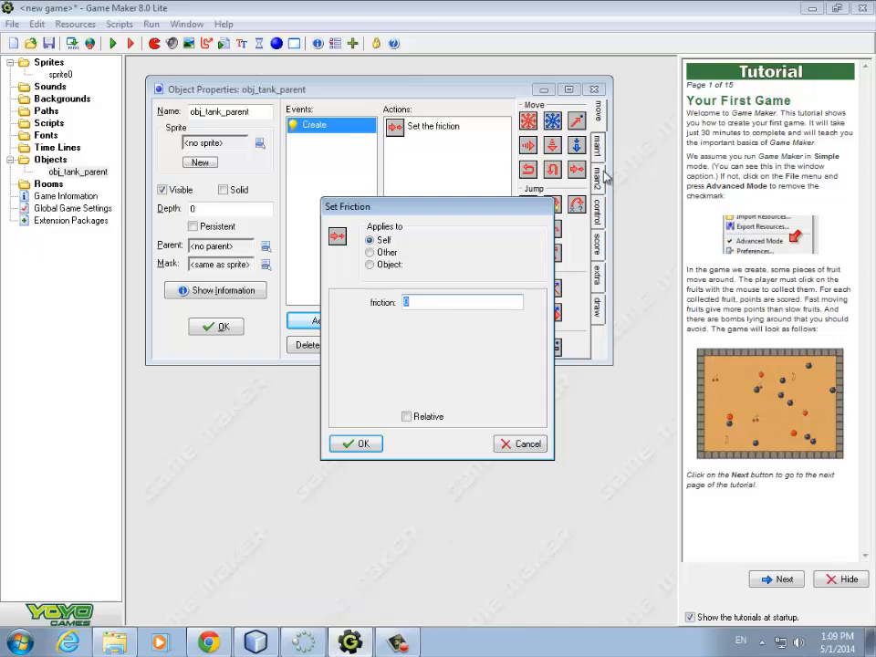
{"action": "mouse_move", "coordinate": [566, 251]}
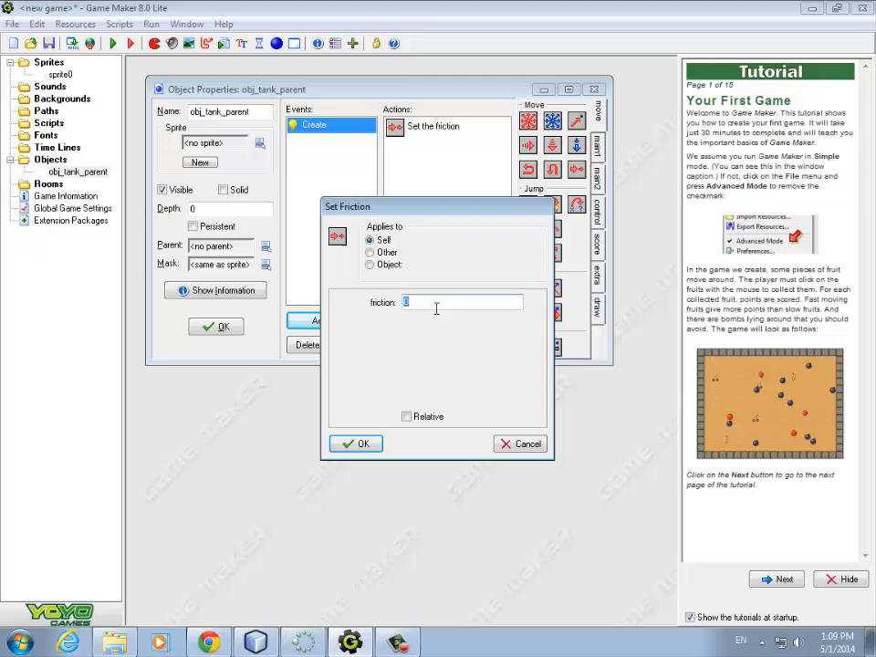
{"action": "type", "text": "0.5"}
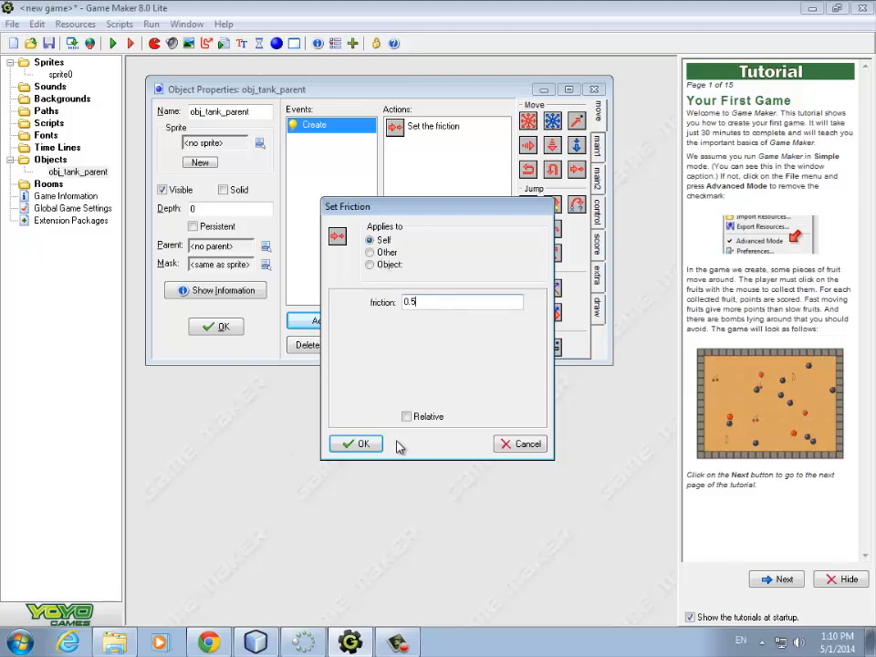
{"action": "left_click", "coordinate": [355, 444]}
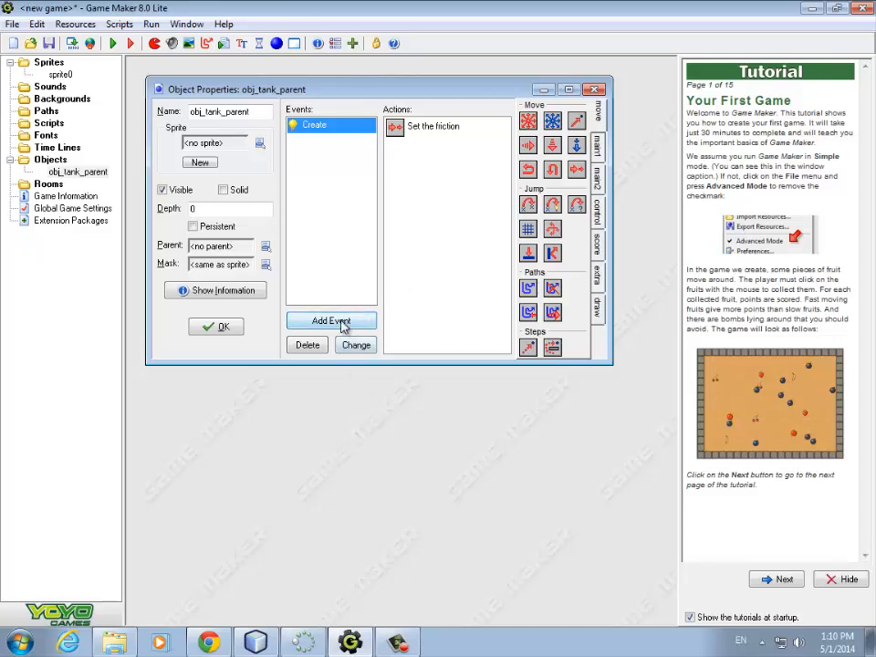
Step: Add a Collision event with obj_tank_parent to obj_tank_parent
{"action": "left_click", "coordinate": [331, 320]}
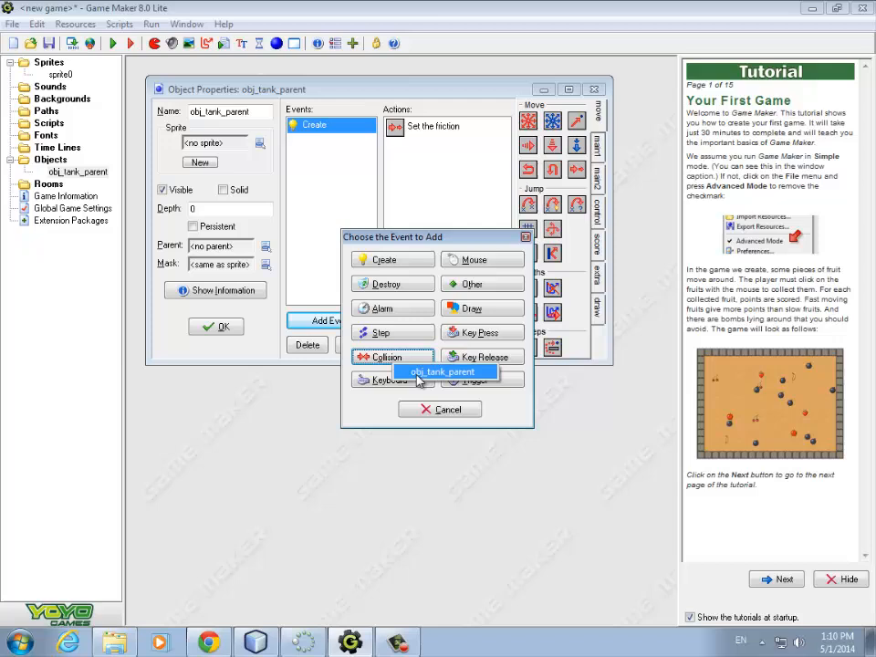
{"action": "left_click", "coordinate": [444, 372]}
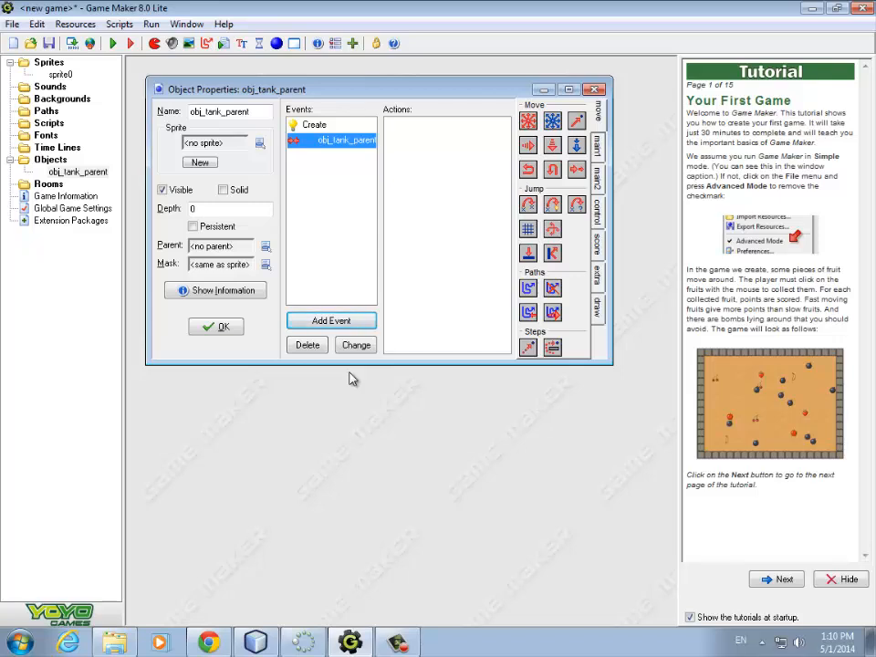
{"action": "mouse_move", "coordinate": [573, 192]}
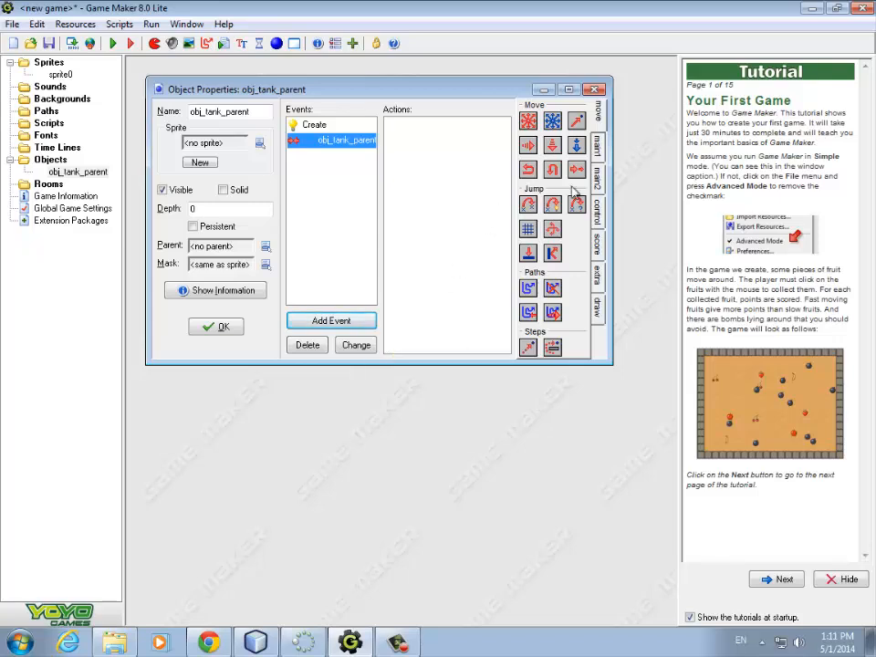
{"action": "mouse_move", "coordinate": [607, 255]}
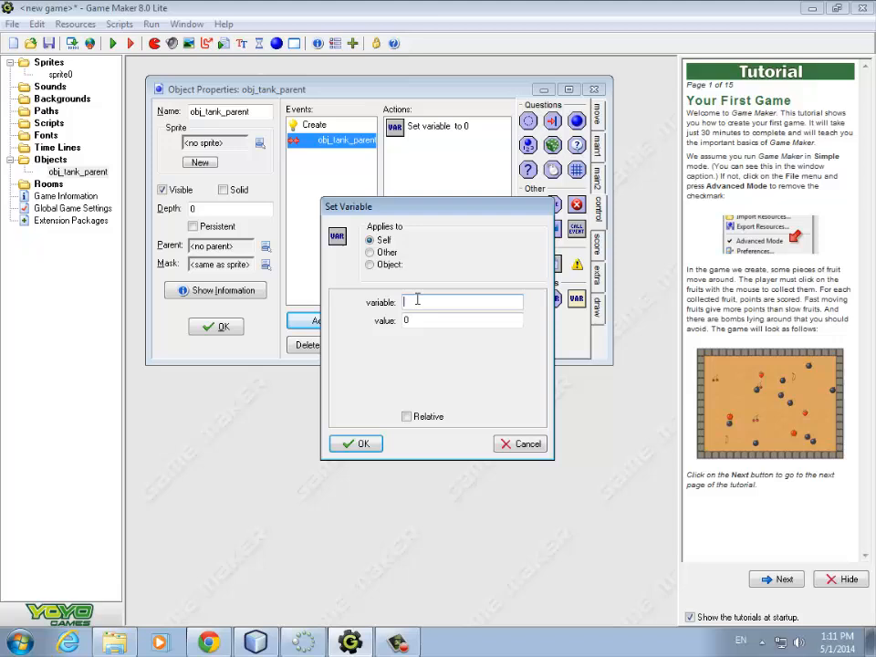
Step: Add a Set Variable action setting speed to -speed in the collision event
{"action": "type", "text": "speed"}
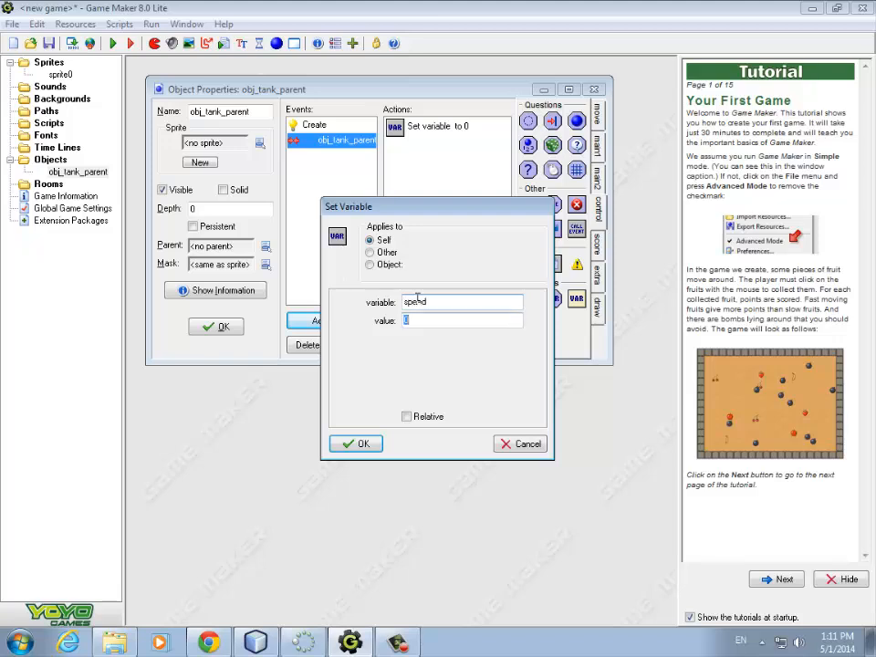
{"action": "type", "text": "-5"}
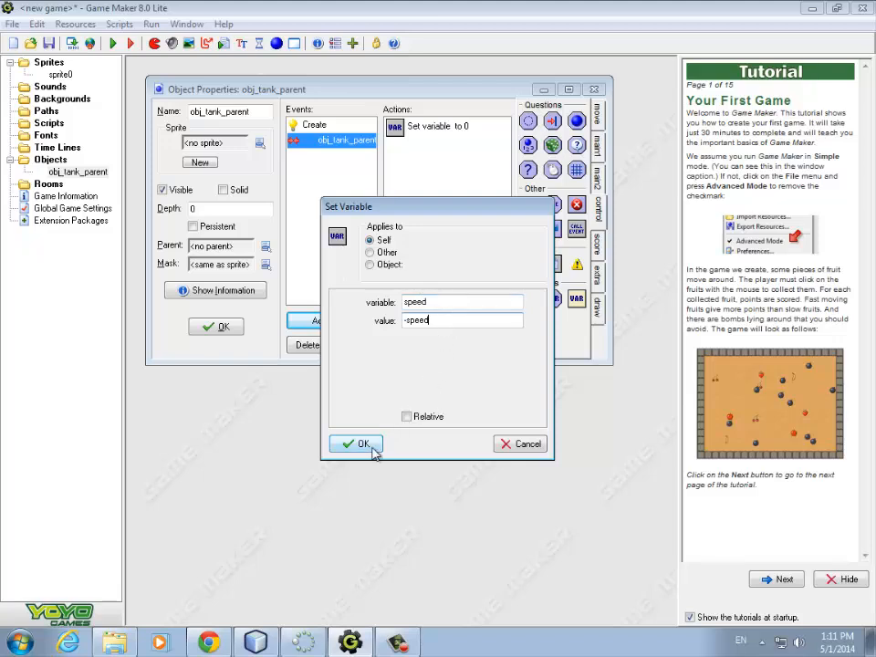
{"action": "left_click", "coordinate": [355, 443]}
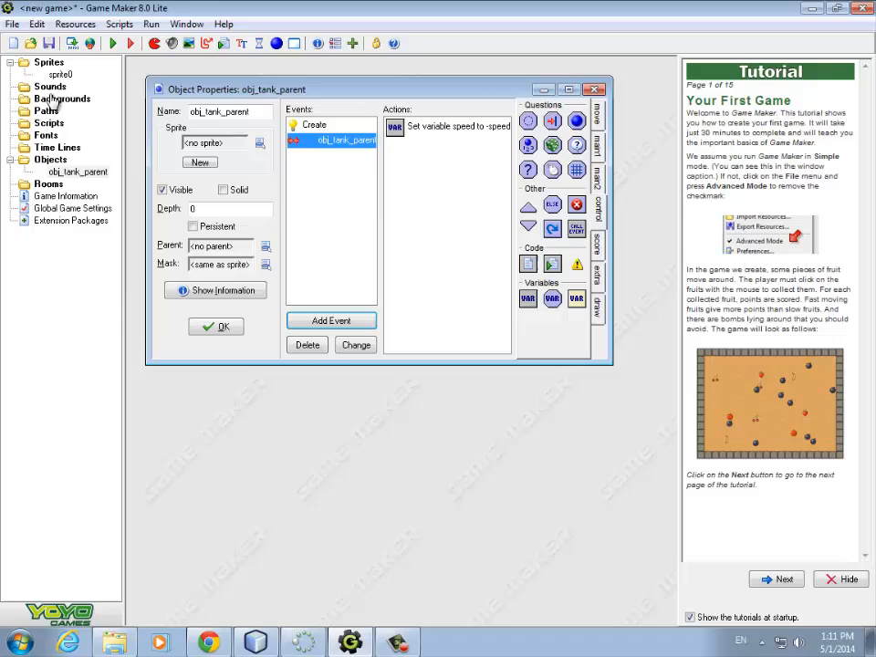
Step: Load Wall1 from 10.0TankWar into spr_wall1, keeping its background
{"action": "left_click", "coordinate": [60, 74]}
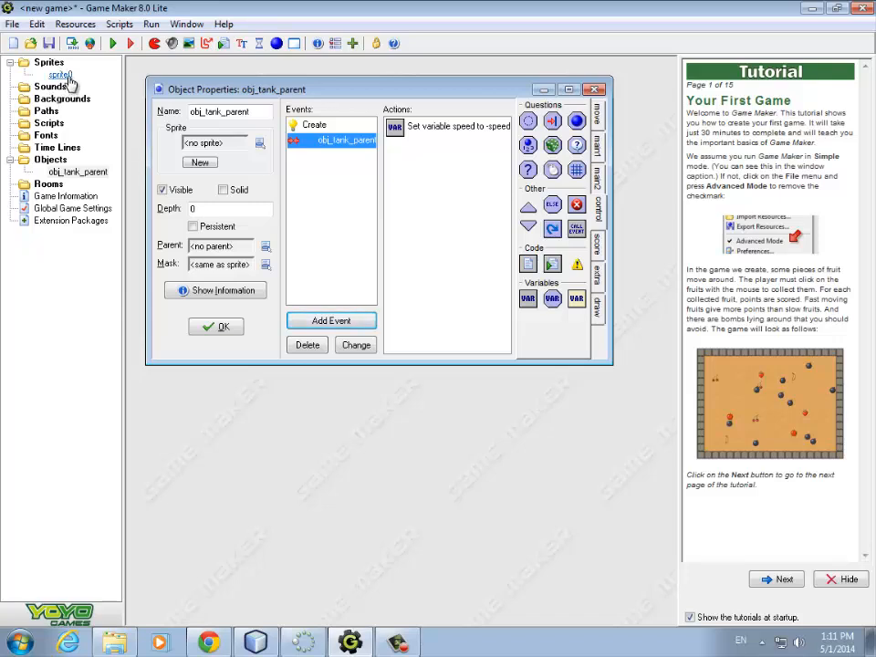
{"action": "double_click", "coordinate": [61, 75]}
{"action": "type", "text": "spr_wall1"}
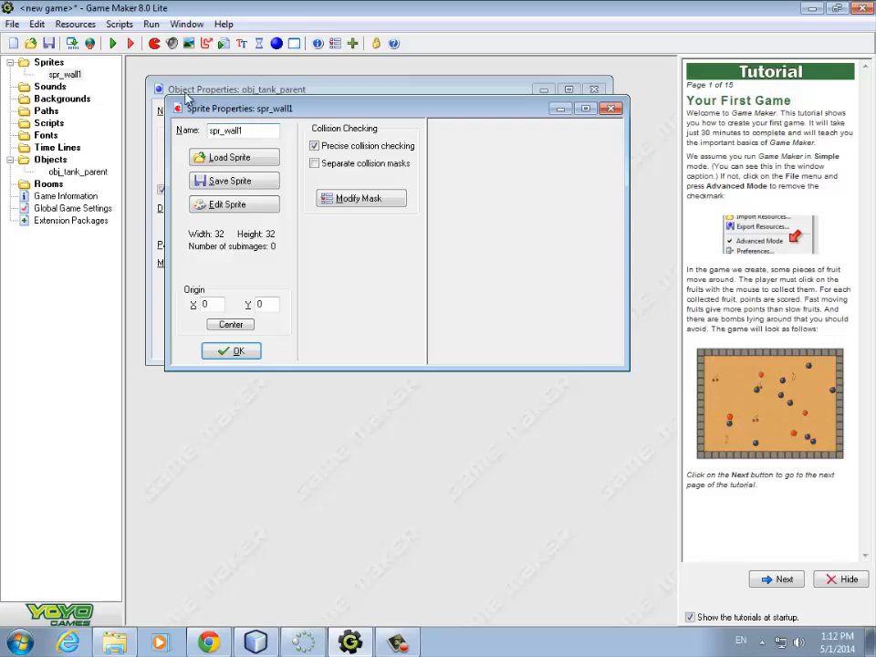
{"action": "left_click", "coordinate": [232, 157]}
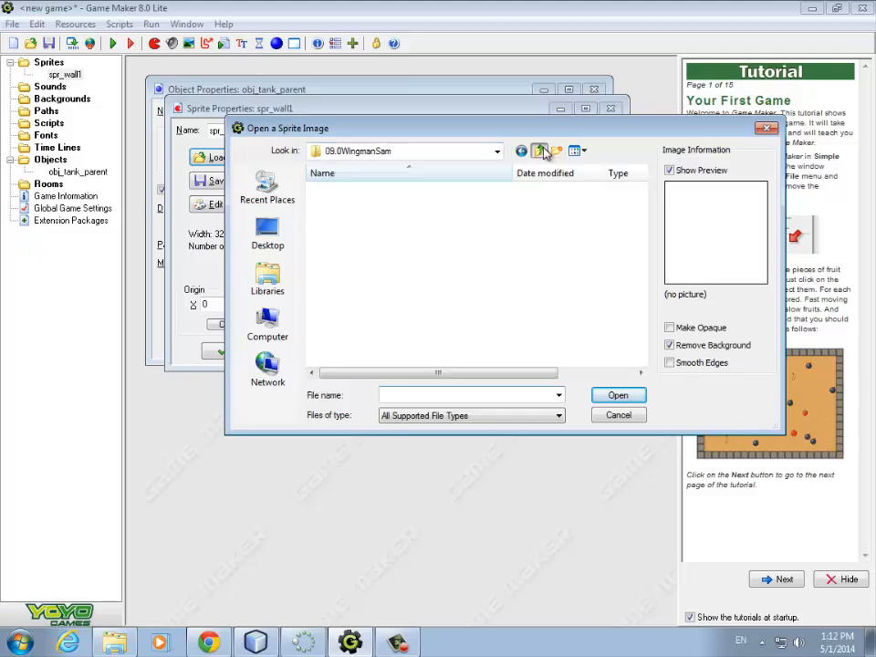
{"action": "left_click", "coordinate": [541, 151]}
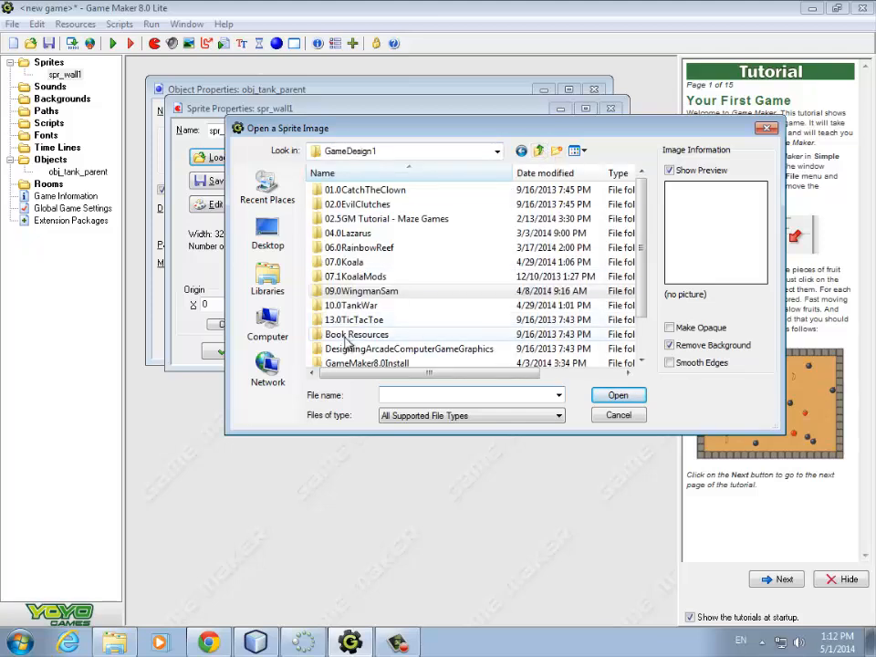
{"action": "double_click", "coordinate": [350, 305]}
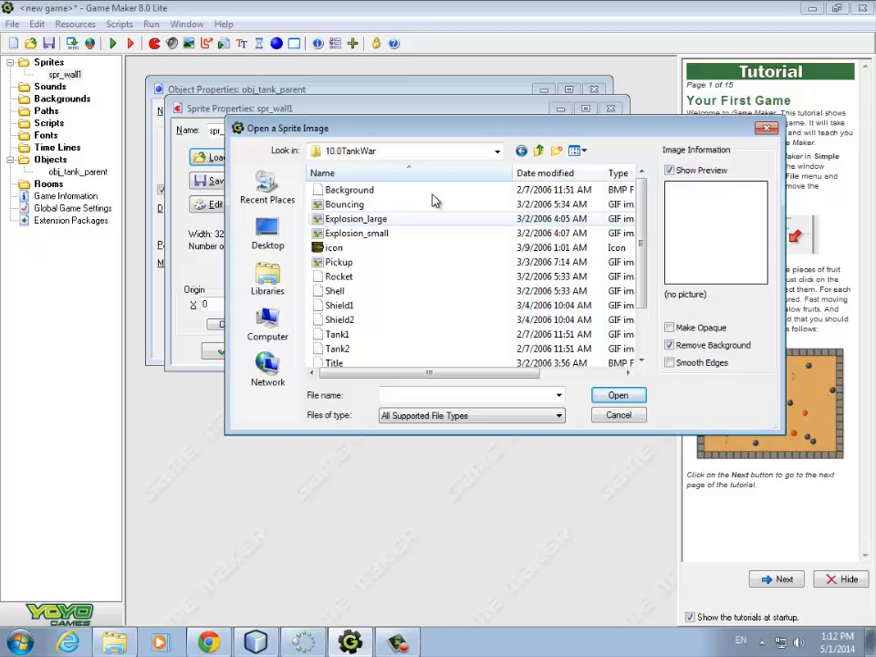
{"action": "mouse_move", "coordinate": [339, 262]}
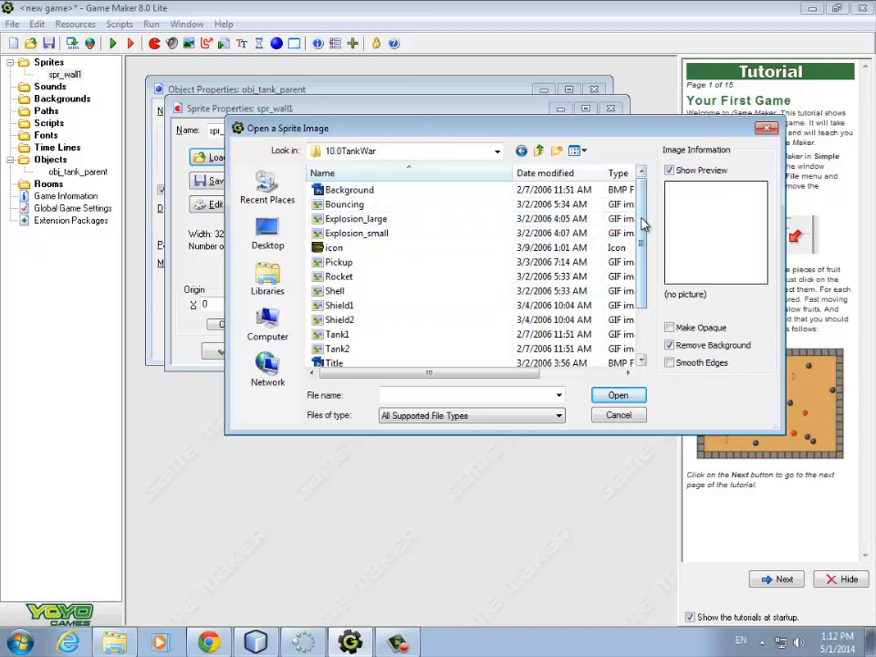
{"action": "scroll", "scroll_direction": "down", "scroll_amount": 3}
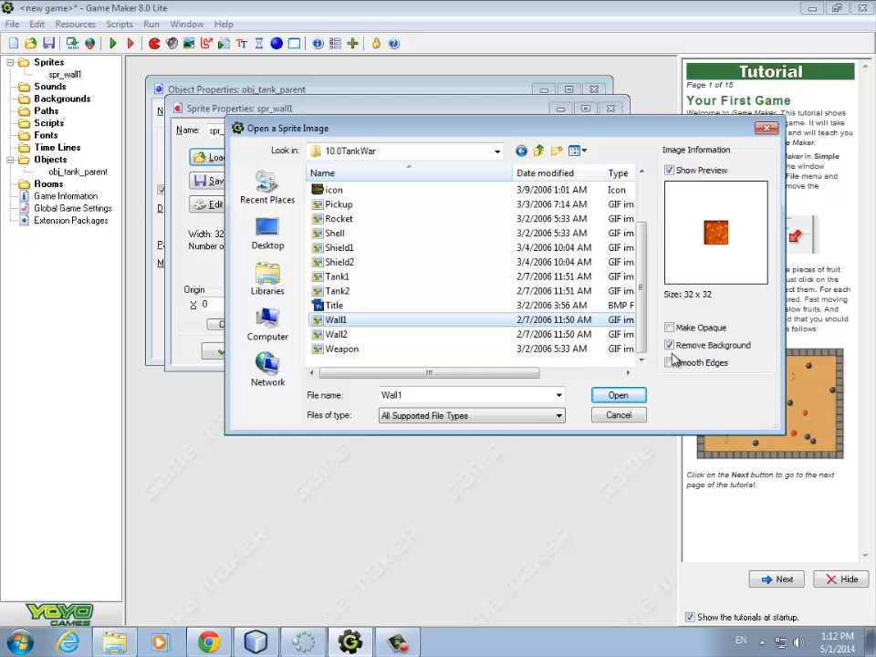
{"action": "left_click", "coordinate": [669, 345]}
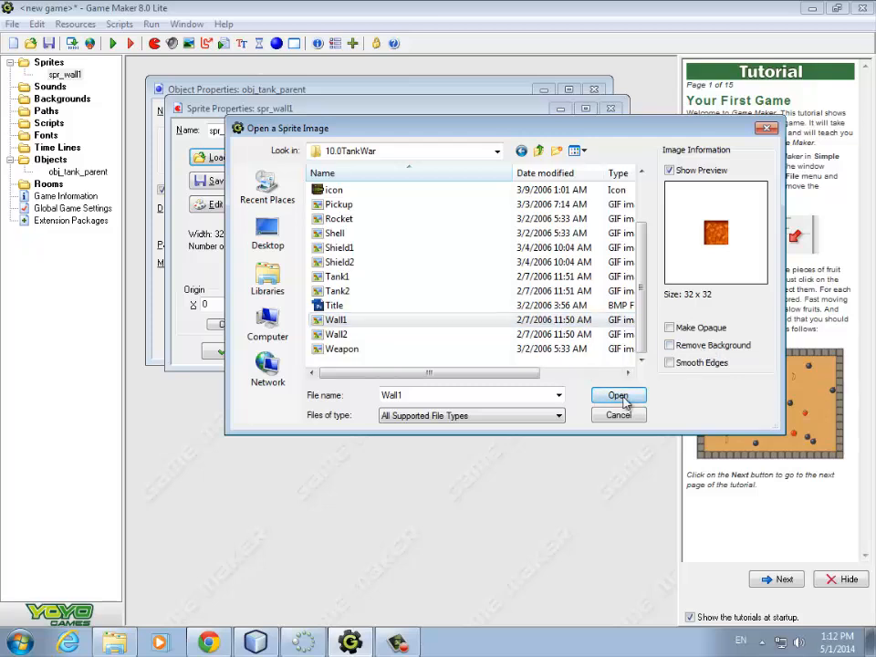
{"action": "left_click", "coordinate": [619, 395]}
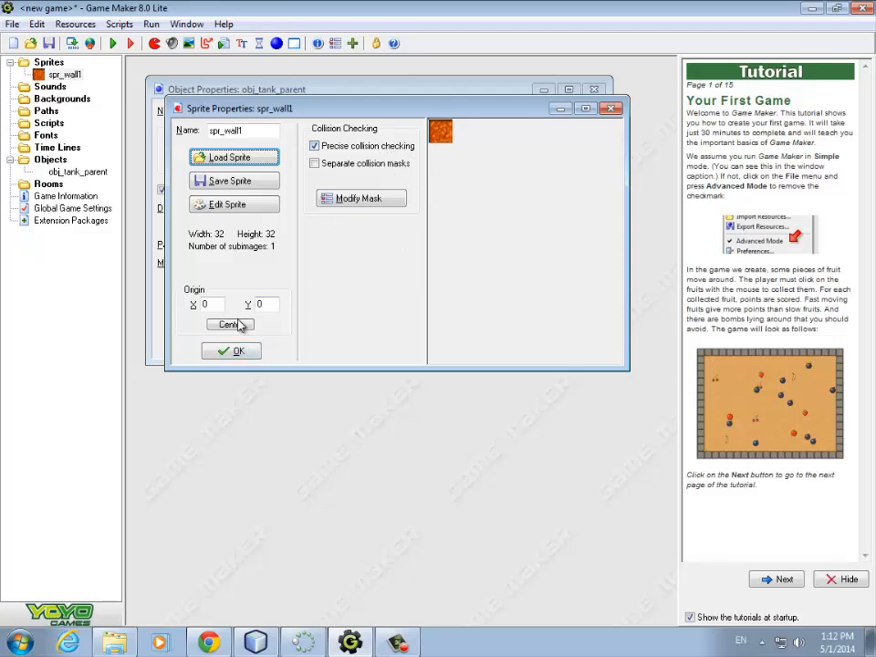
{"action": "left_click", "coordinate": [231, 351]}
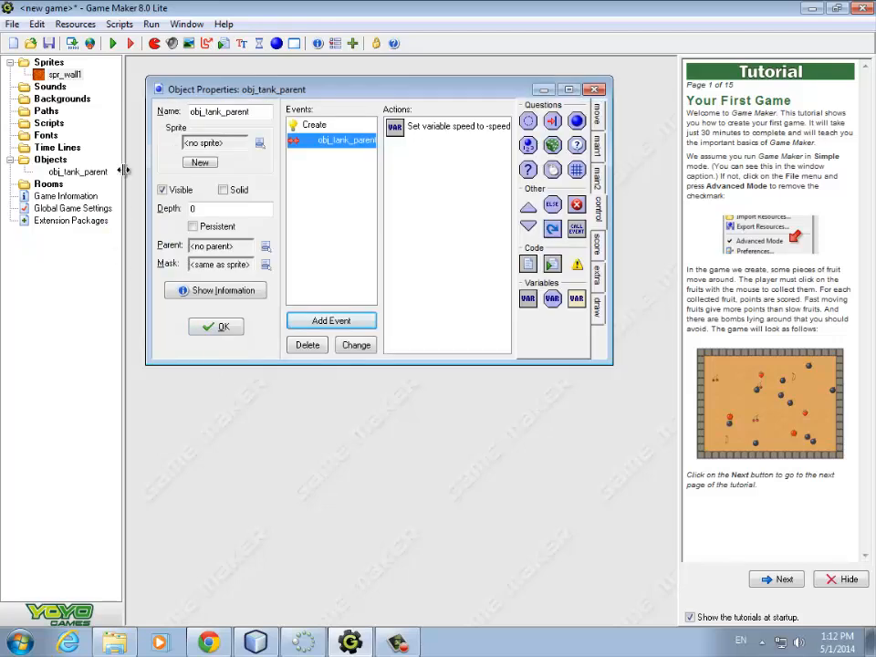
Step: Create sprite spr_wall2 and load the Wall2 image from 10.0TankWar
{"action": "right_click", "coordinate": [50, 62]}
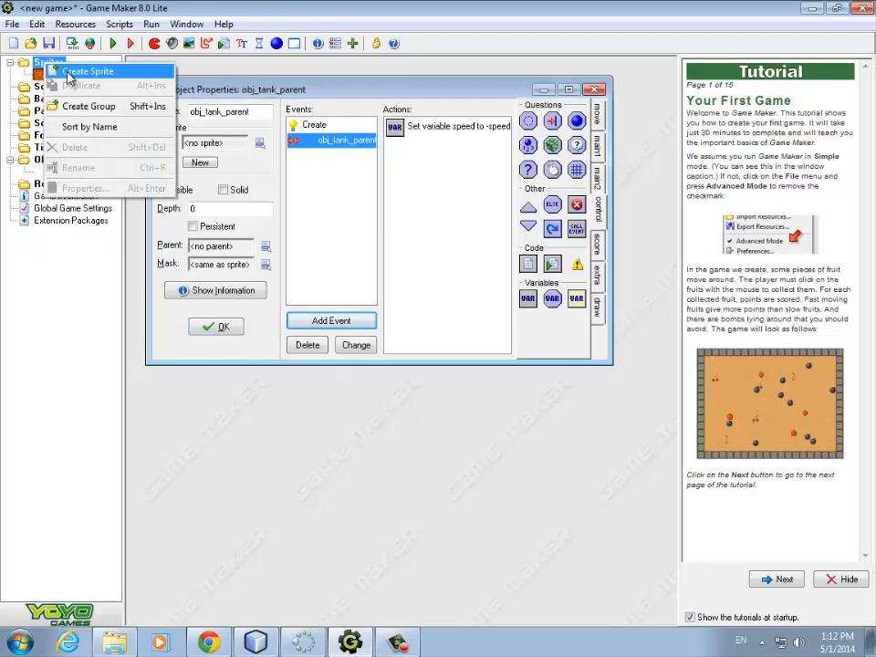
{"action": "left_click", "coordinate": [91, 71]}
{"action": "type", "text": "spr_wall2"}
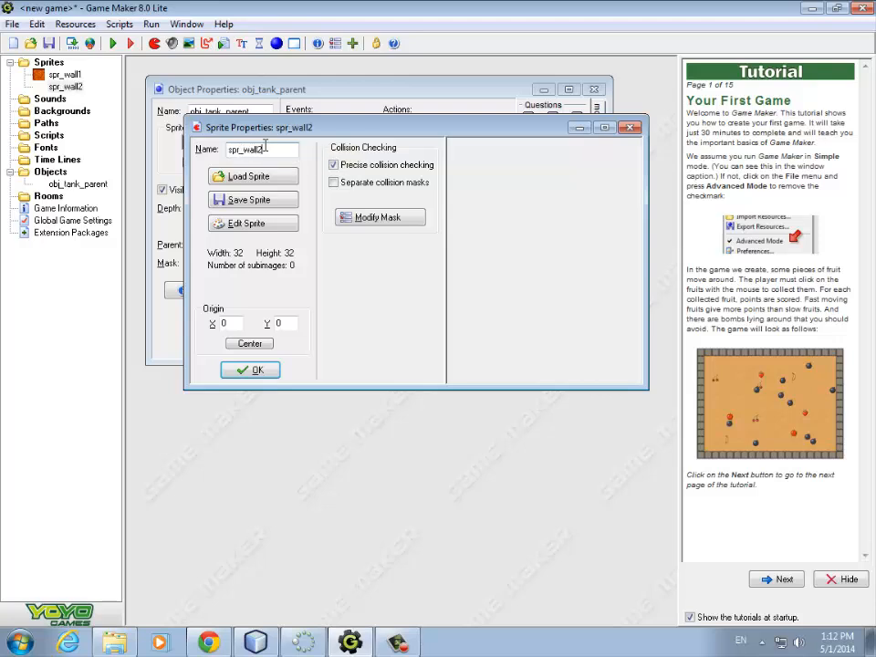
{"action": "left_click", "coordinate": [251, 176]}
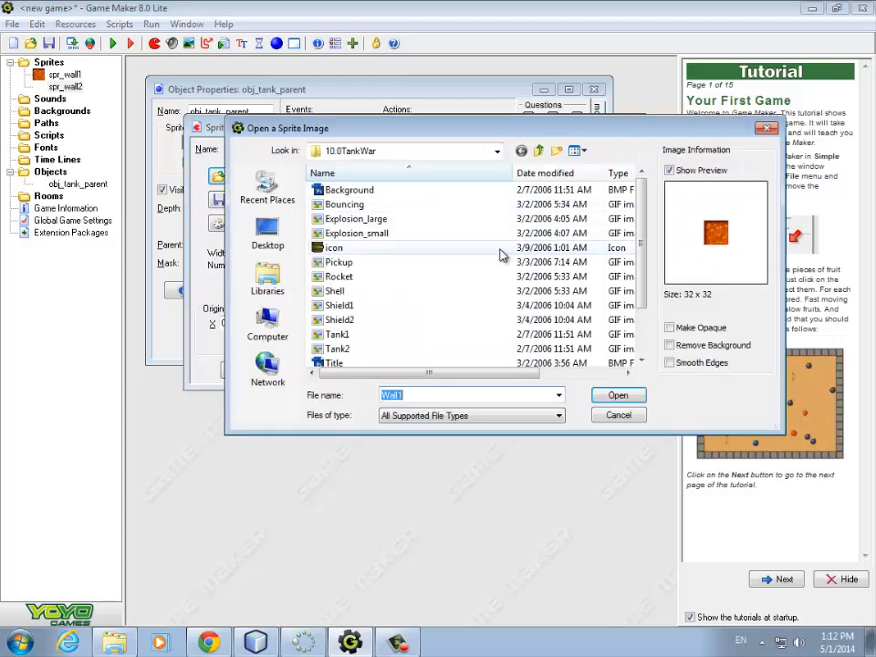
{"action": "scroll", "scroll_direction": "down", "scroll_amount": 3}
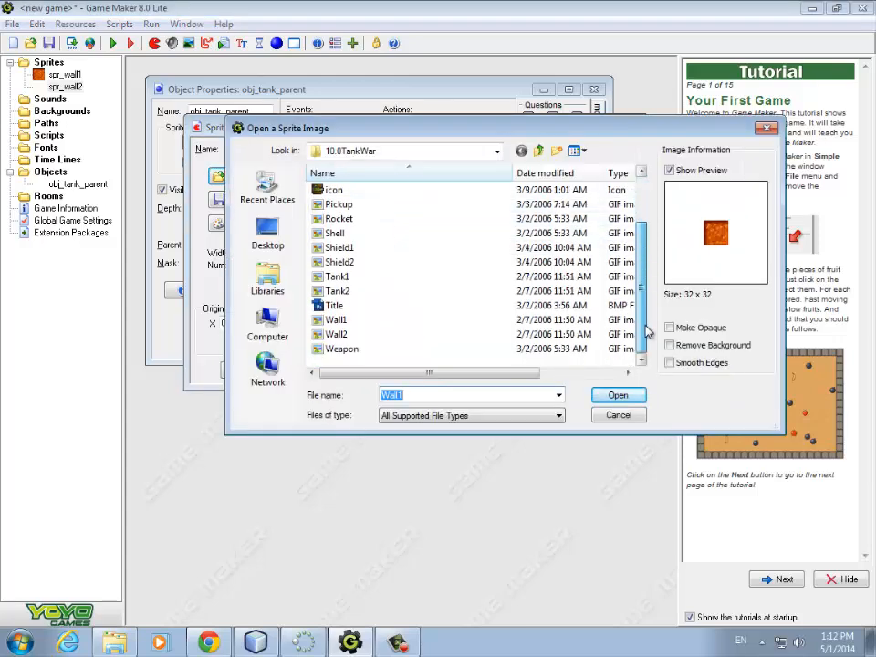
{"action": "left_click", "coordinate": [337, 334]}
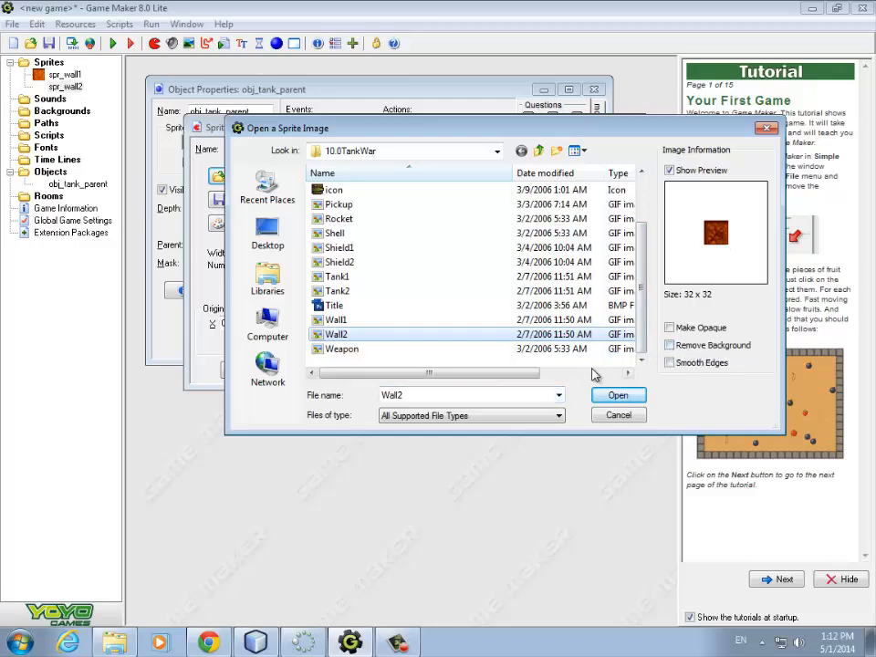
{"action": "left_click", "coordinate": [618, 394]}
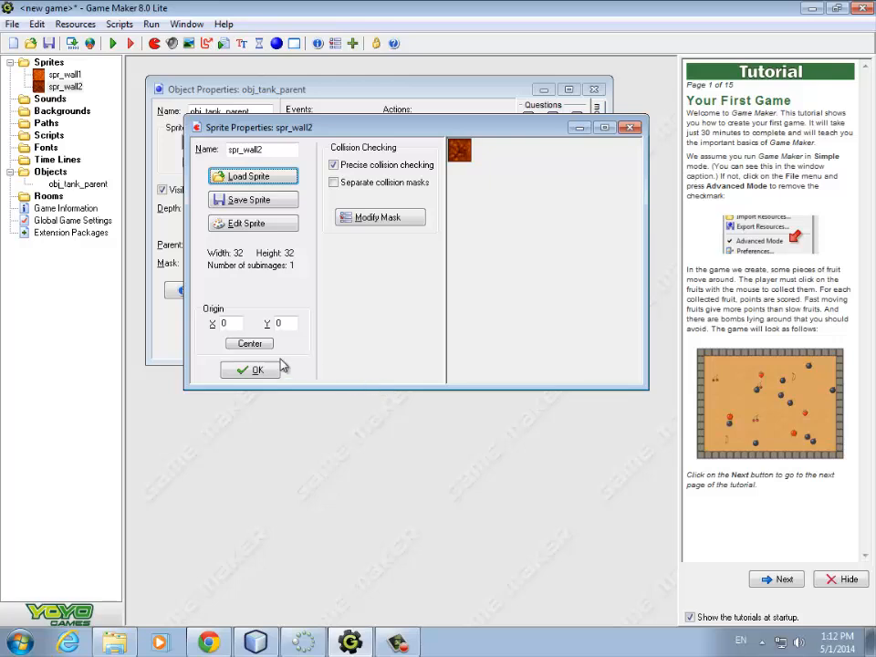
{"action": "left_click", "coordinate": [250, 368]}
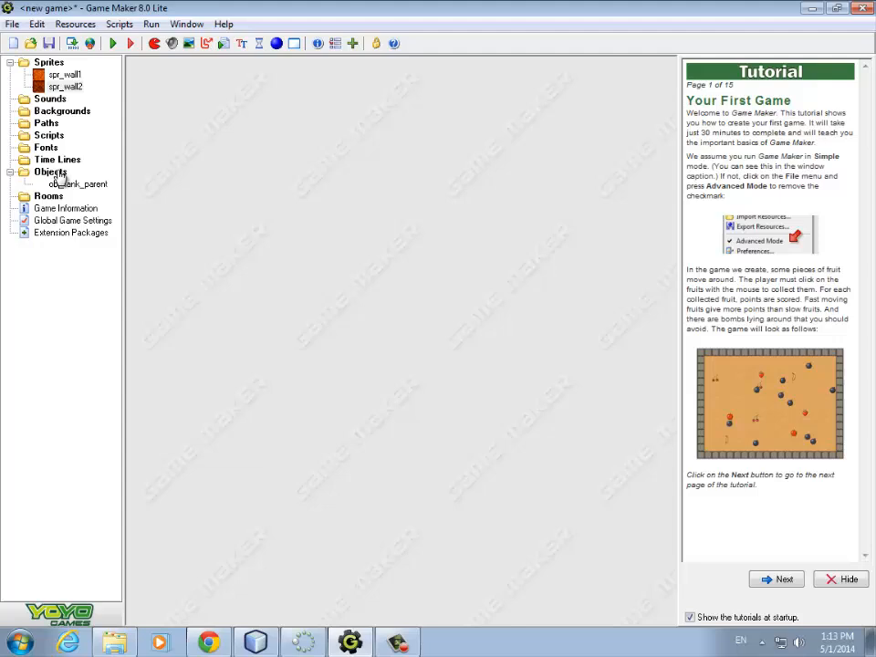
Step: Create a solid obj_wall1 object using the spr_wall1 sprite
{"action": "double_click", "coordinate": [51, 171]}
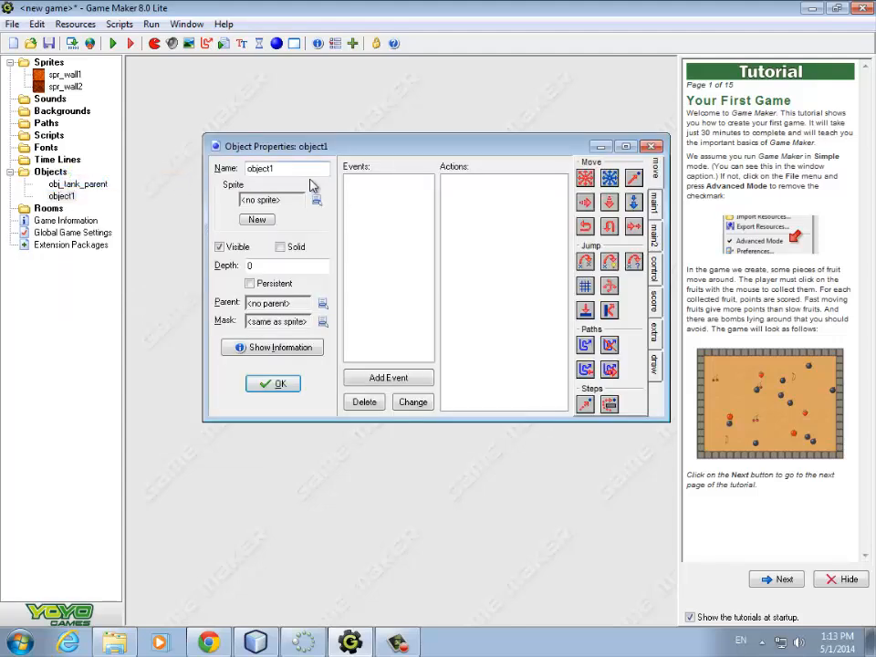
{"action": "type", "text": "obj"}
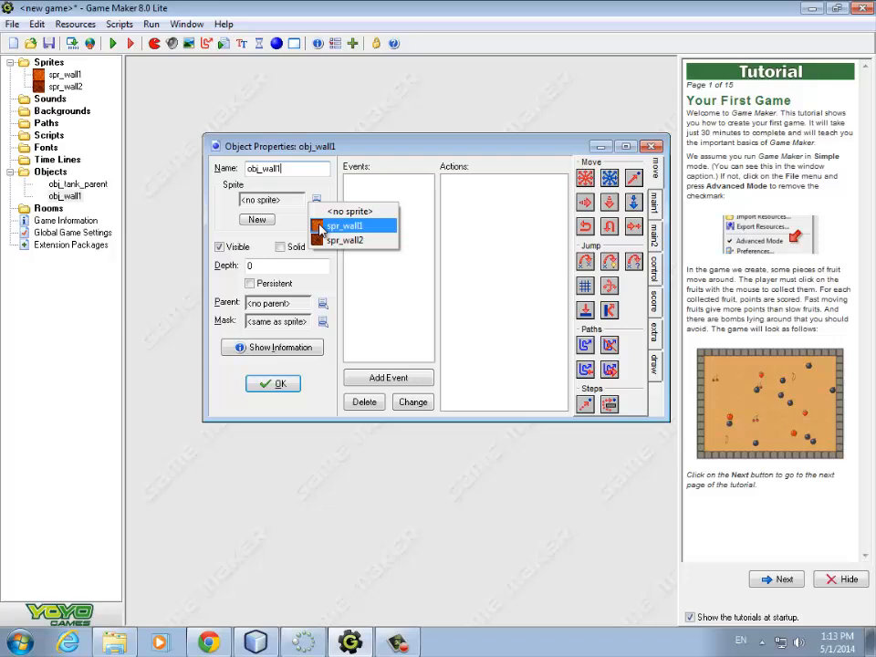
{"action": "left_click", "coordinate": [344, 225]}
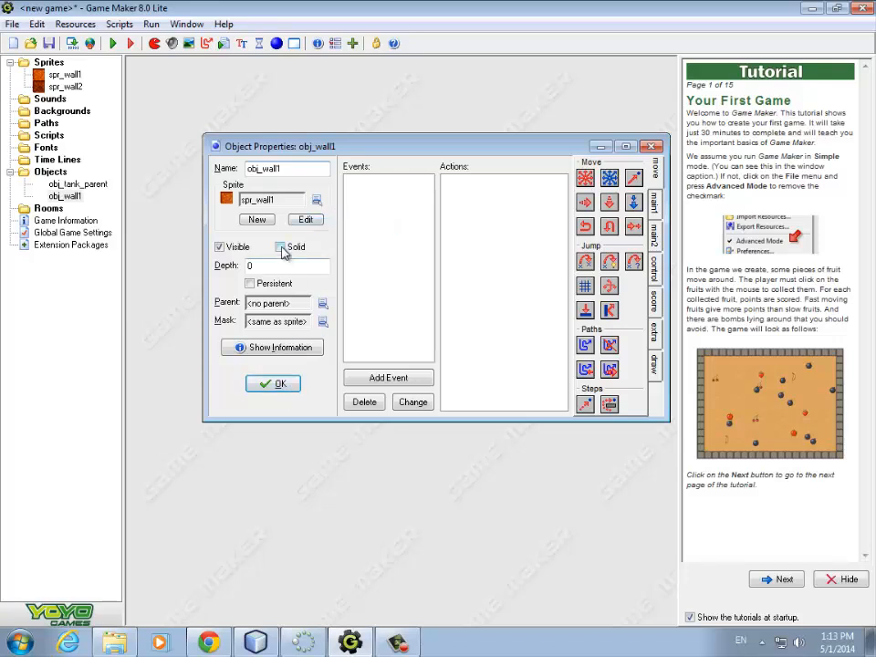
{"action": "left_click", "coordinate": [273, 383]}
{"action": "type", "text": "obj"}
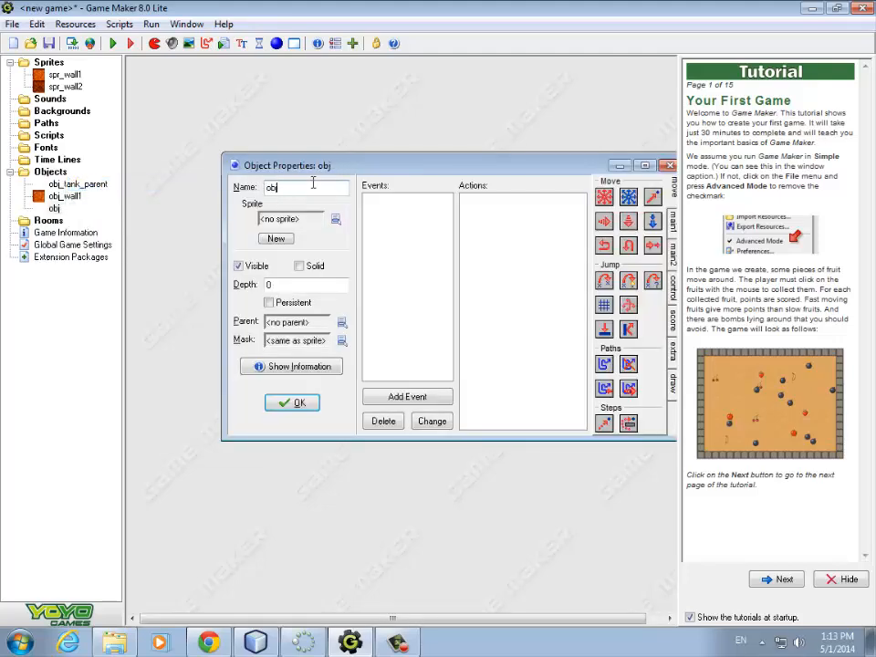
Step: Create obj_wall2 using the spr_wall2 sprite
{"action": "type", "text": "_wall"}
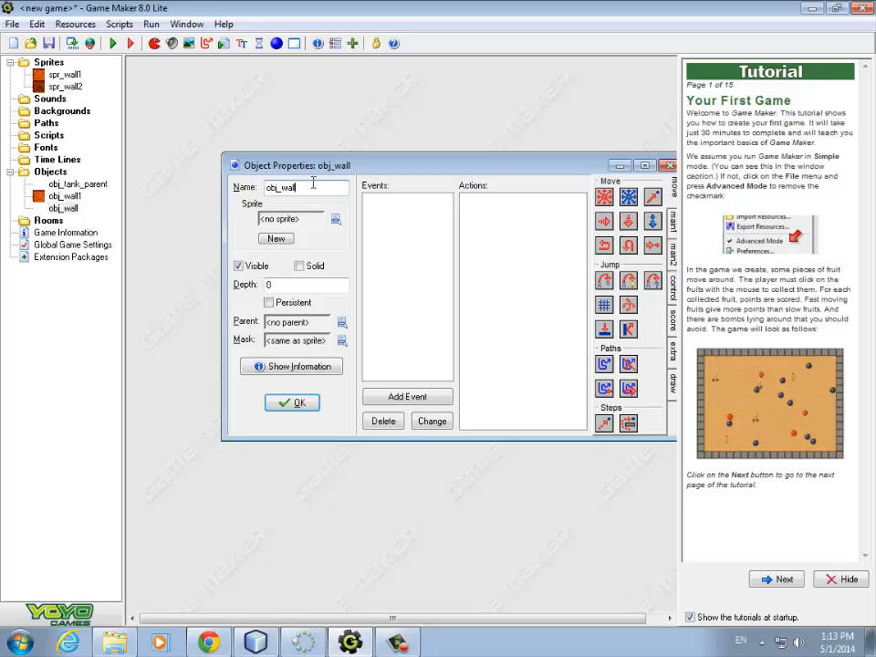
{"action": "left_click", "coordinate": [336, 219]}
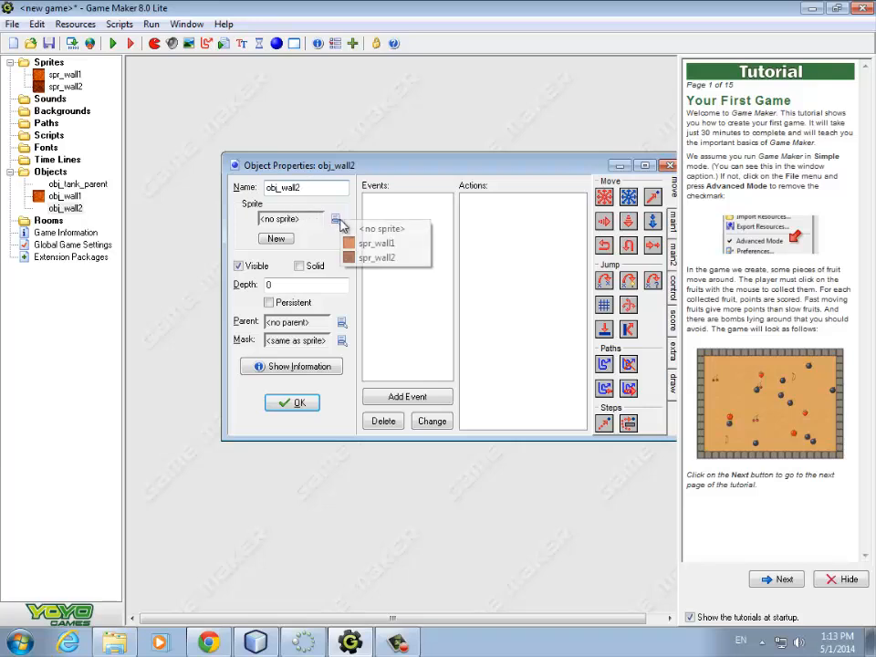
{"action": "left_click", "coordinate": [378, 258]}
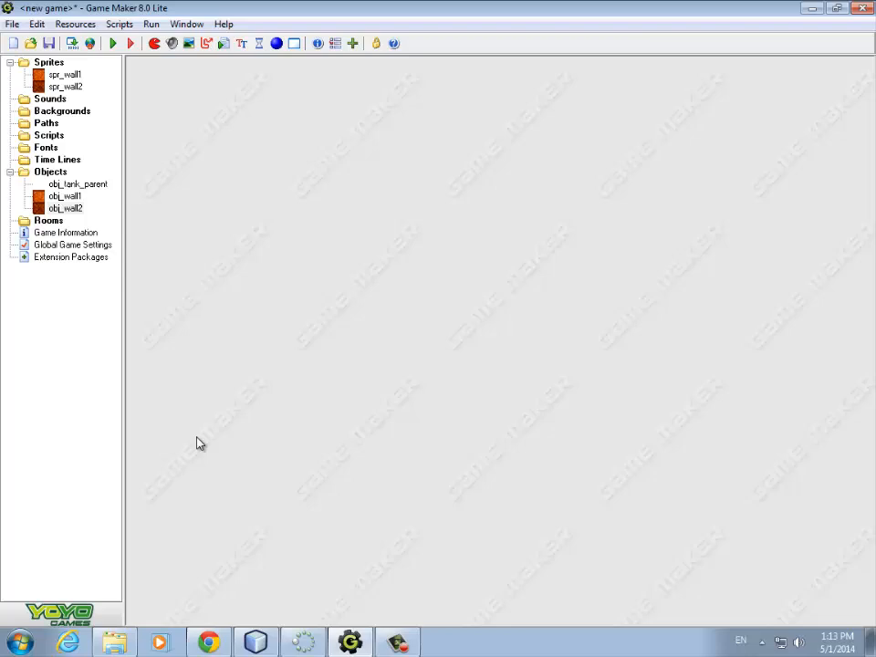
{"action": "mouse_move", "coordinate": [20, 383]}
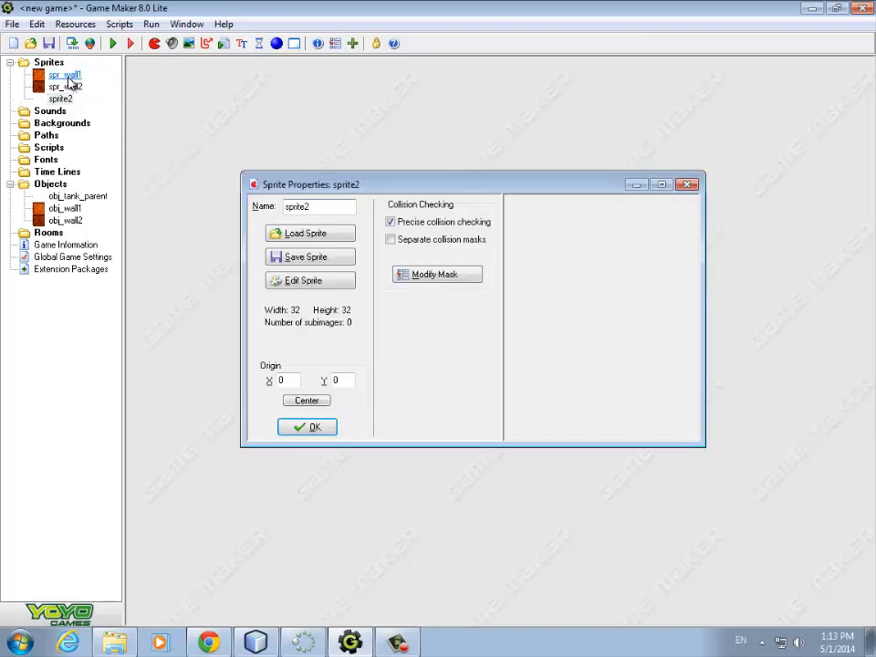
Step: Rename the new sprite from sprite2 to spr_tank1
{"action": "left_click", "coordinate": [319, 205]}
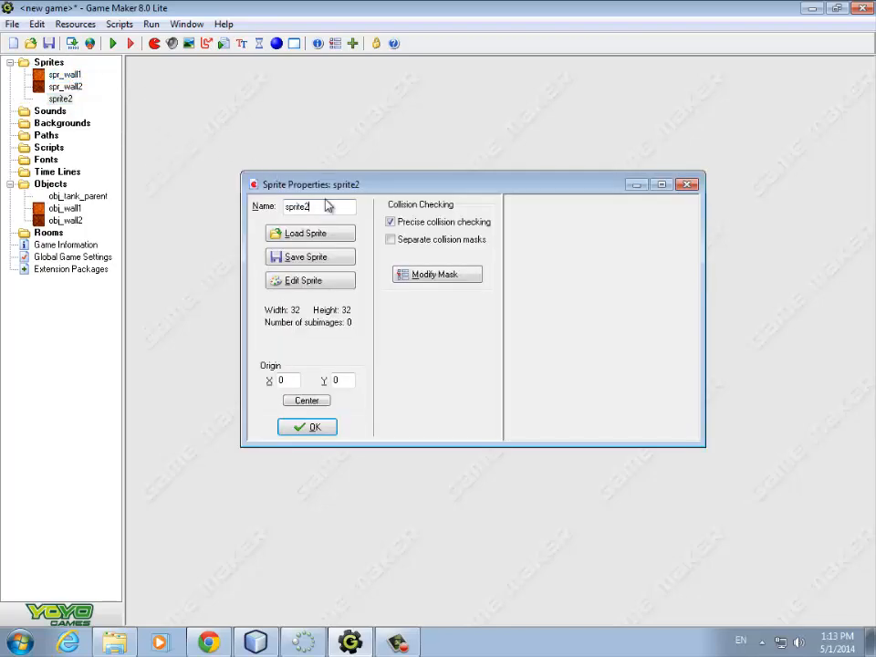
{"action": "key", "text": "BackSpace"}
{"action": "type", "text": "_tank1"}
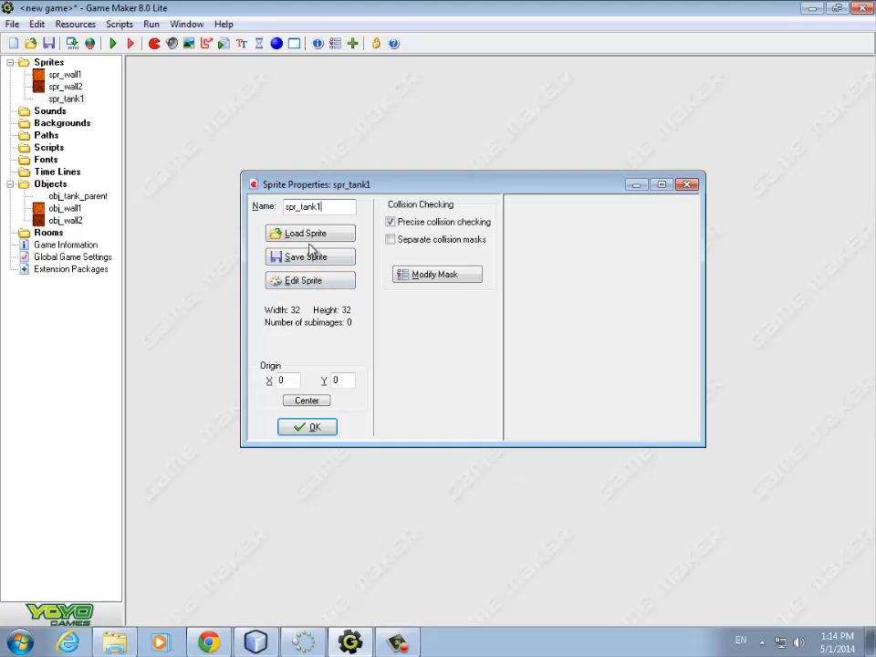
Step: Load the 64×64, 60-subimage Tank1 image into spr_tank1 with background removed
{"action": "left_click", "coordinate": [309, 233]}
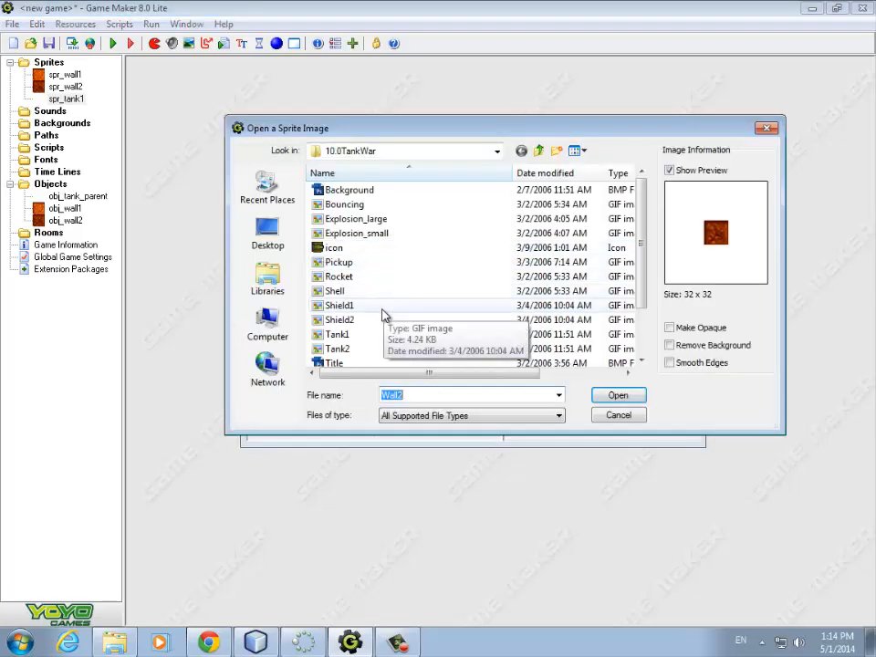
{"action": "left_click", "coordinate": [338, 334]}
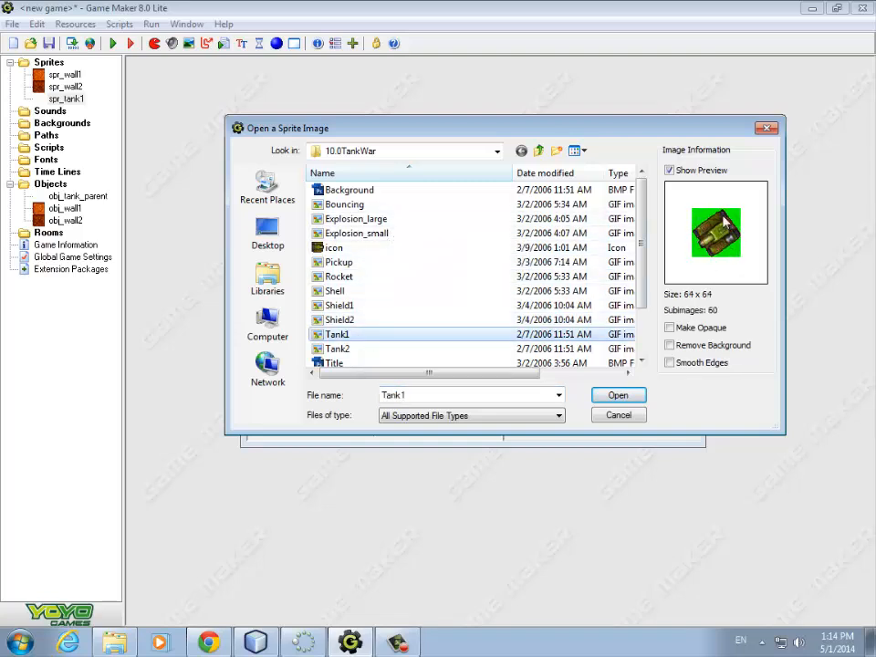
{"action": "mouse_move", "coordinate": [775, 175]}
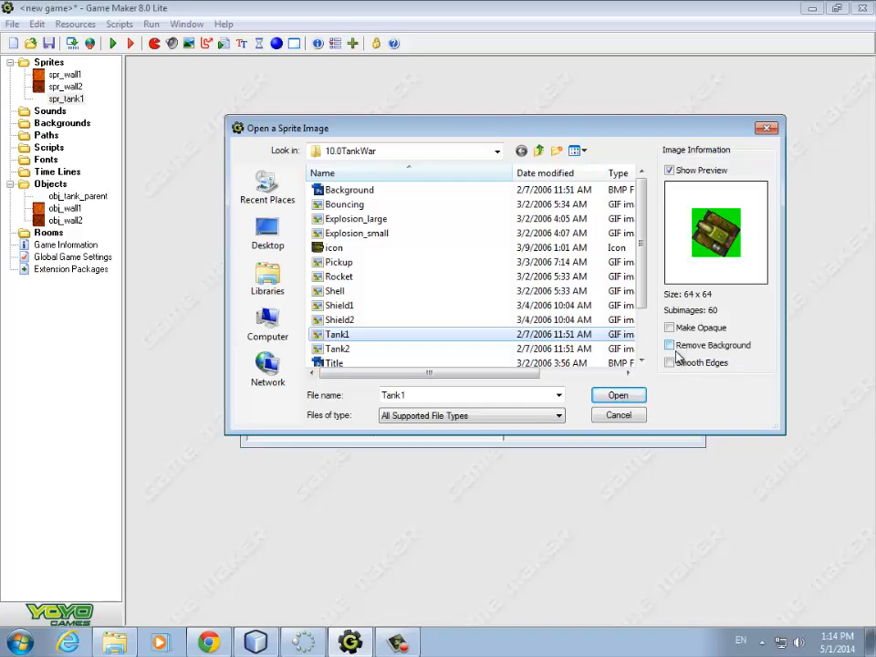
{"action": "left_click", "coordinate": [670, 345]}
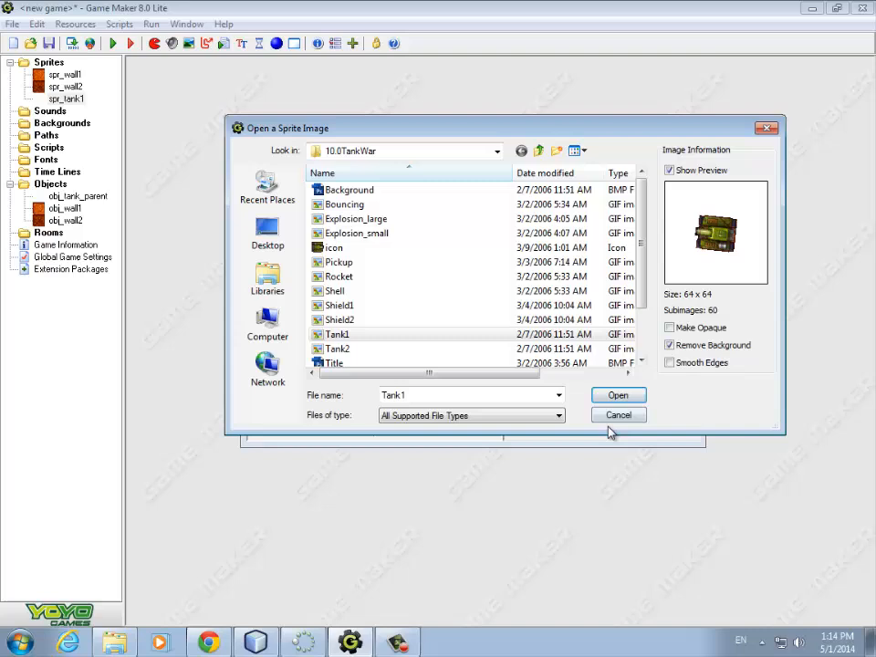
{"action": "left_click", "coordinate": [618, 394]}
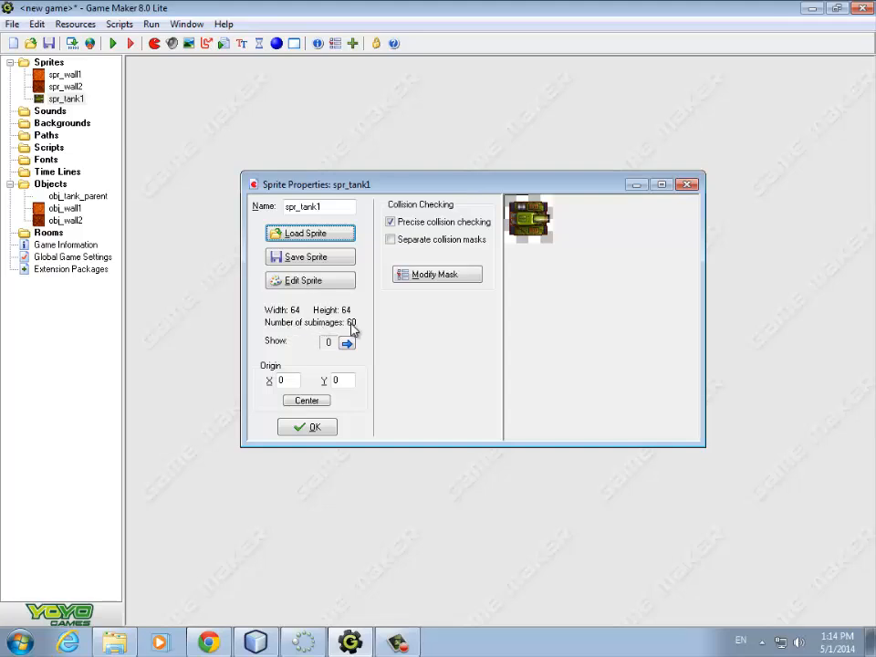
Step: Step through spr_tank1's rotation subimages, then close its Sprite Properties with OK
{"action": "left_click", "coordinate": [347, 342]}
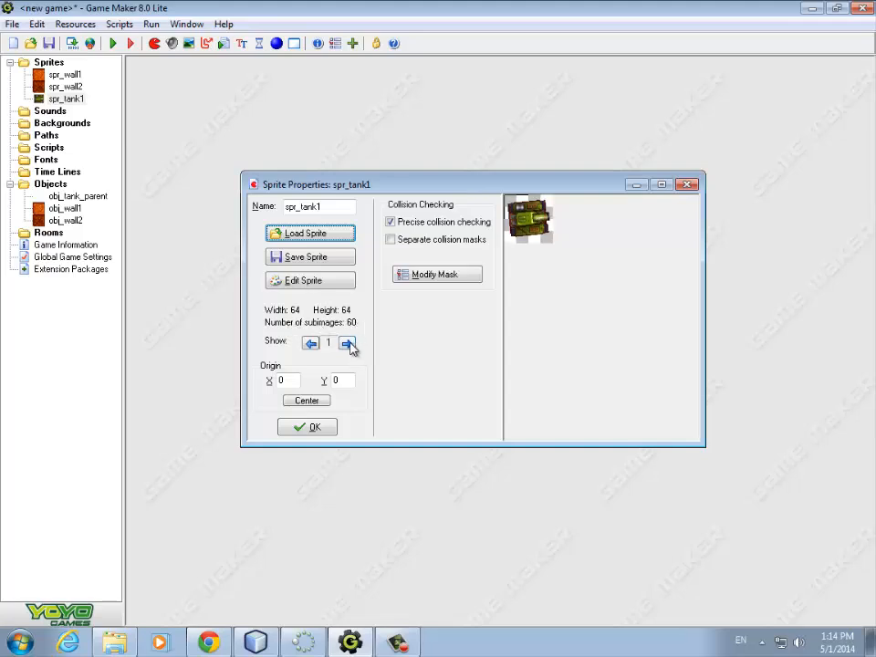
{"action": "left_click", "coordinate": [348, 342]}
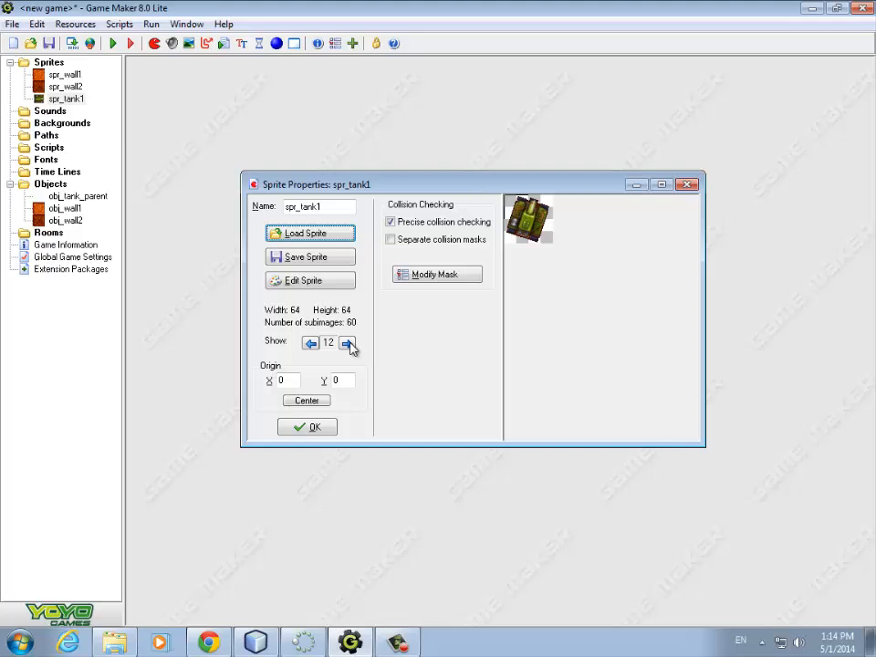
{"action": "left_click", "coordinate": [347, 342]}
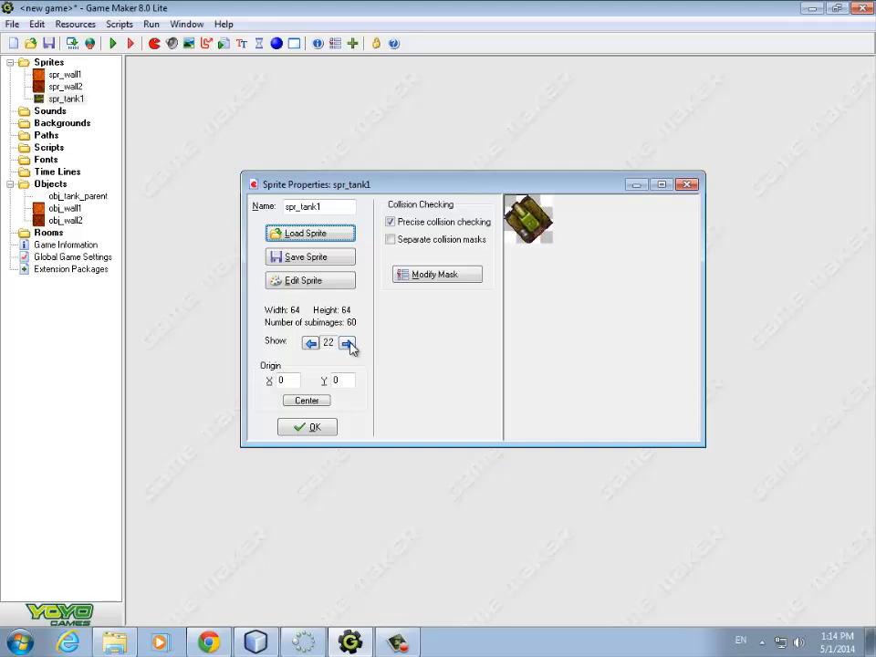
{"action": "left_click", "coordinate": [347, 343]}
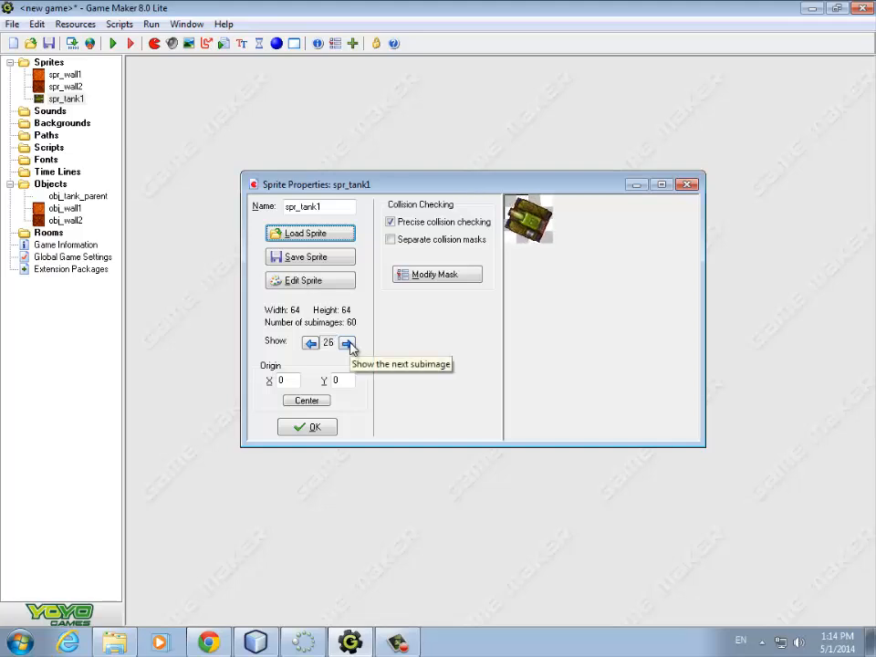
{"action": "left_click", "coordinate": [348, 342]}
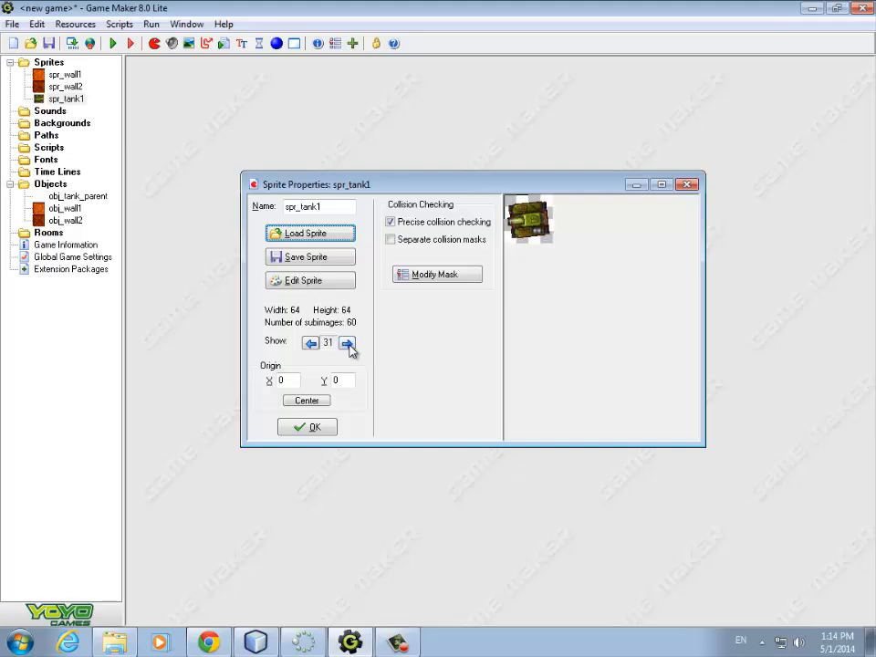
{"action": "left_click", "coordinate": [347, 342]}
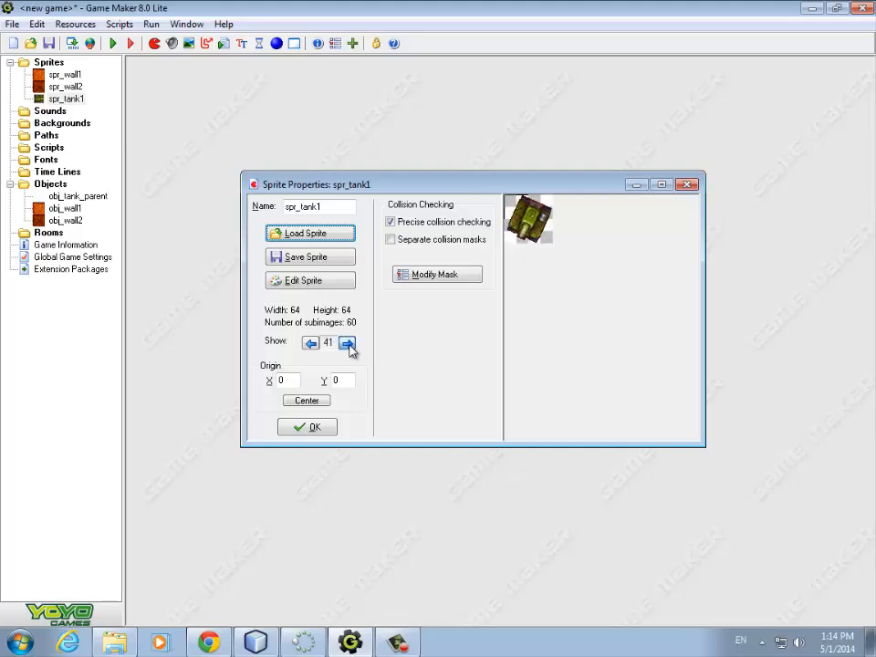
{"action": "left_click", "coordinate": [347, 342]}
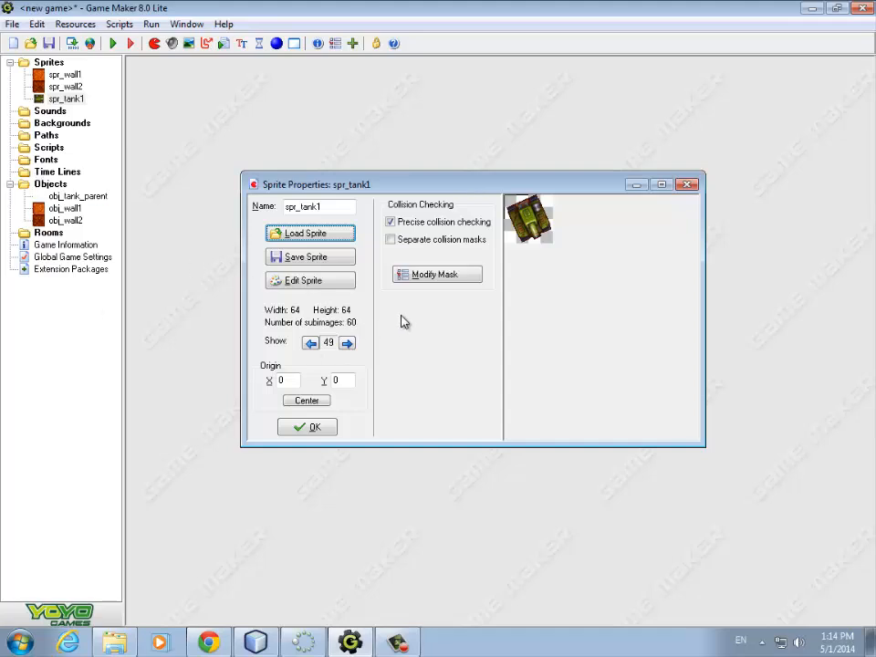
{"action": "left_click", "coordinate": [307, 427]}
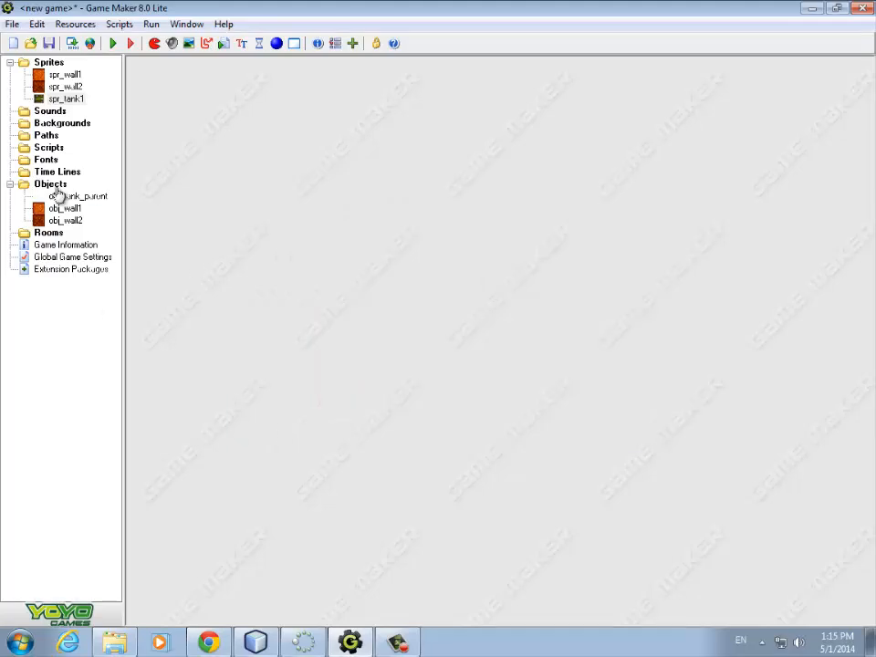
Step: Create object obj_rank1 with sprite spr_tank1 and parent obj_tank_parent
{"action": "right_click", "coordinate": [51, 183]}
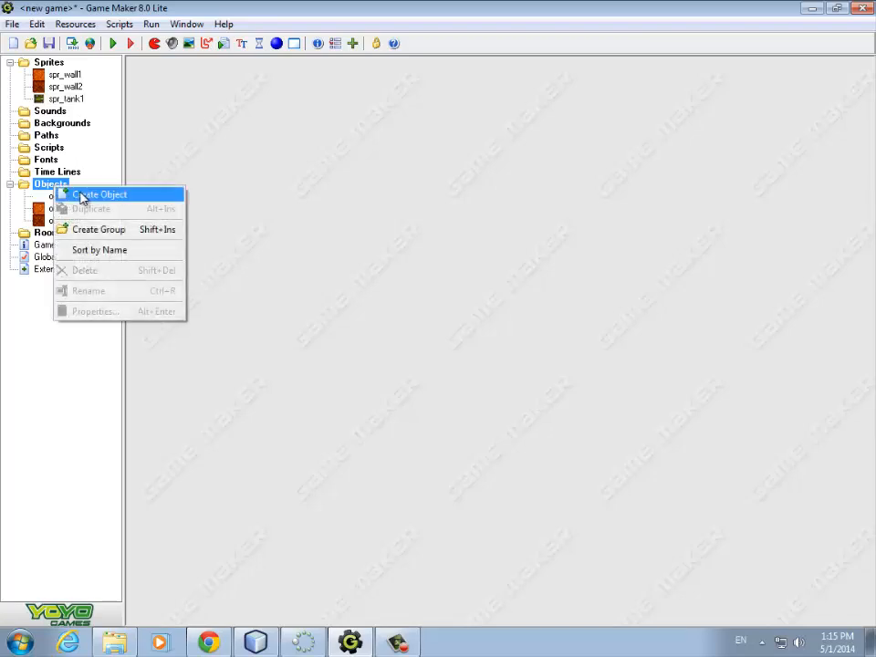
{"action": "left_click", "coordinate": [100, 195]}
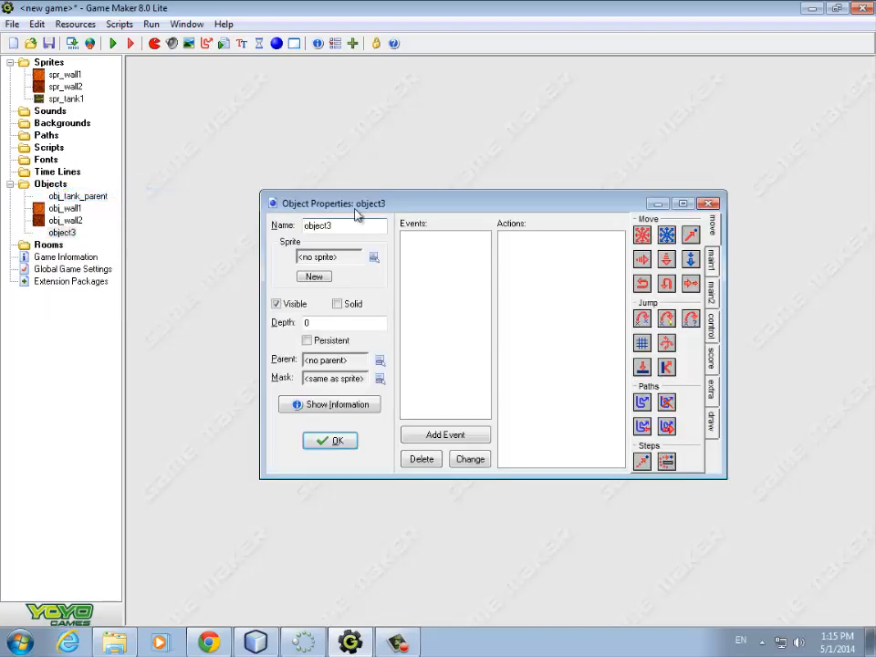
{"action": "key", "text": "BackSpace"}
{"action": "type", "text": "obj_rank1"}
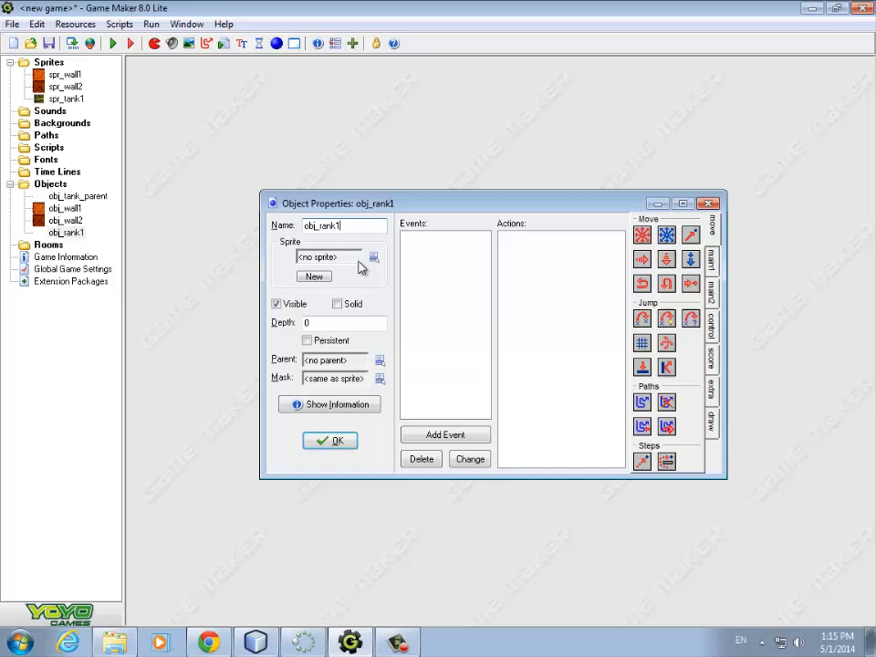
{"action": "left_click", "coordinate": [373, 256]}
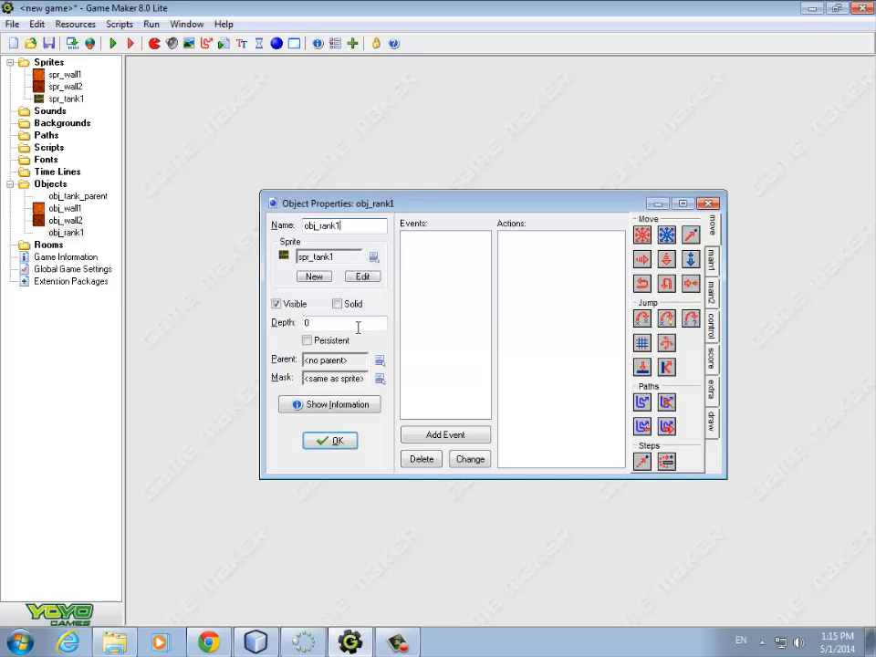
{"action": "mouse_move", "coordinate": [345, 363]}
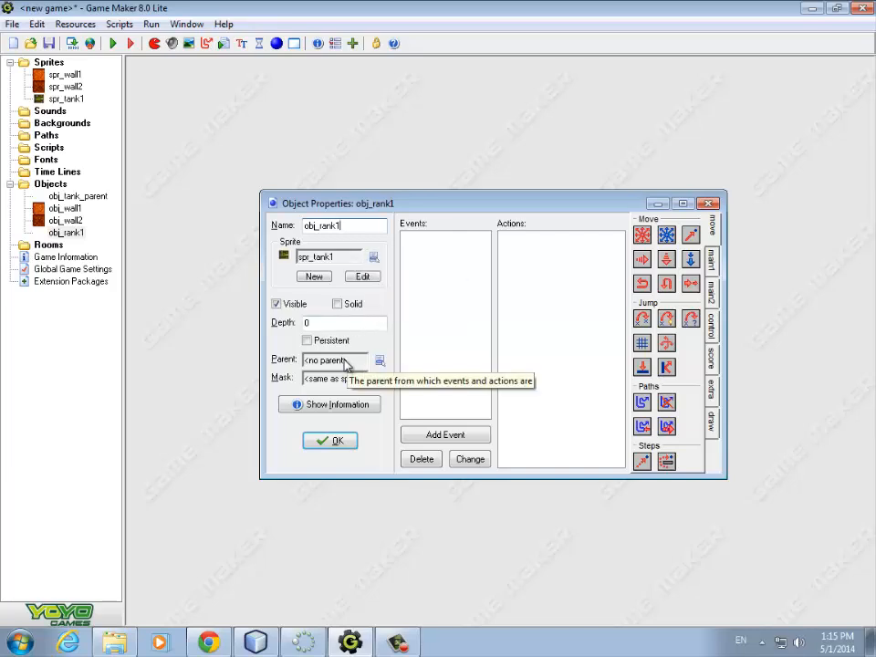
{"action": "mouse_move", "coordinate": [379, 362]}
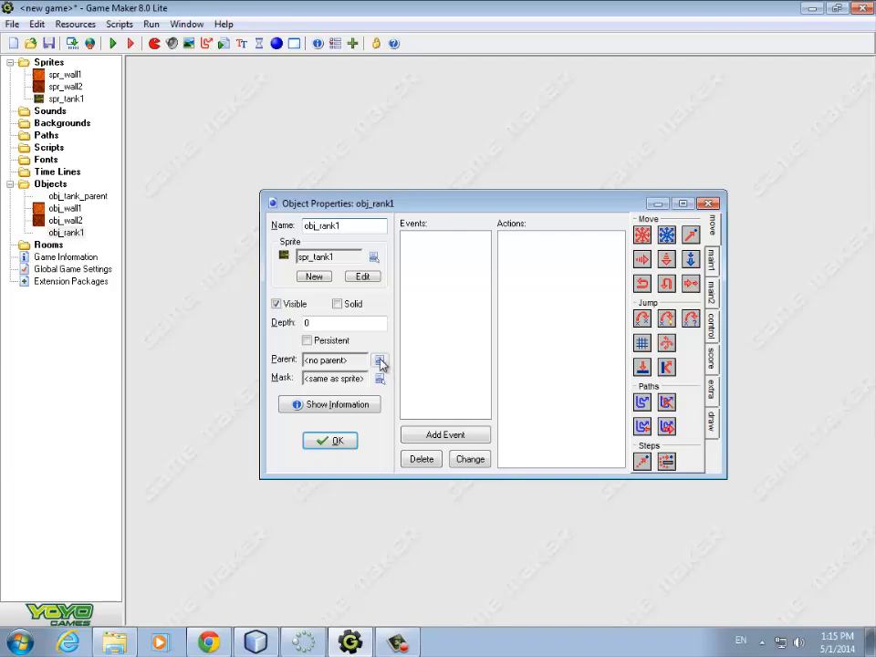
{"action": "left_click", "coordinate": [381, 361]}
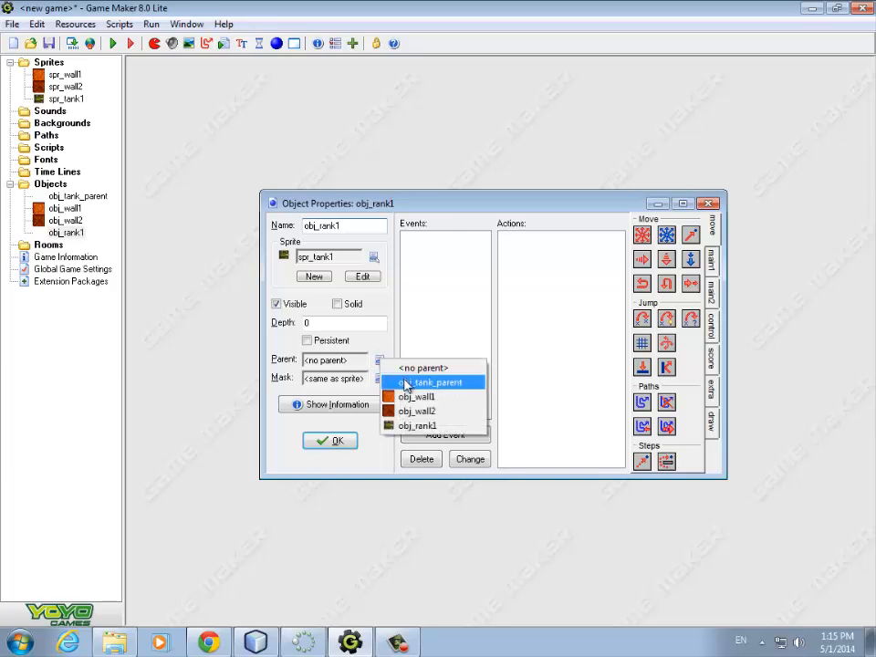
{"action": "left_click", "coordinate": [431, 382]}
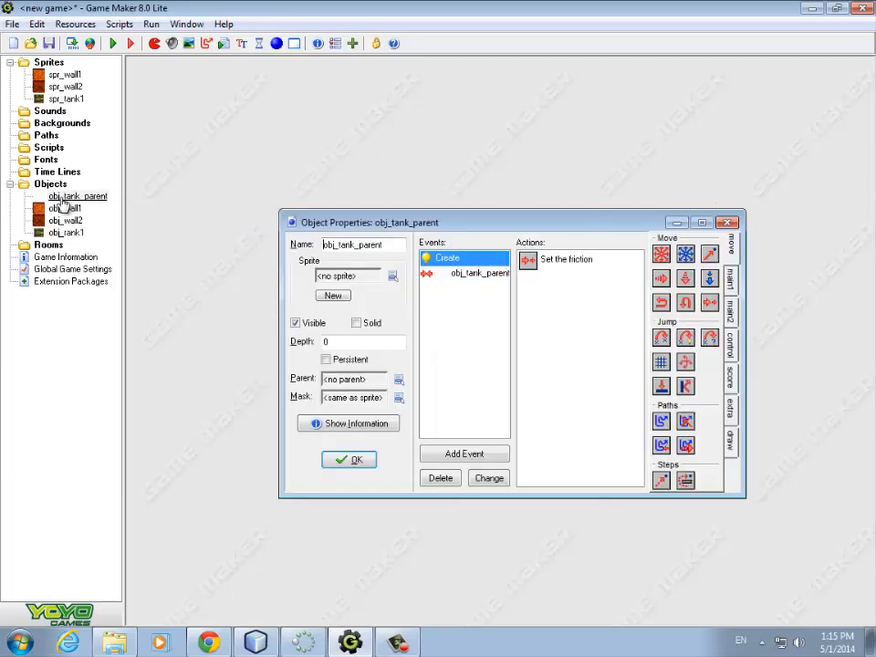
Step: Add an obj_wall1 collision event to obj_tank_parent setting variable speed to -speed
{"action": "left_click", "coordinate": [480, 274]}
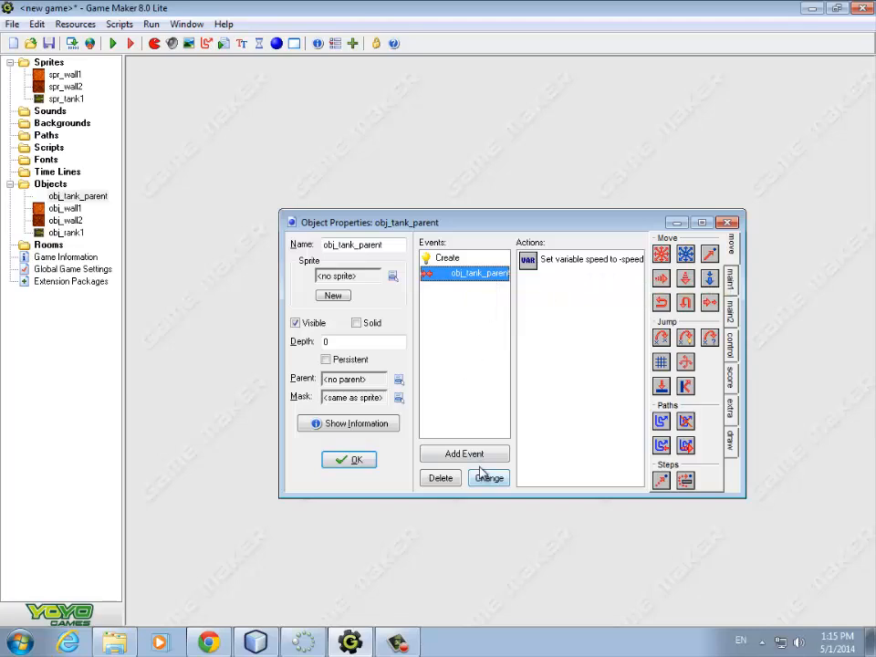
{"action": "left_click", "coordinate": [464, 454]}
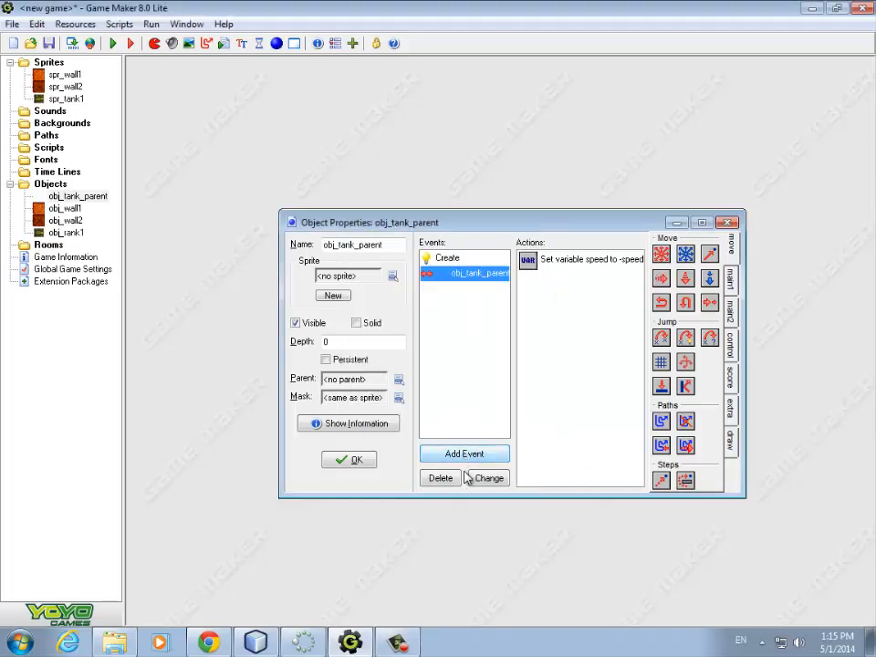
{"action": "left_click", "coordinate": [464, 454]}
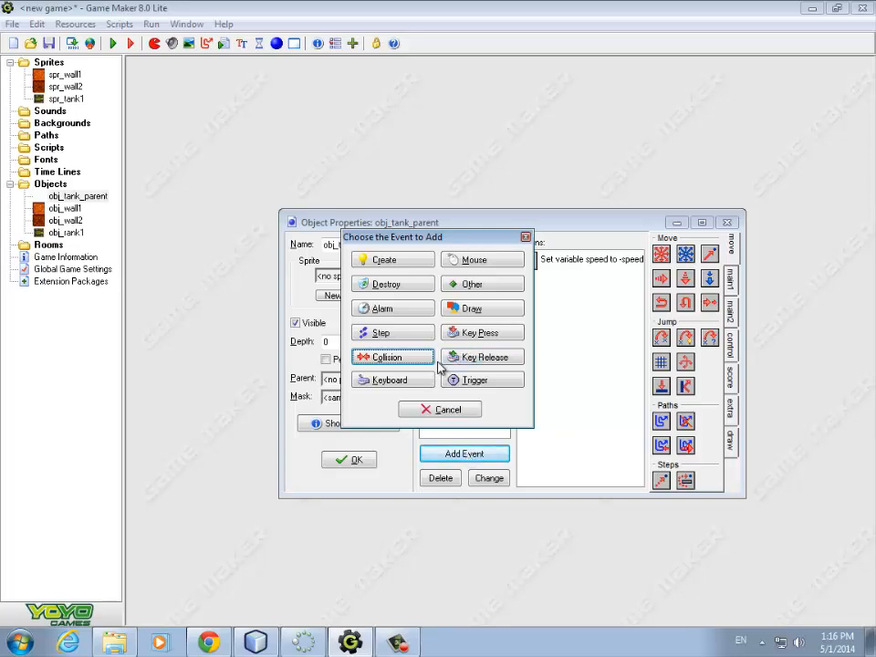
{"action": "left_click", "coordinate": [390, 356]}
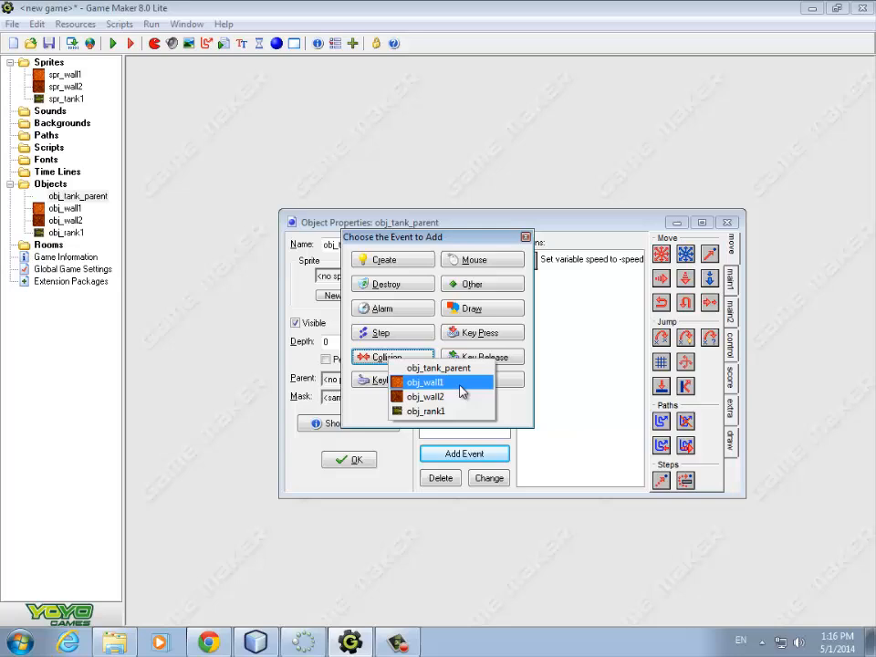
{"action": "mouse_move", "coordinate": [436, 391]}
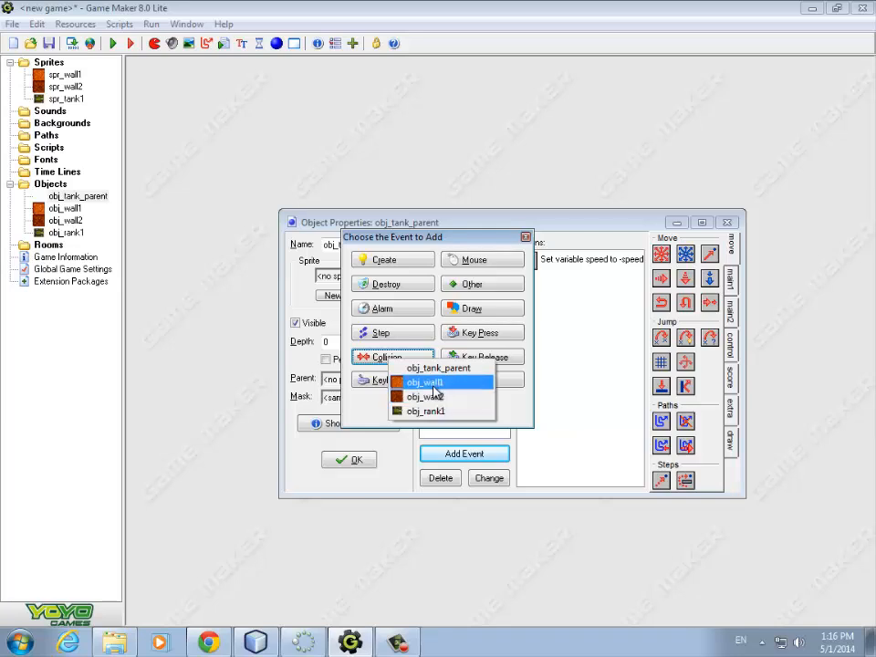
{"action": "left_click", "coordinate": [425, 382]}
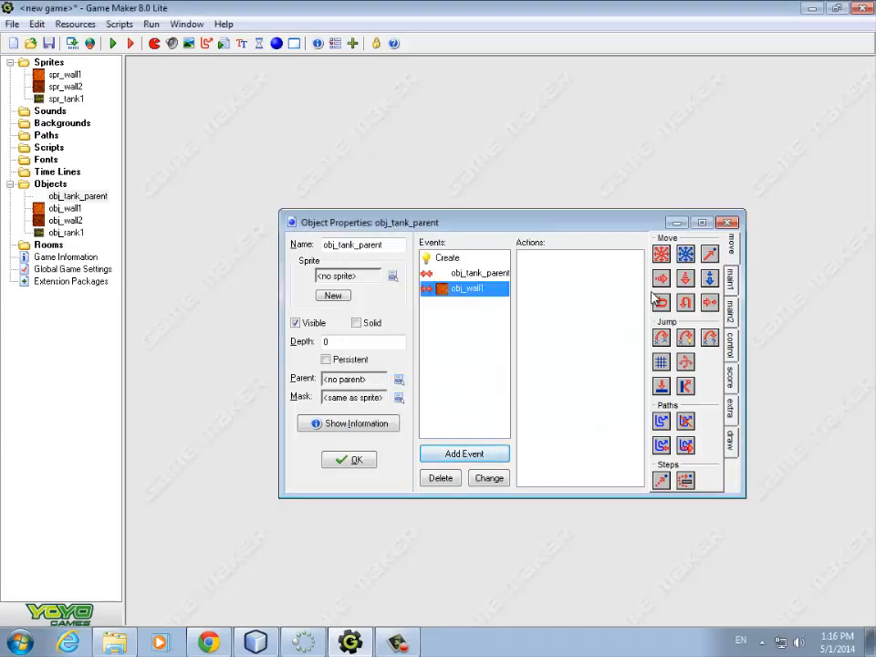
{"action": "left_click", "coordinate": [732, 352]}
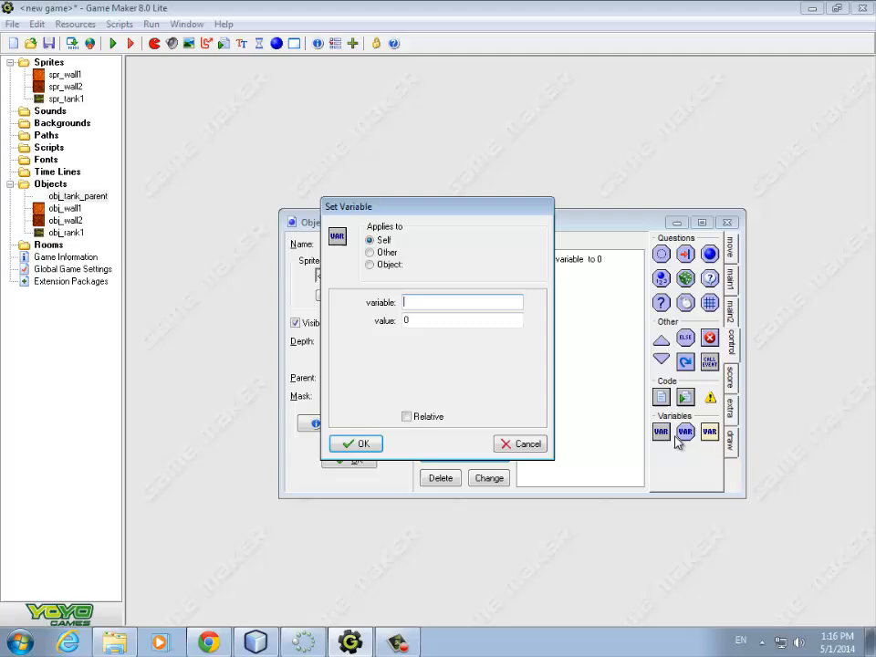
{"action": "type", "text": "speed"}
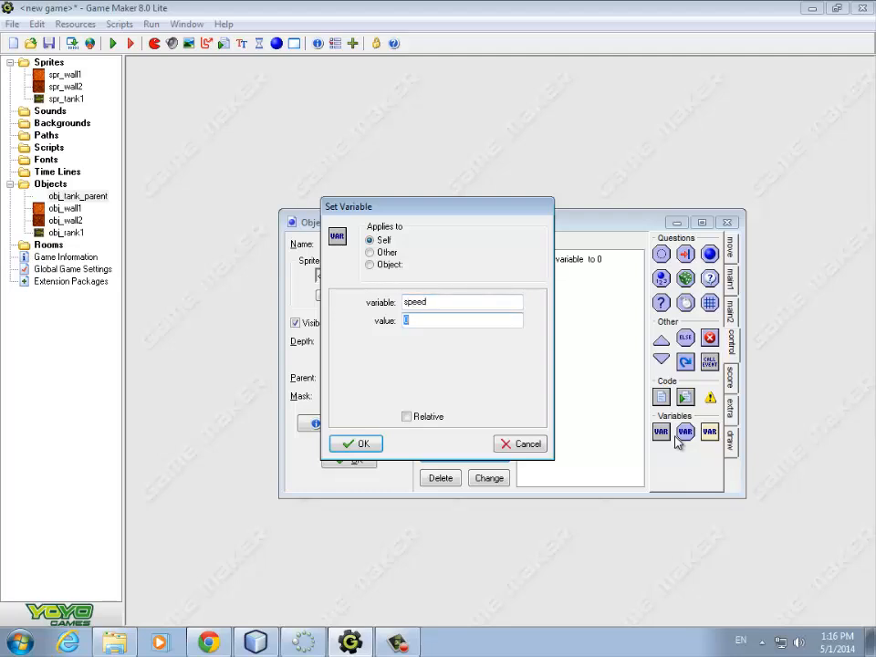
{"action": "type", "text": "-speed"}
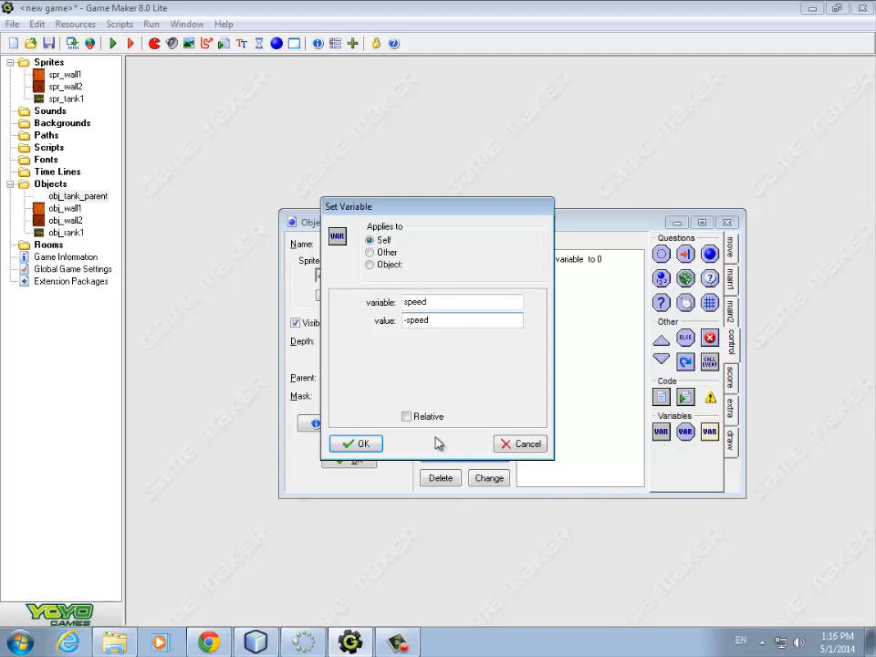
{"action": "left_click", "coordinate": [356, 444]}
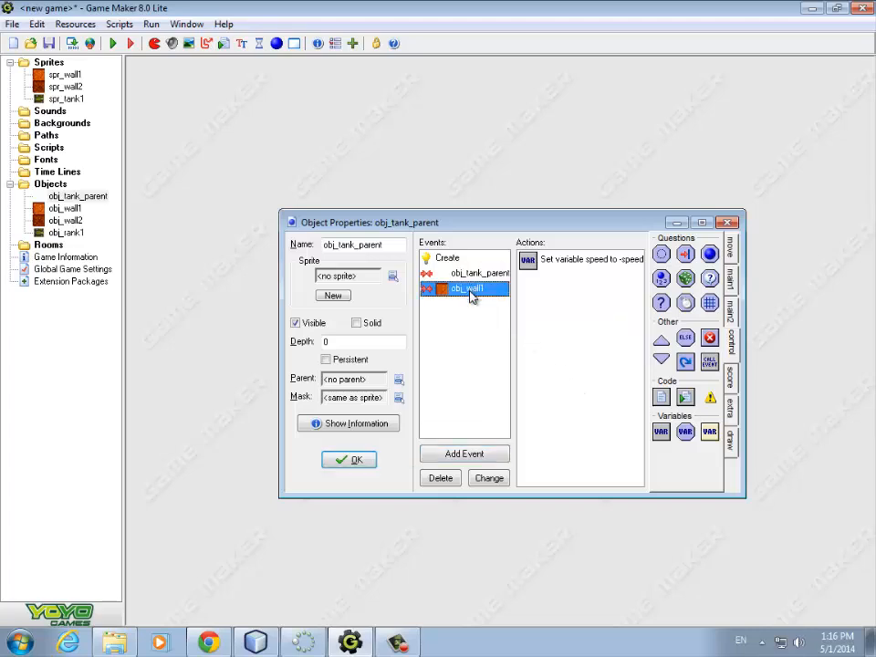
{"action": "left_click", "coordinate": [349, 459]}
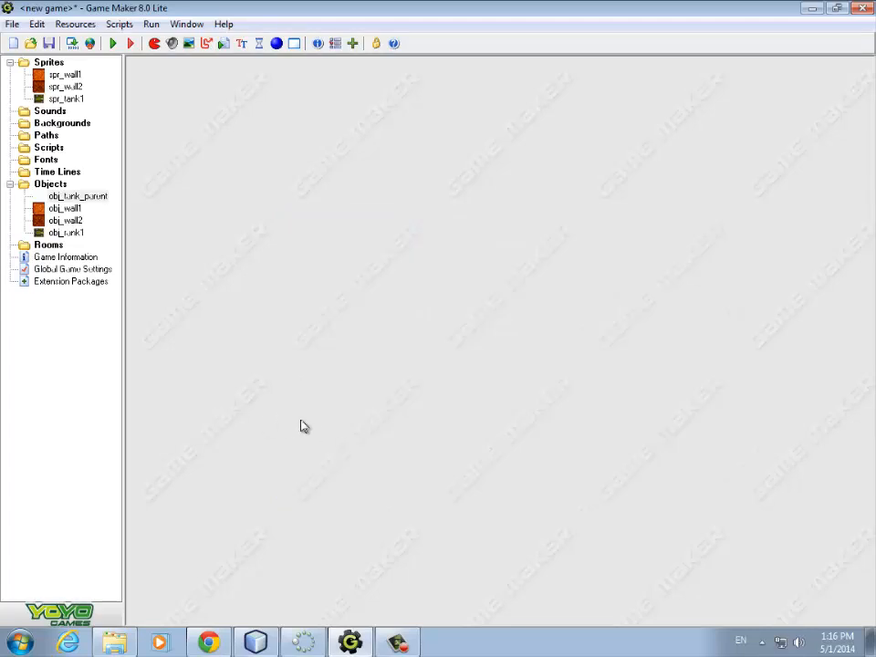
Step: Tick Solid on obj_wall2, set its parent to obj_wall1, and confirm
{"action": "left_click", "coordinate": [65, 220]}
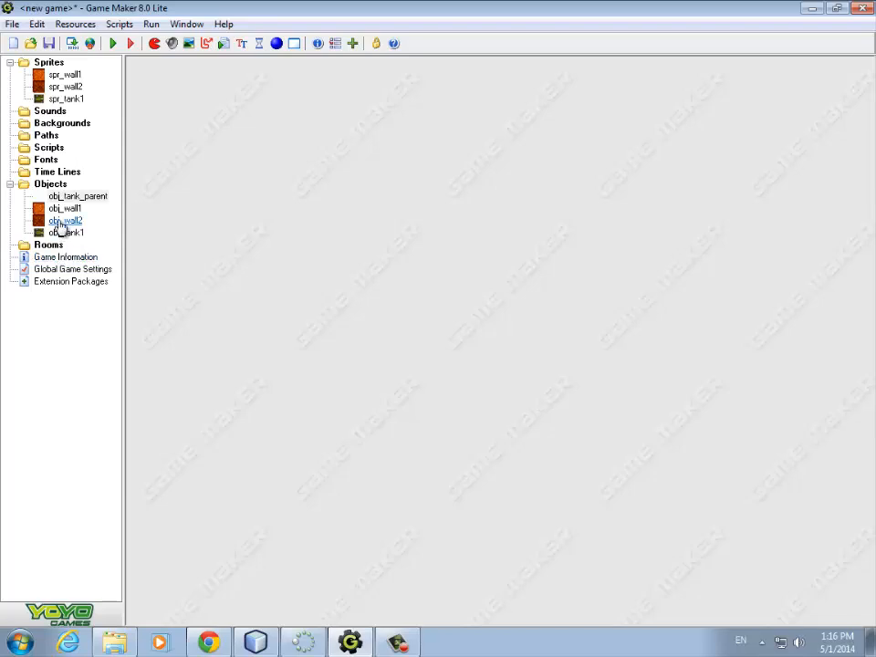
{"action": "double_click", "coordinate": [66, 220]}
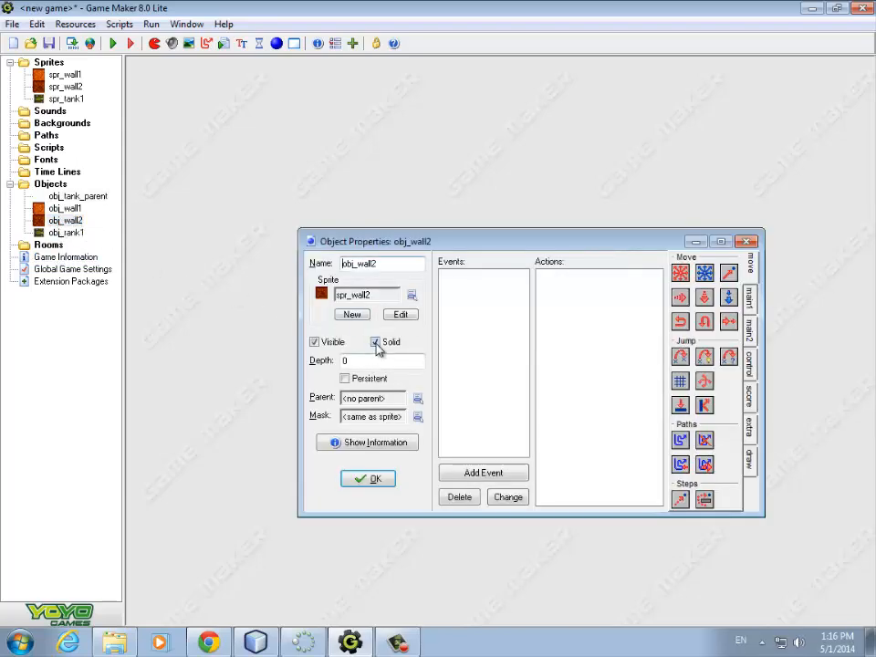
{"action": "left_click", "coordinate": [417, 398]}
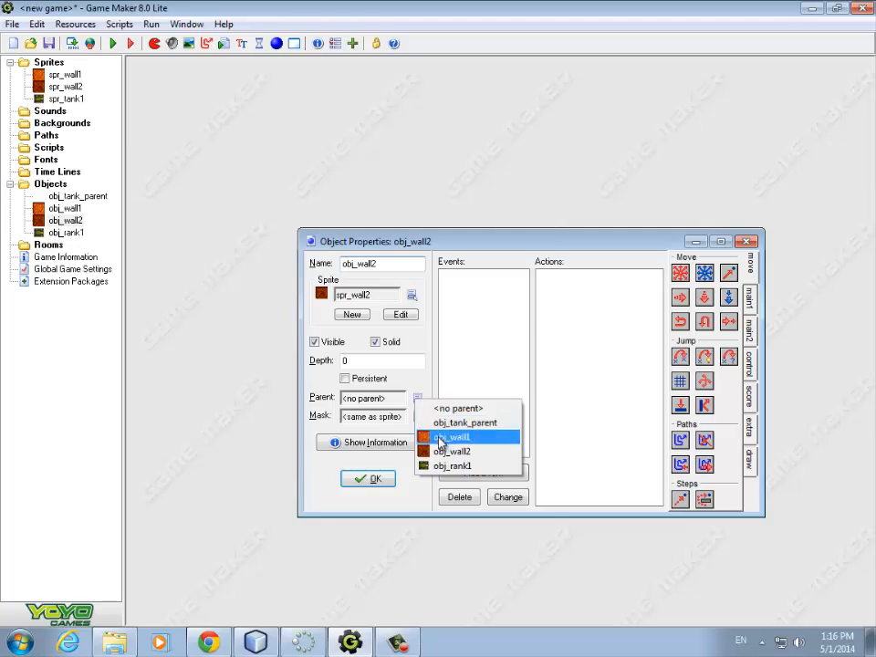
{"action": "left_click", "coordinate": [451, 436]}
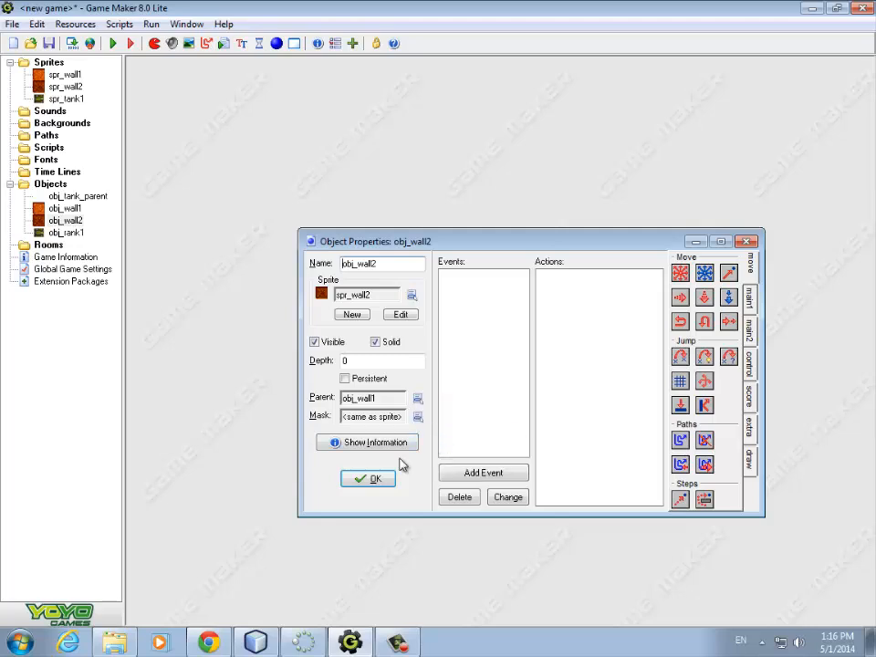
{"action": "left_click", "coordinate": [374, 479]}
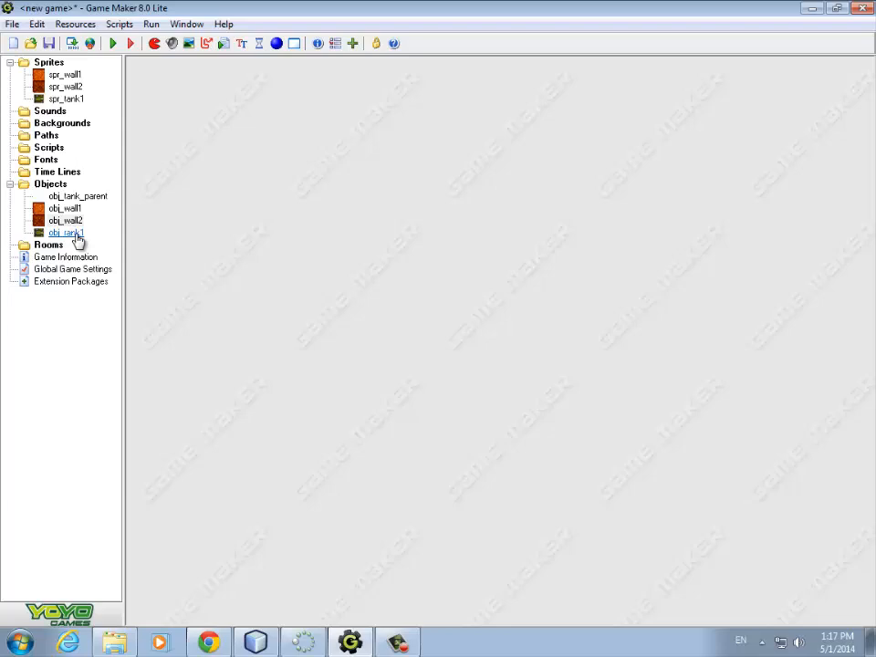
Step: Review obj_tank1 and obj_tank_parent properties, then open the spr_tank1 sprite properties
{"action": "double_click", "coordinate": [64, 232]}
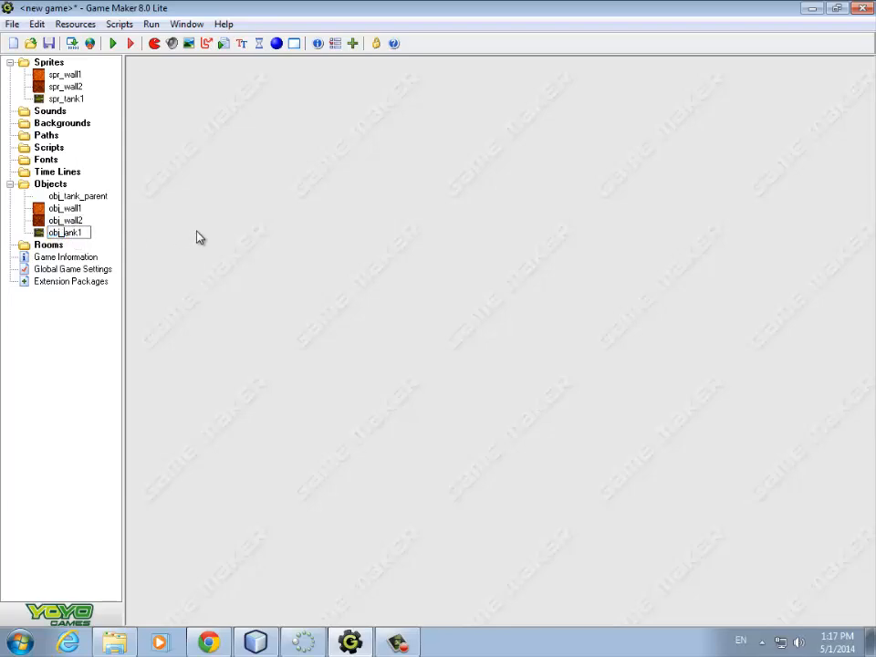
{"action": "left_click", "coordinate": [65, 232]}
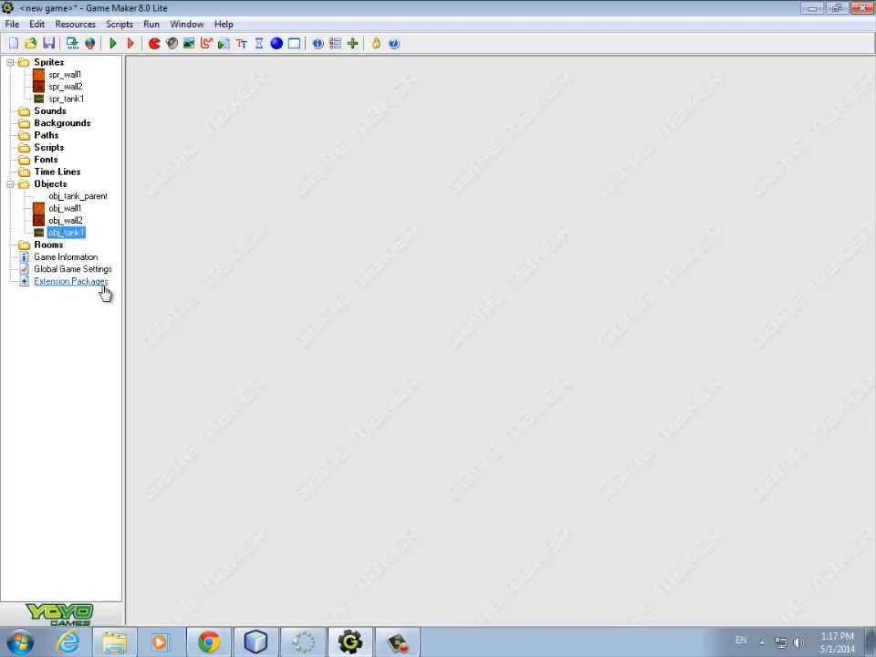
{"action": "double_click", "coordinate": [65, 232]}
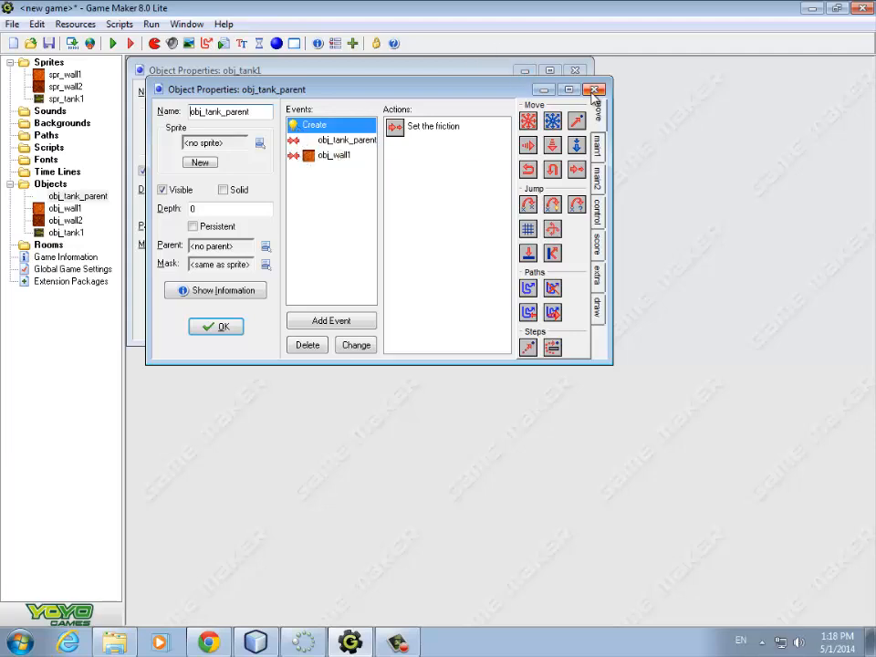
{"action": "left_click", "coordinate": [595, 89]}
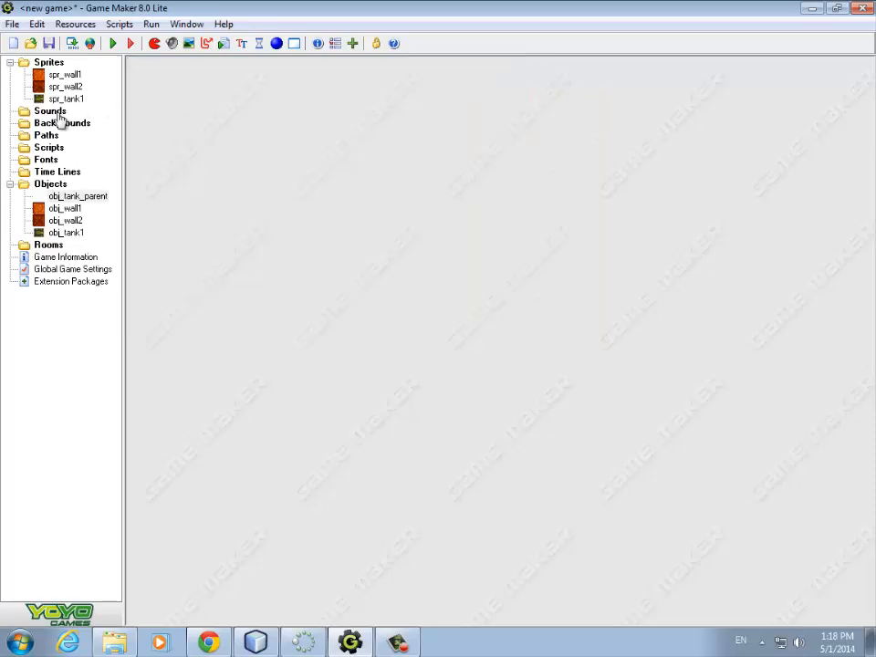
{"action": "double_click", "coordinate": [67, 98]}
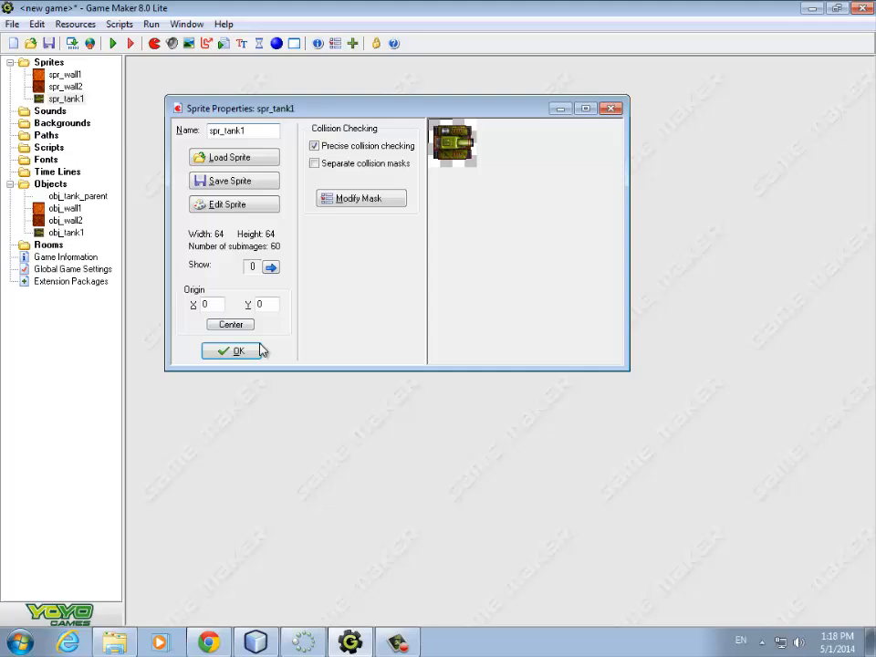
Step: Close spr_tank1's properties and open the 32×32 spr_wall1 sprite for inspection
{"action": "left_click", "coordinate": [231, 352]}
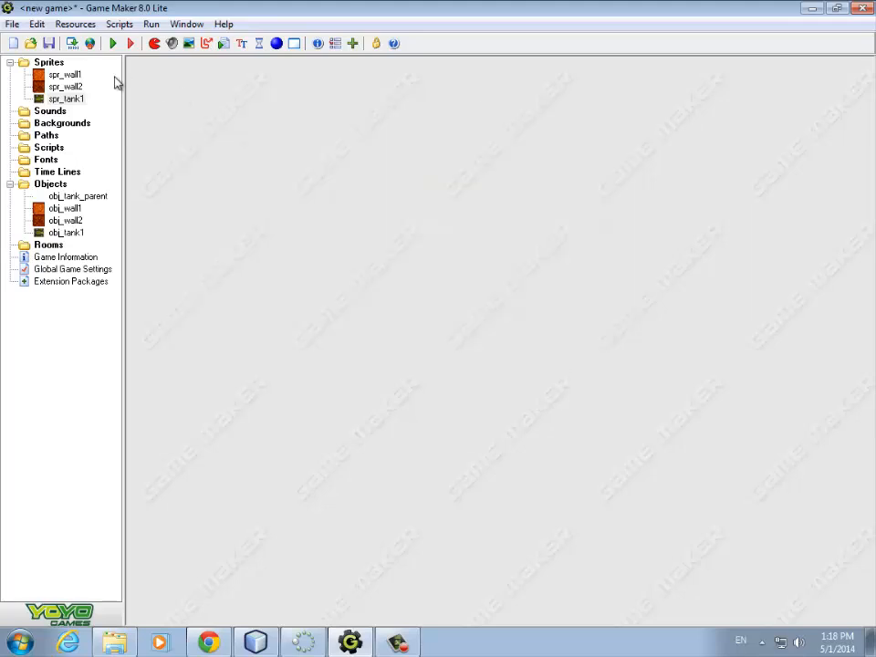
{"action": "double_click", "coordinate": [64, 74]}
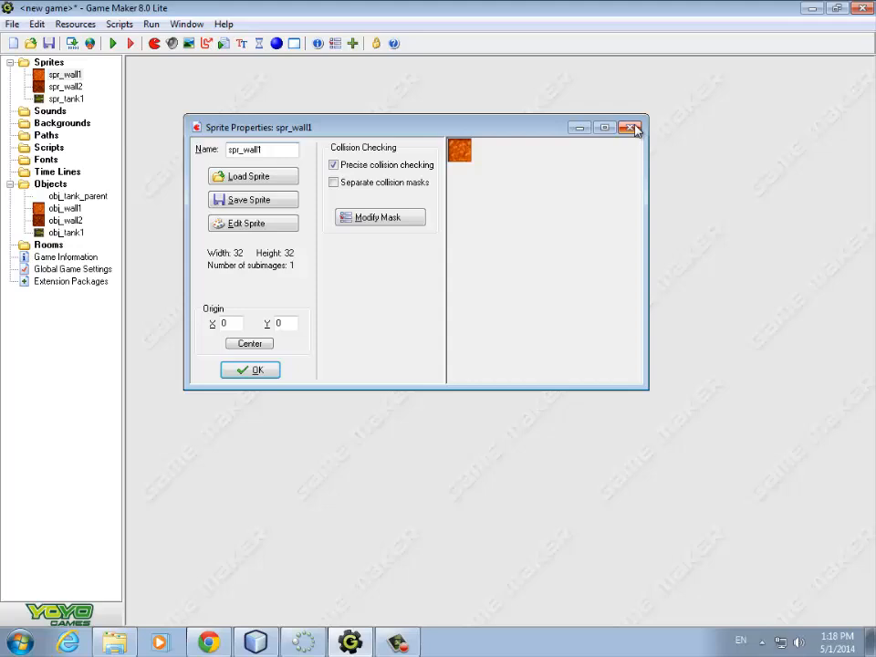
{"action": "mouse_move", "coordinate": [638, 123]}
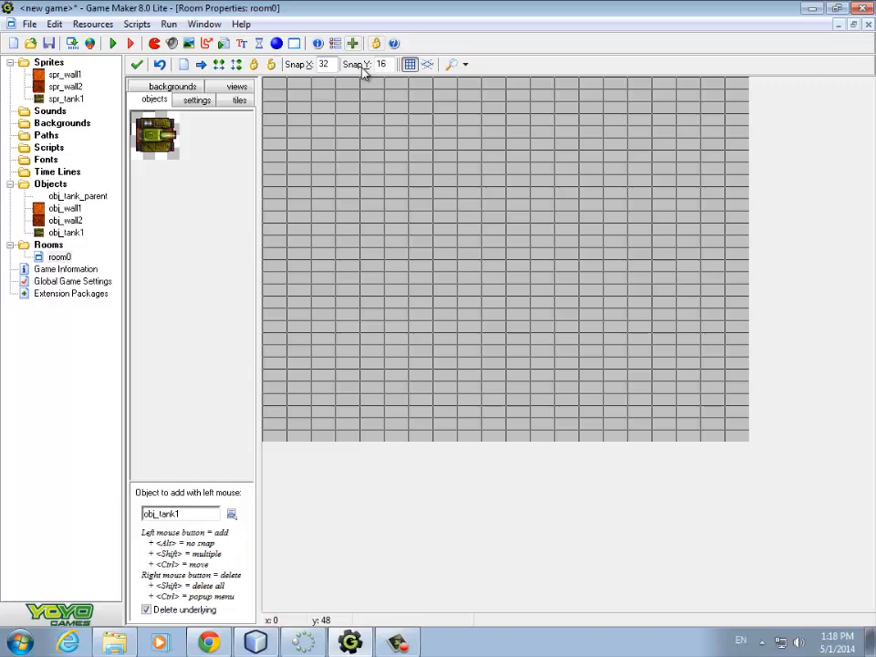
Step: Enter a value in room0's snap grid settings and open the object-placement list
{"action": "type", "text": "1"}
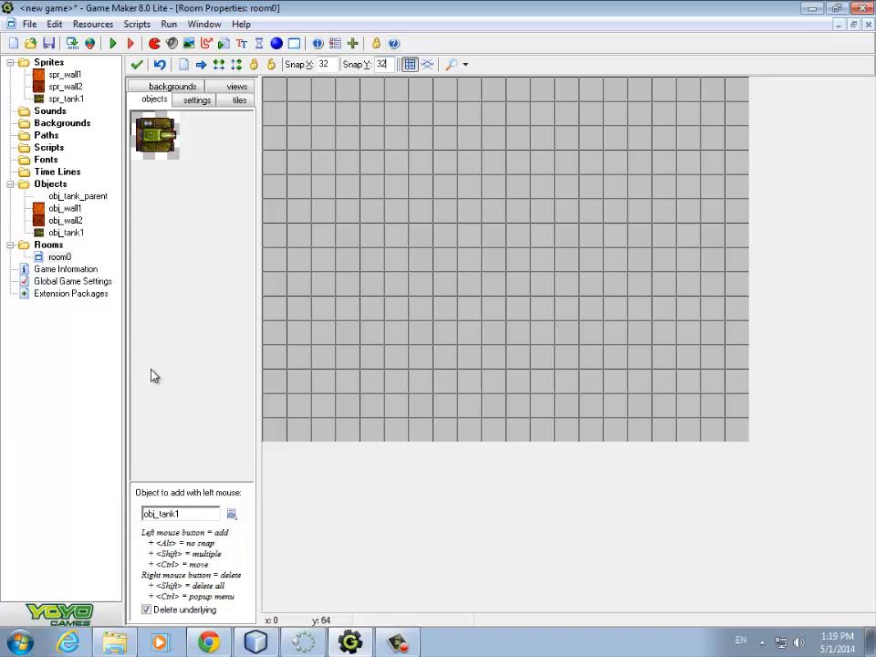
{"action": "left_click", "coordinate": [231, 513]}
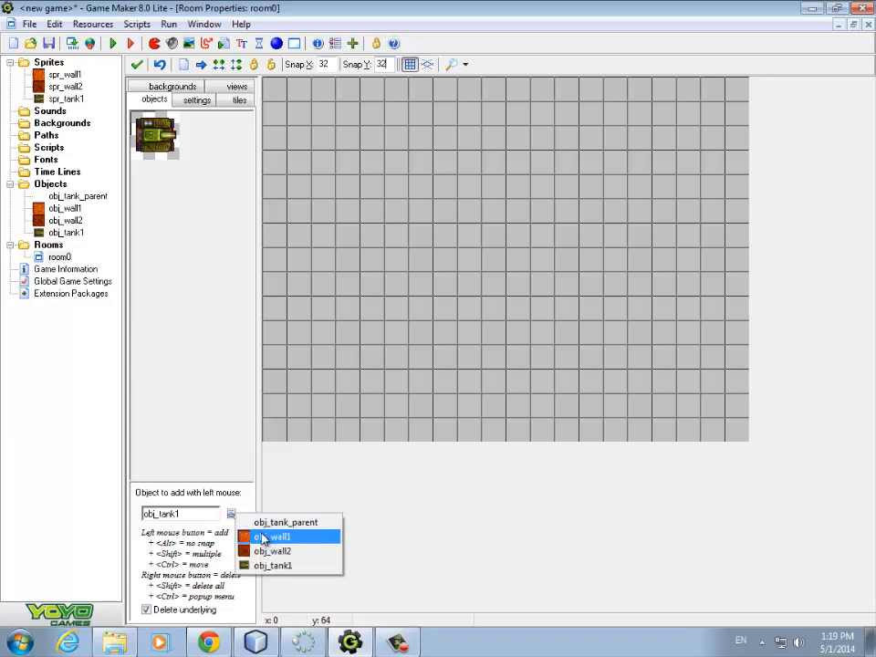
Step: Select obj_wall1 and paint wall blocks along room0's edges to form the border
{"action": "left_click", "coordinate": [275, 536]}
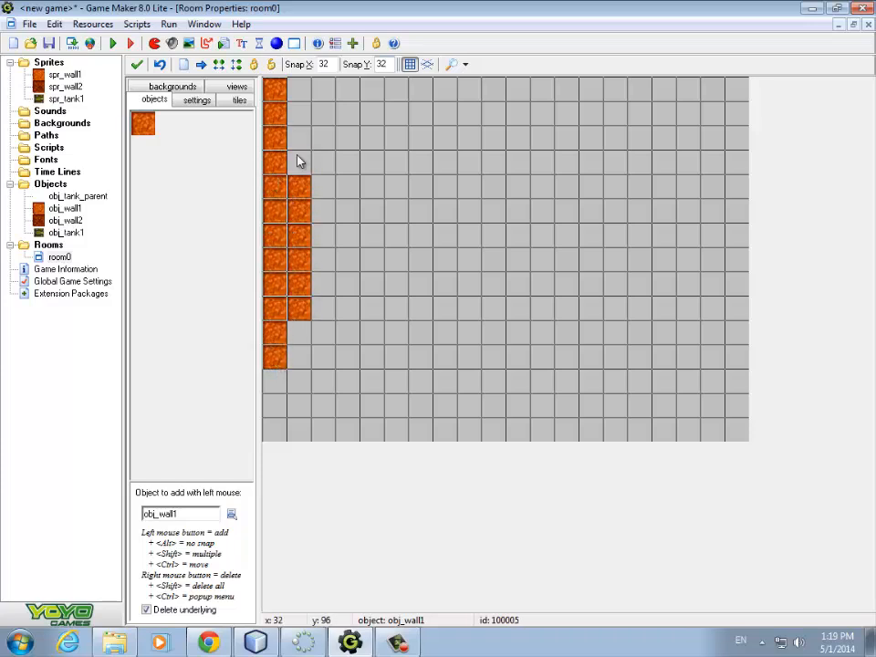
{"action": "left_click_drag", "start_coordinate": [296, 162], "coordinate": [456, 441]}
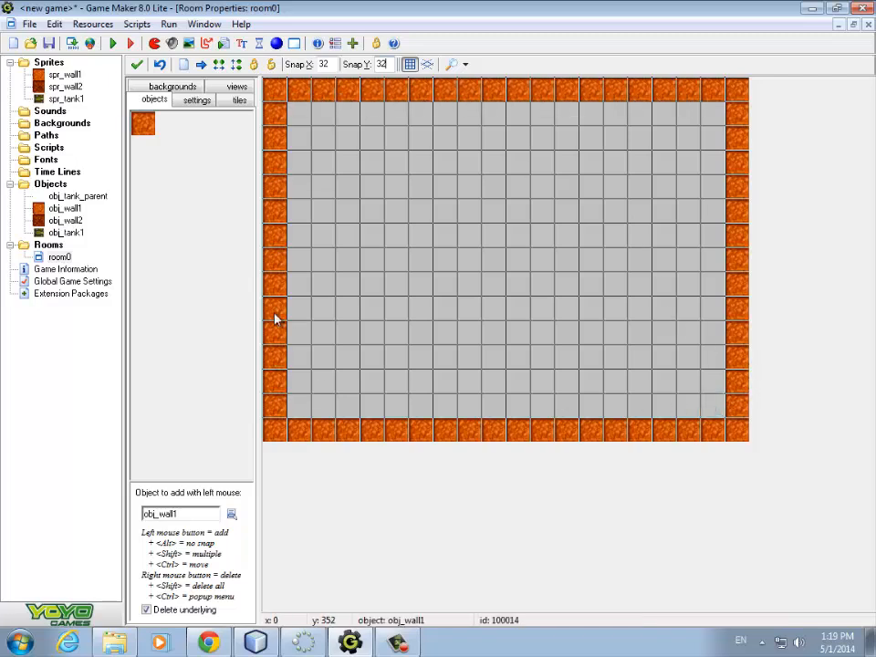
{"action": "left_click", "coordinate": [64, 221]}
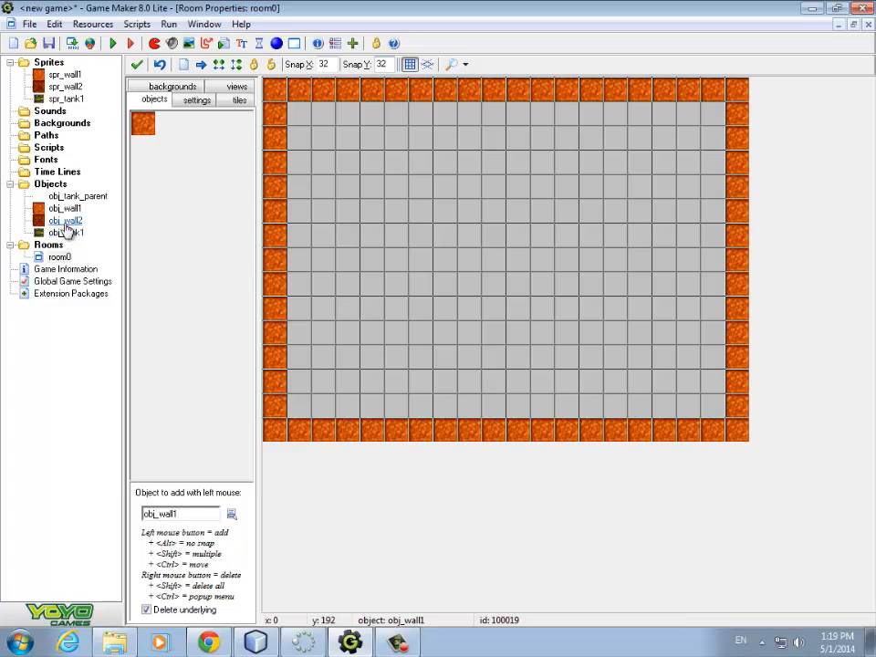
{"action": "left_click", "coordinate": [65, 220]}
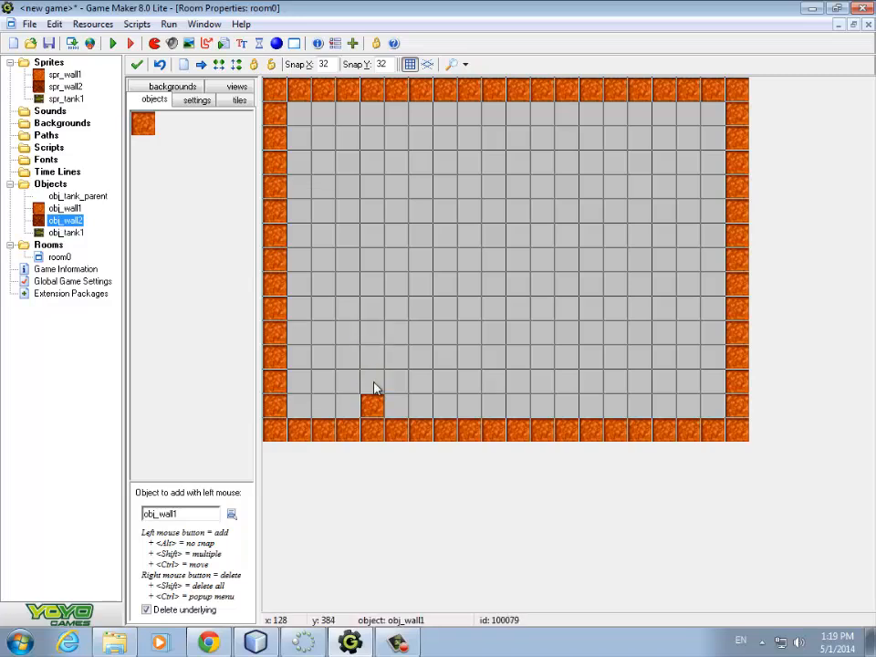
Step: Select obj_wall2 and place interior obstacle blocks, extending the horizontal line
{"action": "left_click", "coordinate": [231, 513]}
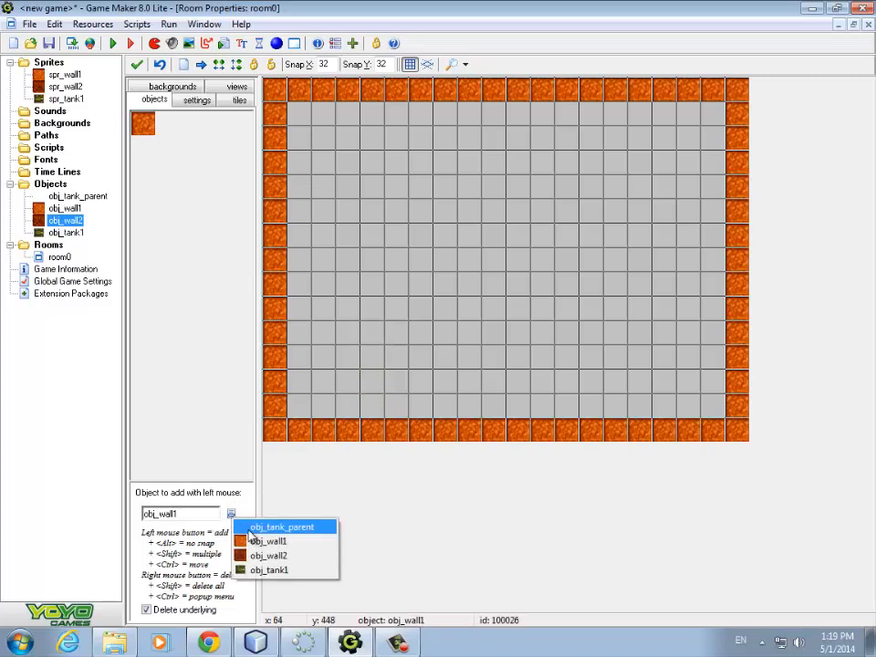
{"action": "left_click", "coordinate": [268, 555]}
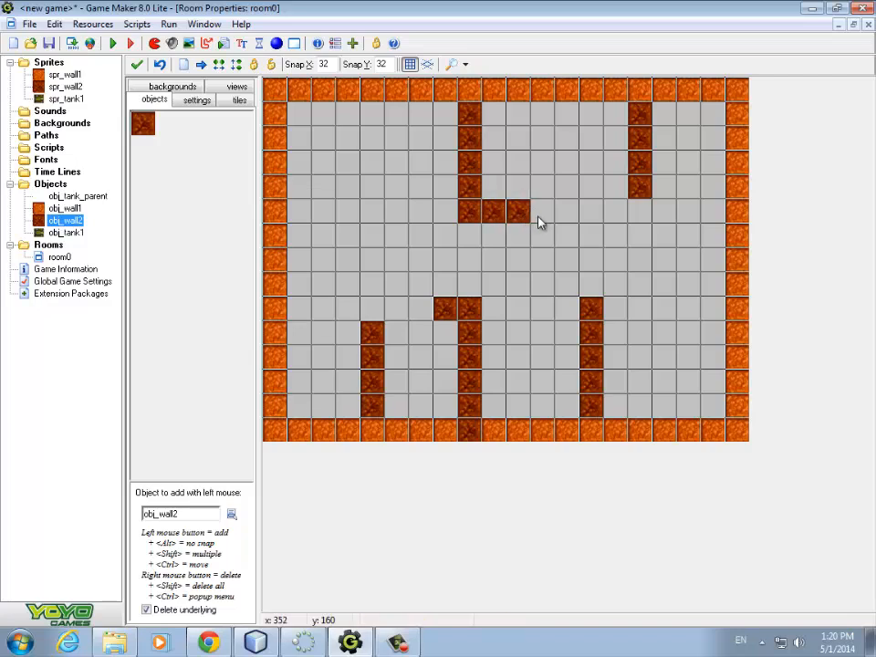
{"action": "left_click", "coordinate": [540, 212]}
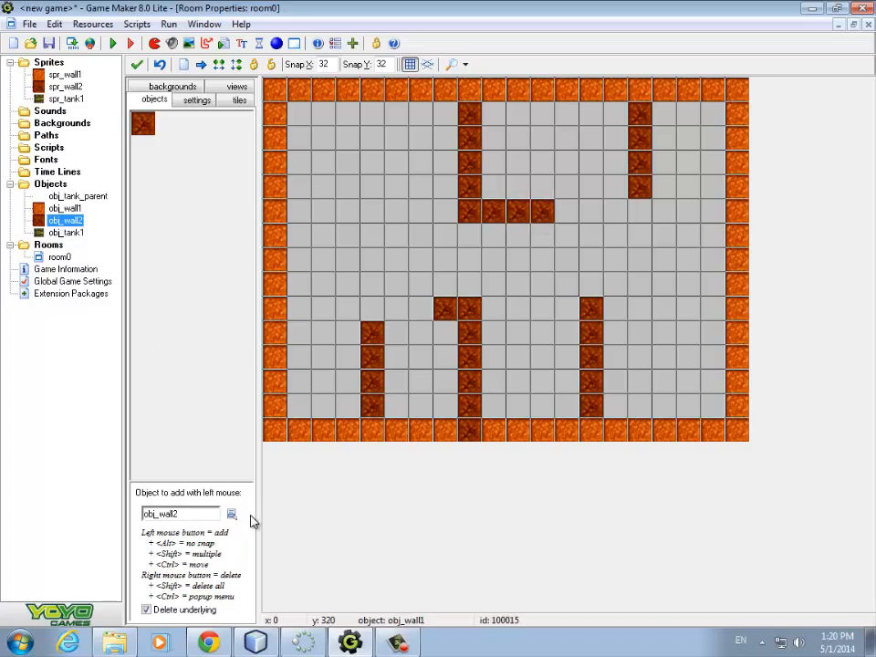
{"action": "left_click", "coordinate": [231, 514]}
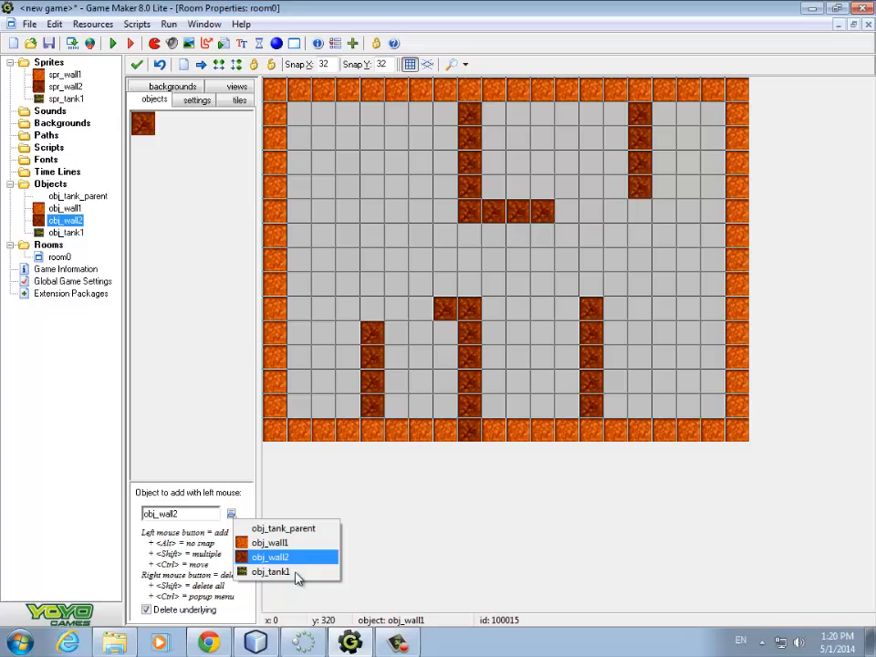
Step: Select obj_tank1 and drop one tank in an empty cell beside the left wall
{"action": "left_click", "coordinate": [269, 571]}
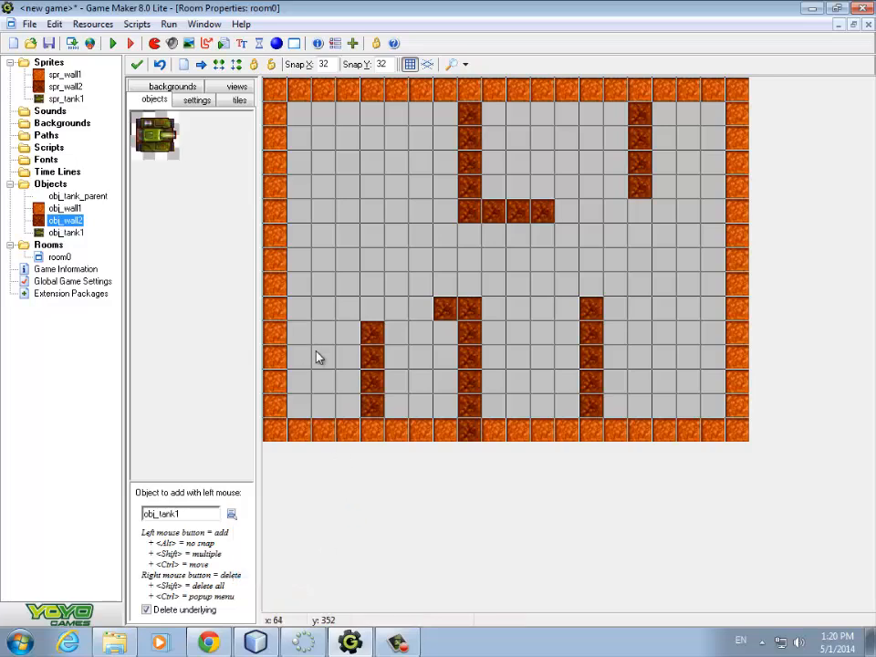
{"action": "mouse_move", "coordinate": [306, 348]}
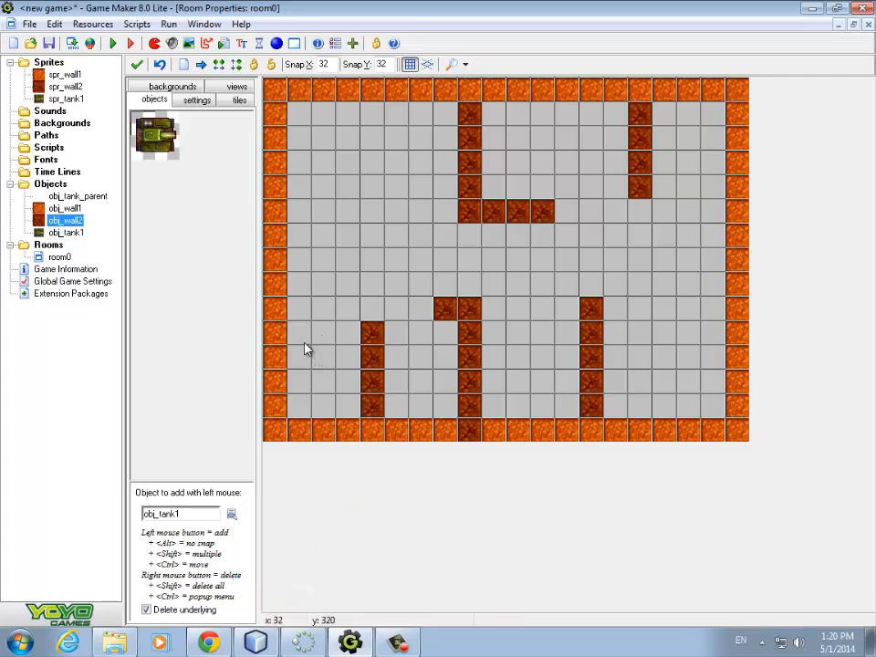
{"action": "left_click", "coordinate": [310, 345]}
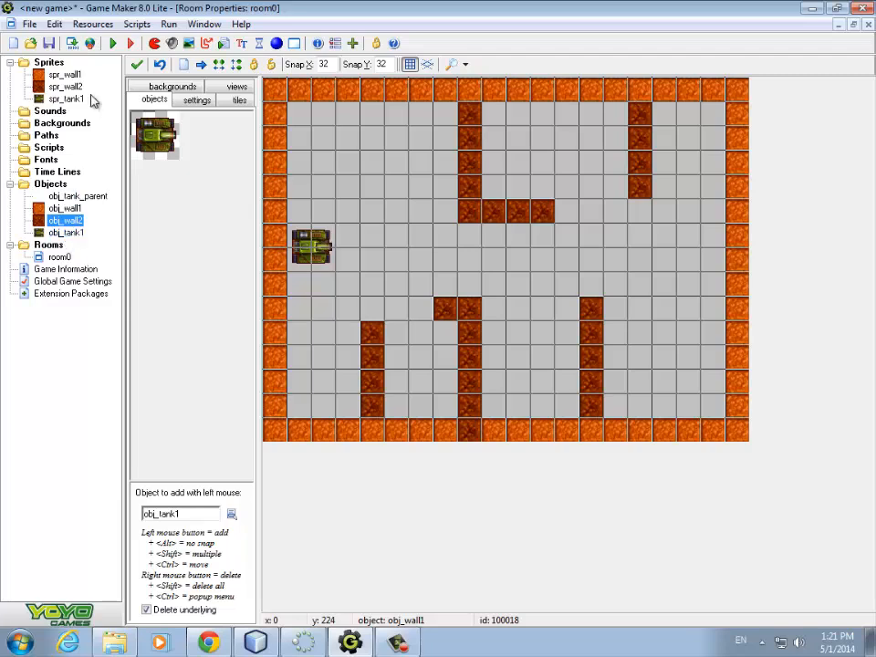
{"action": "mouse_move", "coordinate": [98, 127]}
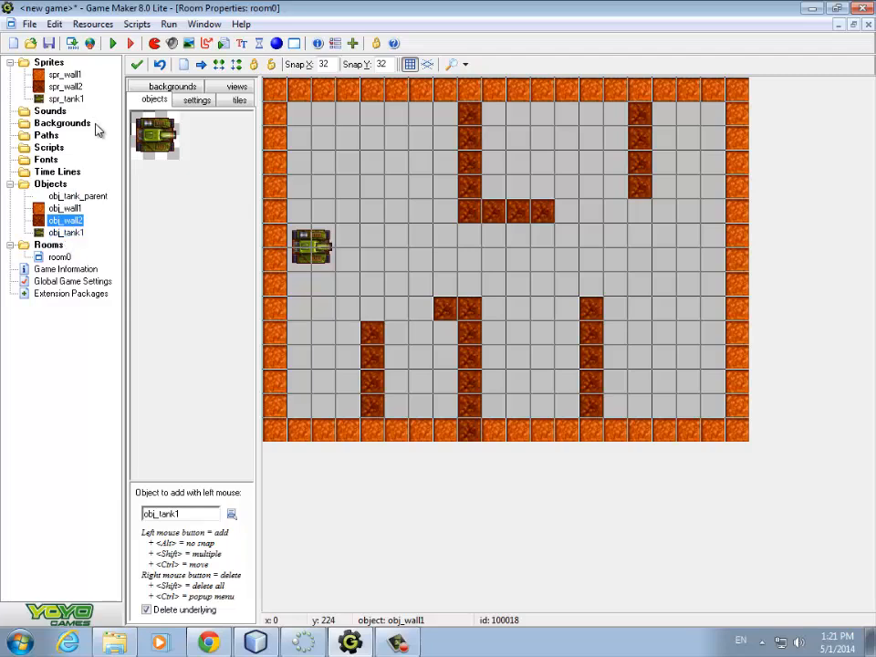
Step: Open obj_tank1 and add a Keyboard event for the W key
{"action": "left_click", "coordinate": [66, 208]}
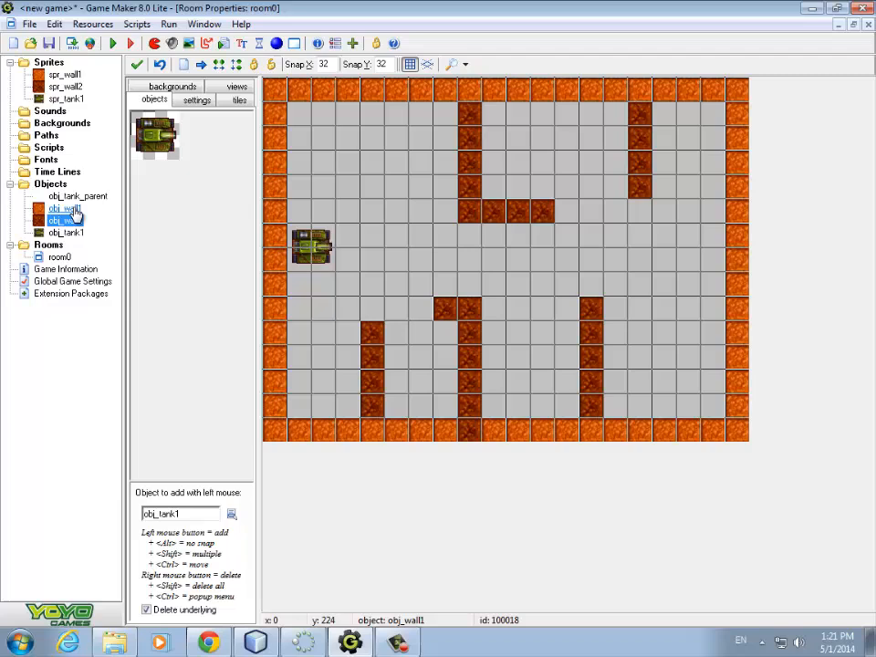
{"action": "double_click", "coordinate": [65, 220]}
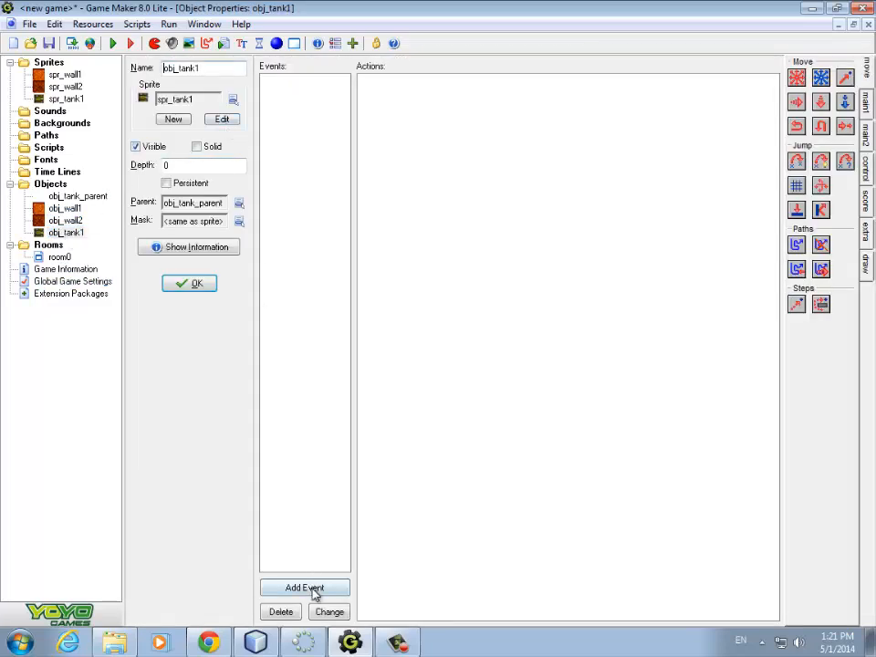
{"action": "left_click", "coordinate": [304, 587]}
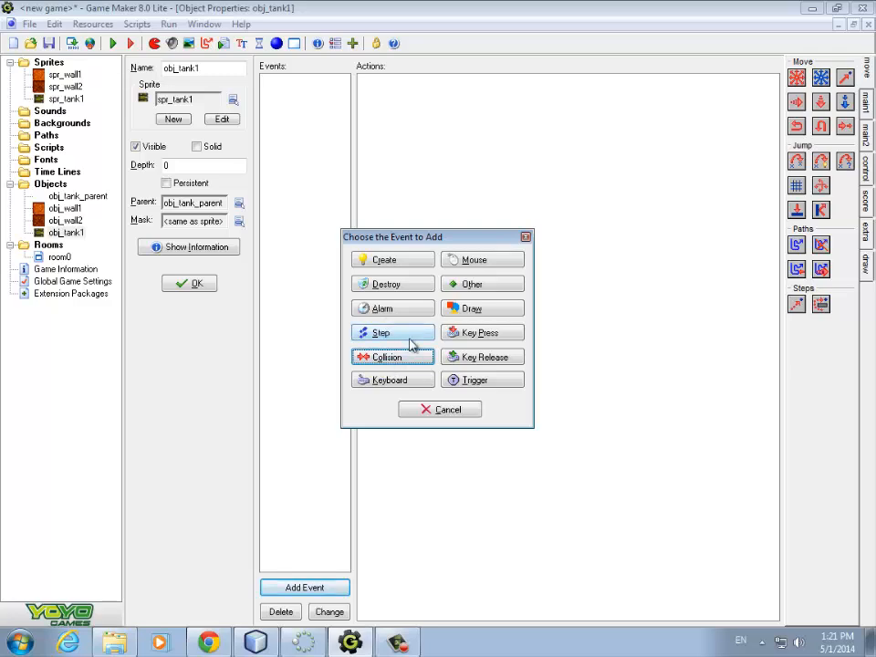
{"action": "left_click", "coordinate": [391, 379]}
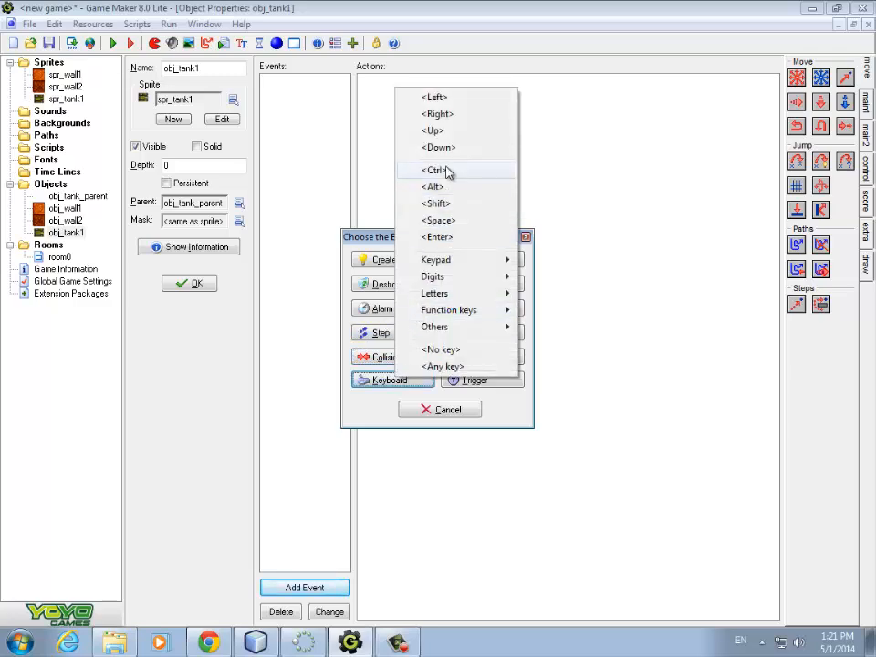
{"action": "mouse_move", "coordinate": [433, 277]}
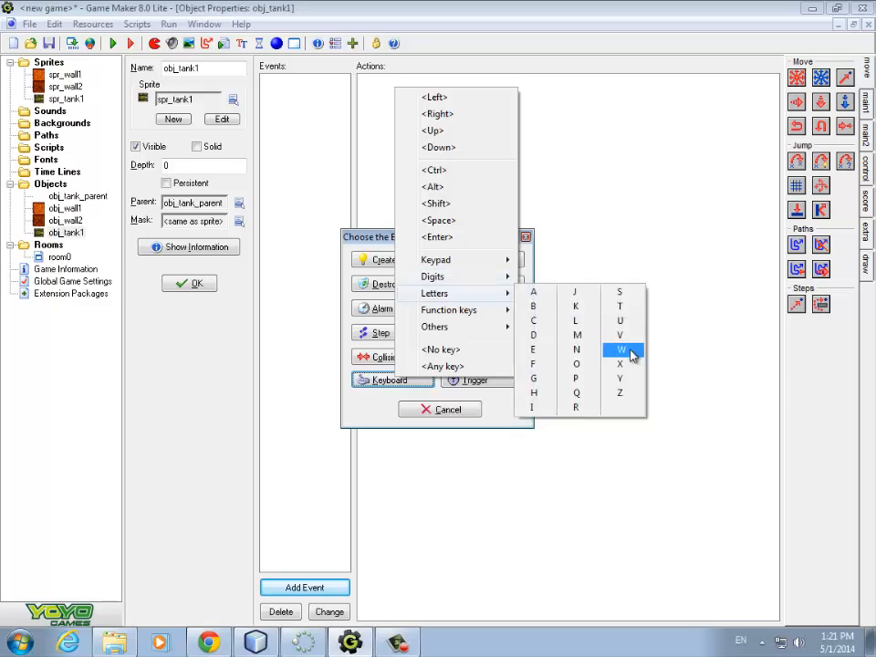
{"action": "left_click", "coordinate": [620, 349]}
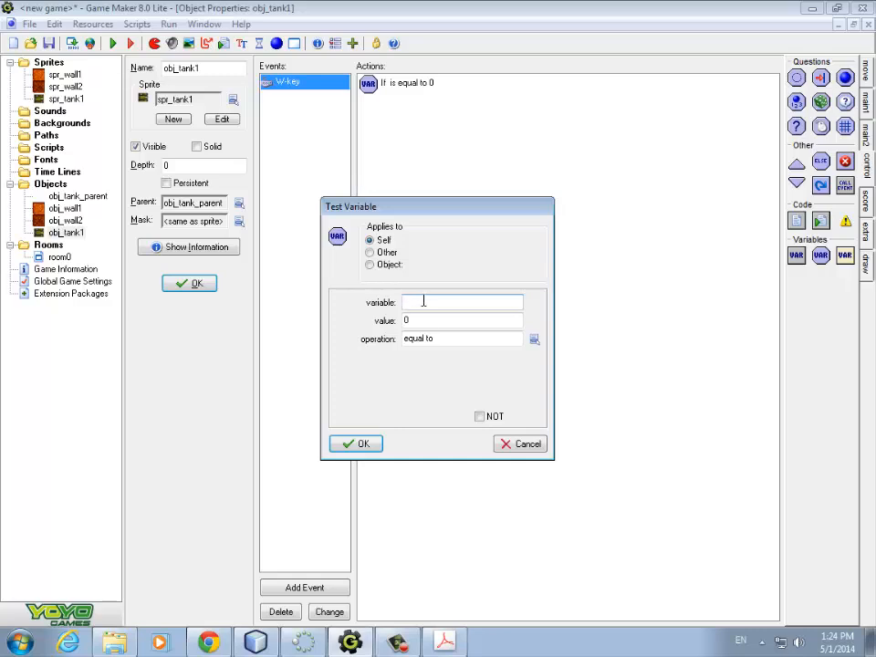
Step: Add a Test Variable action checking if speed is smaller than 8
{"action": "type", "text": "speed"}
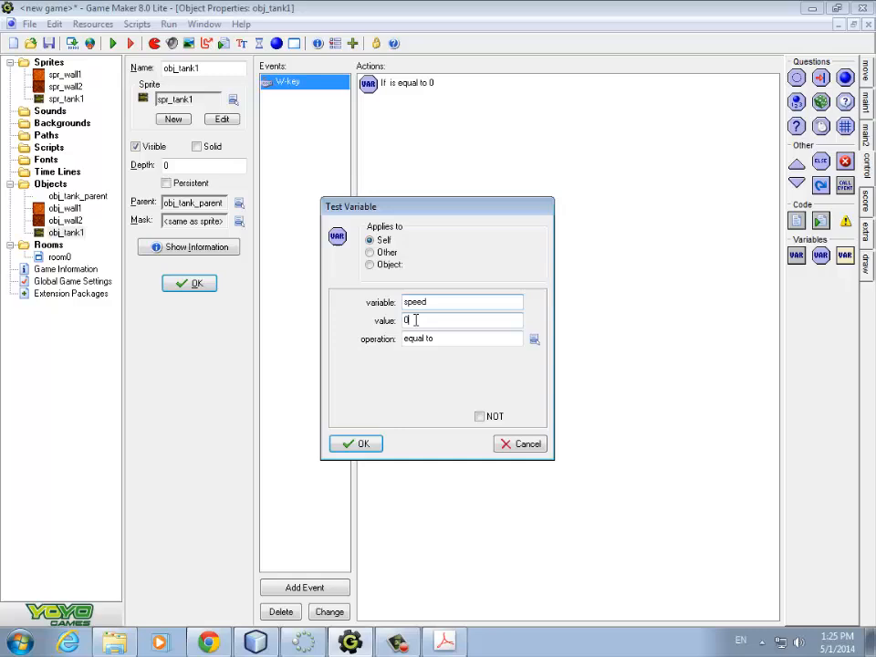
{"action": "type", "text": "8"}
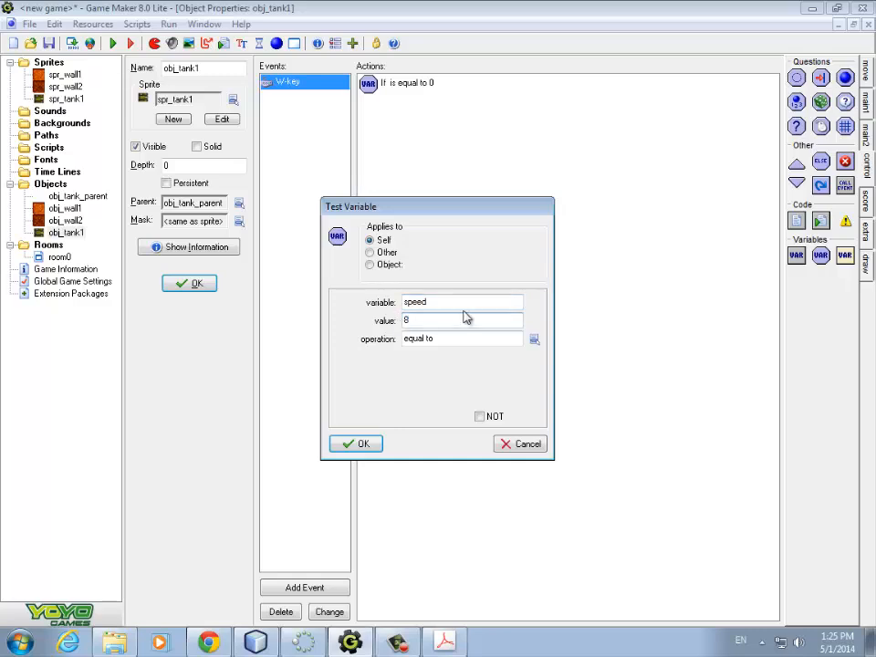
{"action": "left_click", "coordinate": [534, 338]}
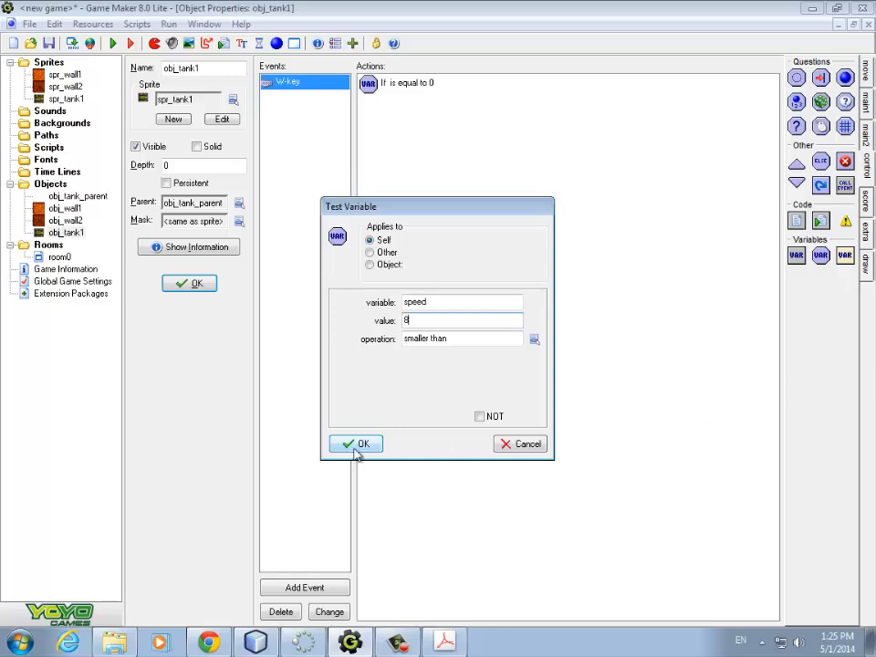
{"action": "left_click", "coordinate": [355, 444]}
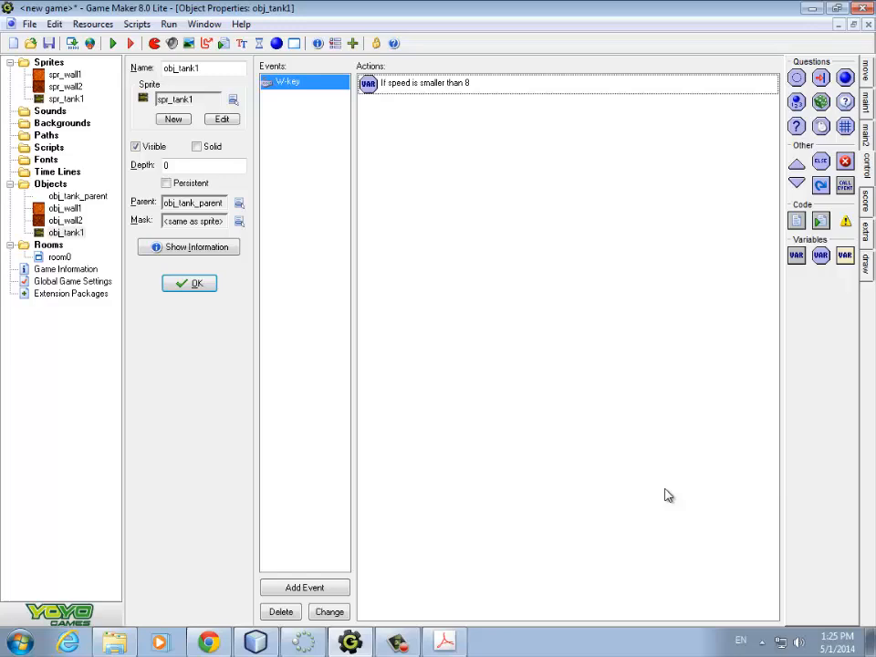
{"action": "mouse_move", "coordinate": [710, 340]}
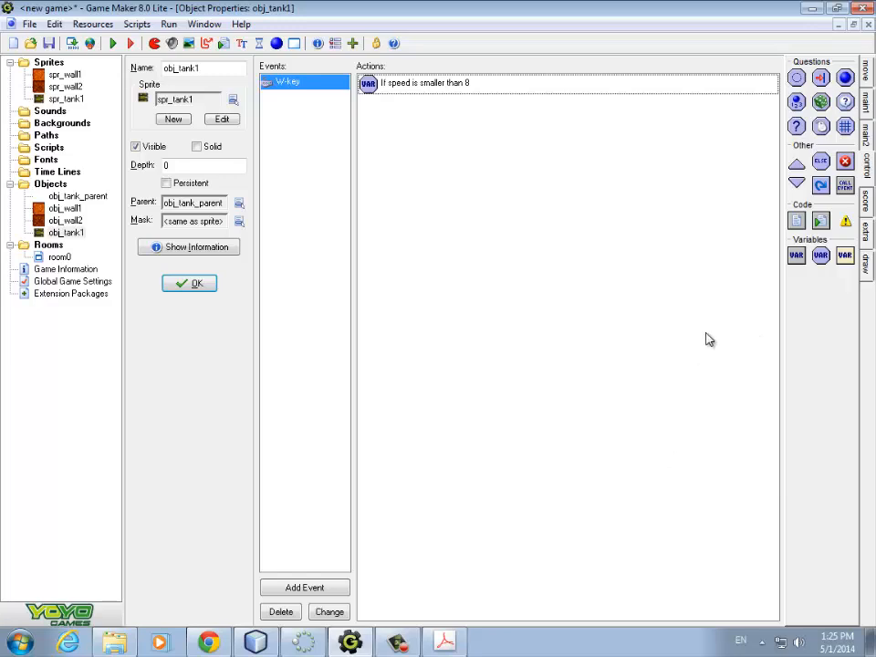
{"action": "mouse_move", "coordinate": [826, 251]}
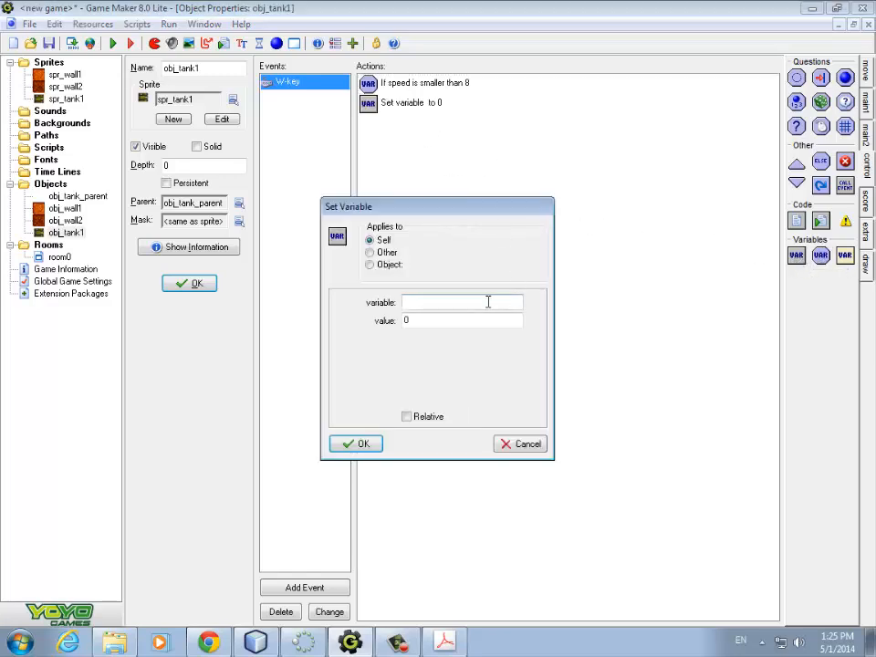
Step: Add a Set Variable action increasing speed by 1 relative
{"action": "type", "text": "speed"}
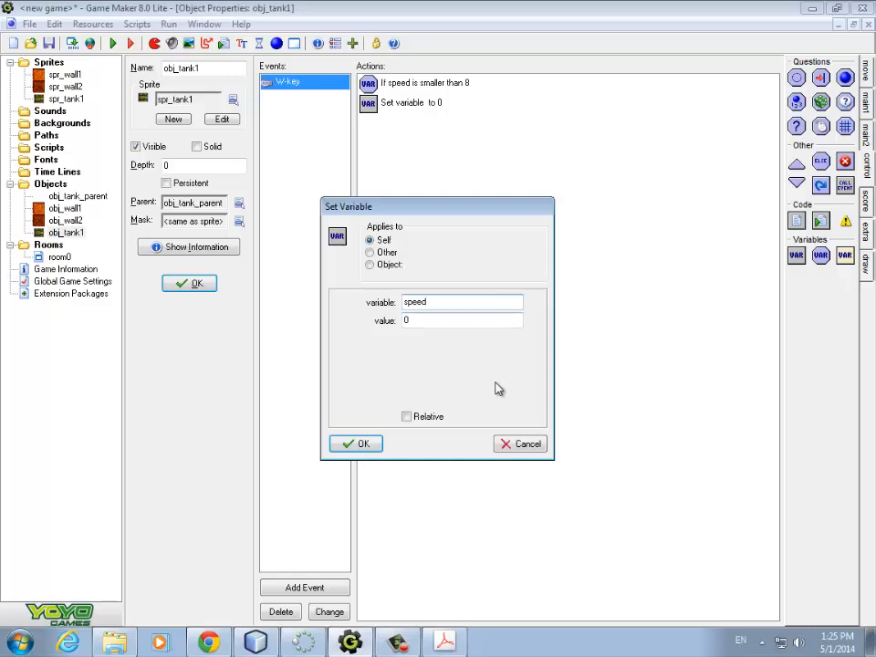
{"action": "left_click", "coordinate": [461, 319]}
{"action": "type", "text": "1"}
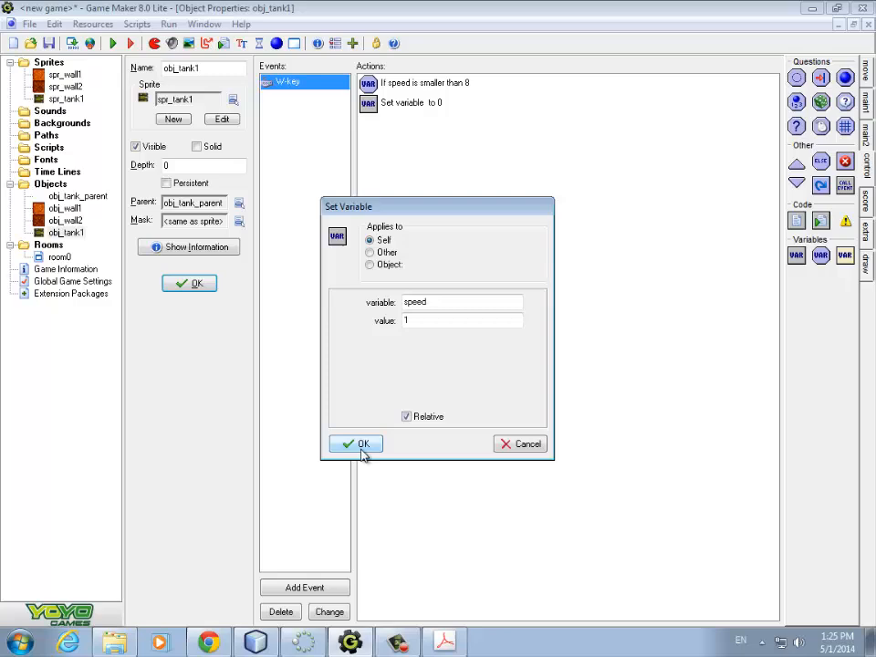
{"action": "left_click", "coordinate": [355, 444]}
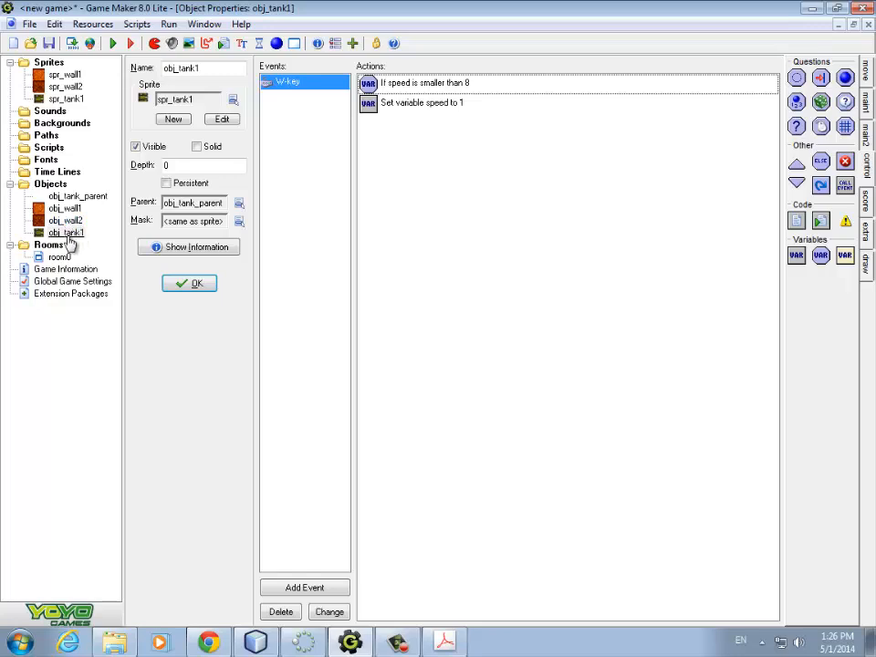
Step: Add a Create event to obj_tank1 that calls obj_tank_parent's inherited Create event
{"action": "left_click", "coordinate": [65, 233]}
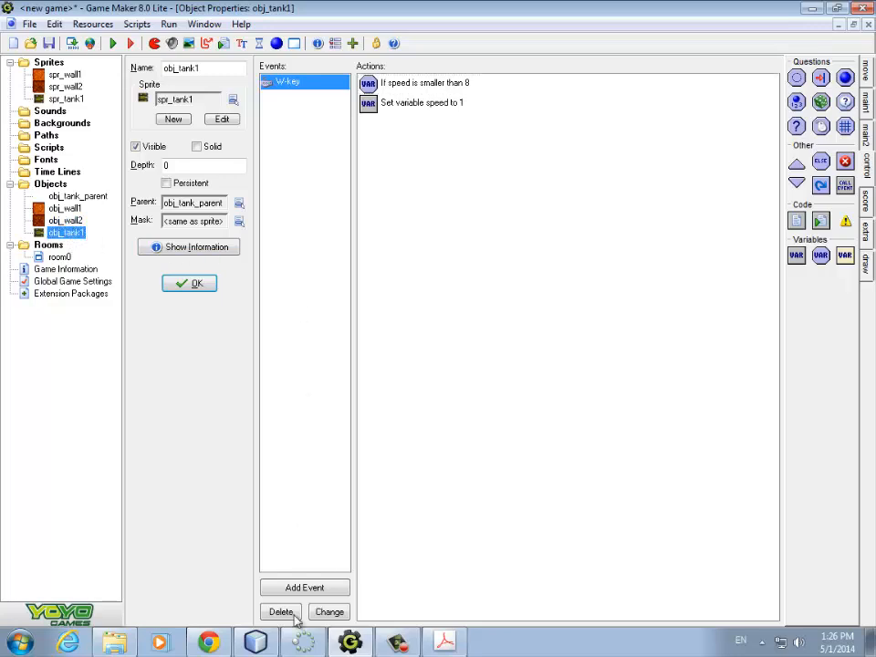
{"action": "left_click", "coordinate": [304, 587]}
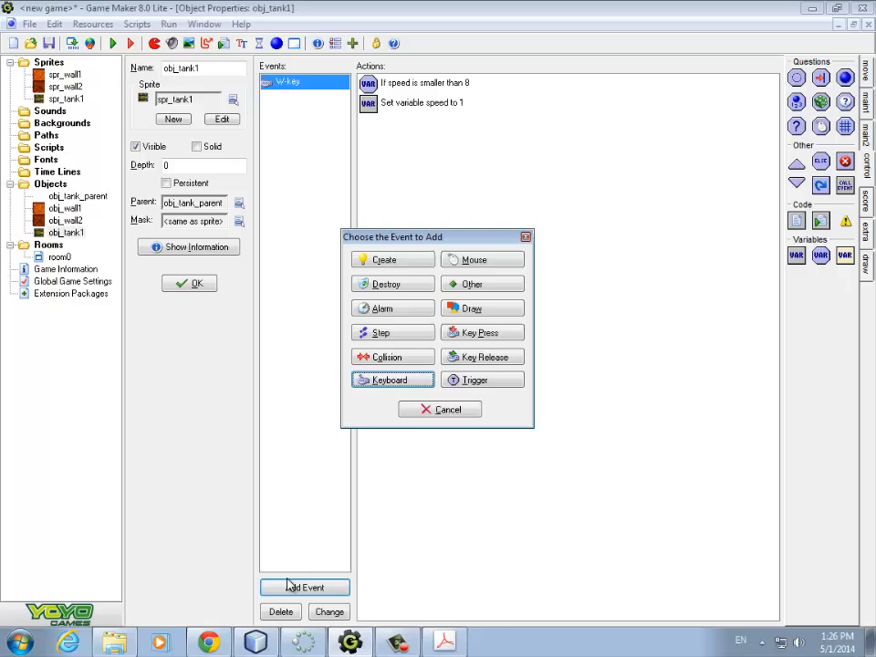
{"action": "left_click", "coordinate": [384, 259]}
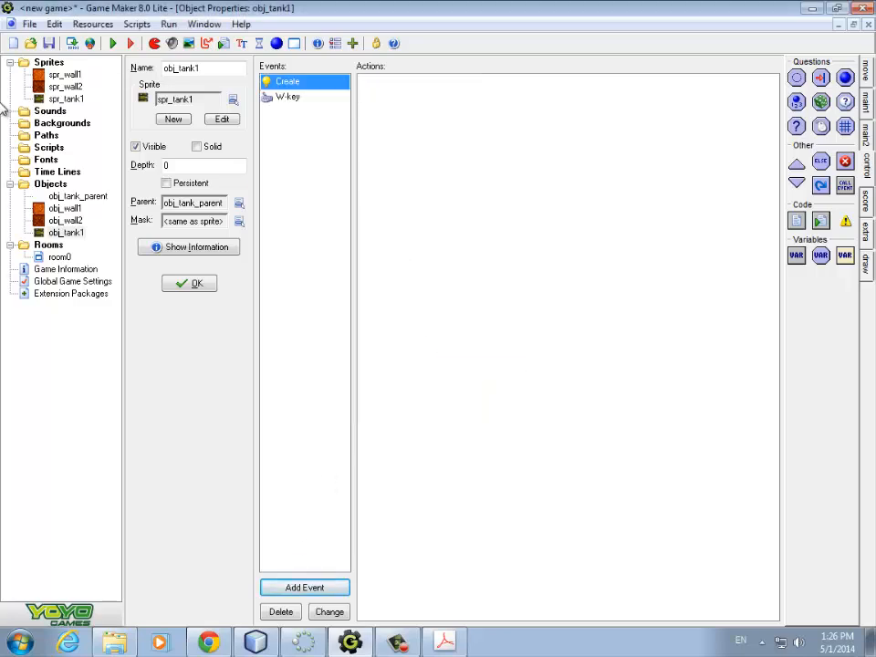
{"action": "left_click", "coordinate": [77, 196]}
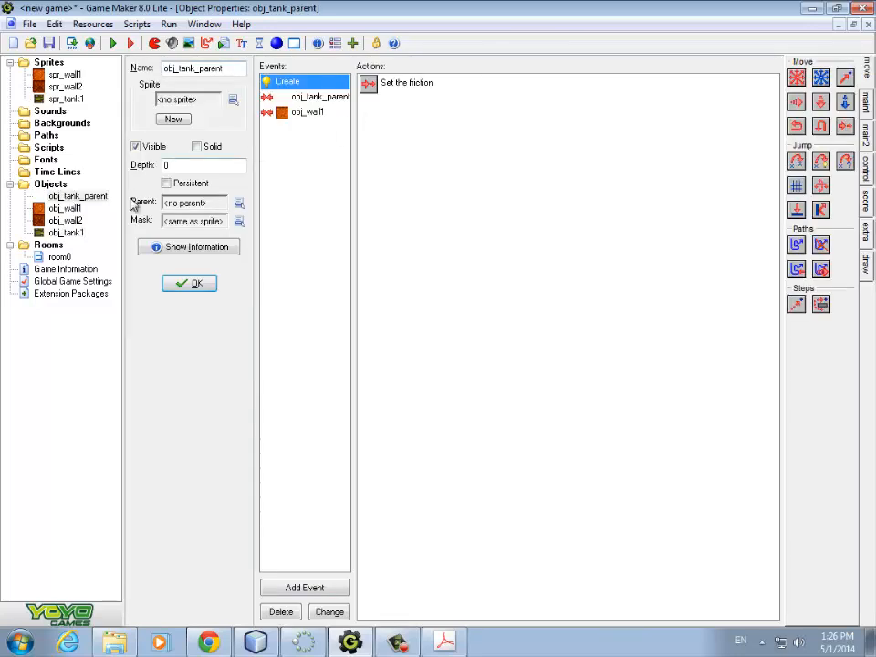
{"action": "double_click", "coordinate": [64, 232]}
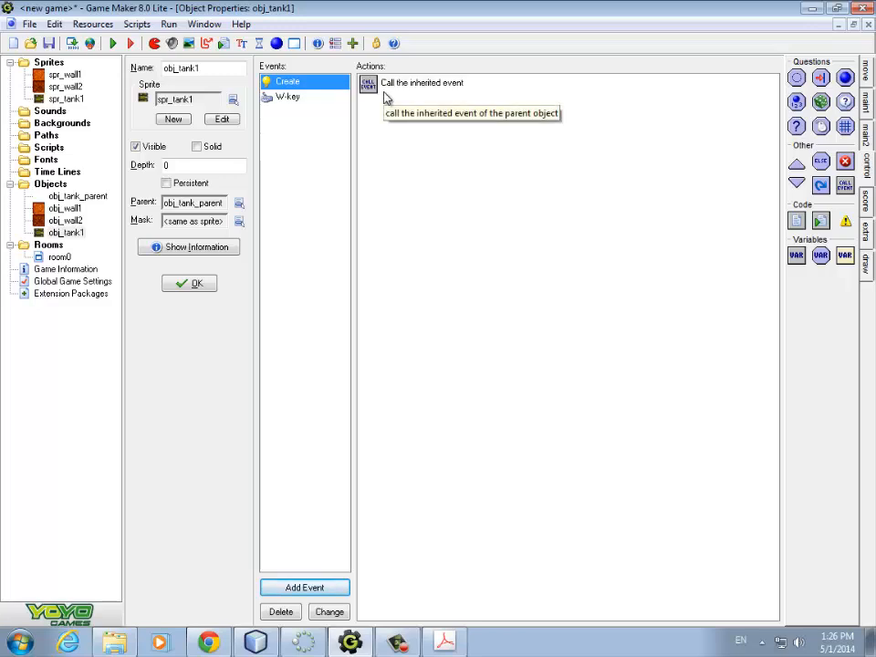
{"action": "mouse_move", "coordinate": [395, 108]}
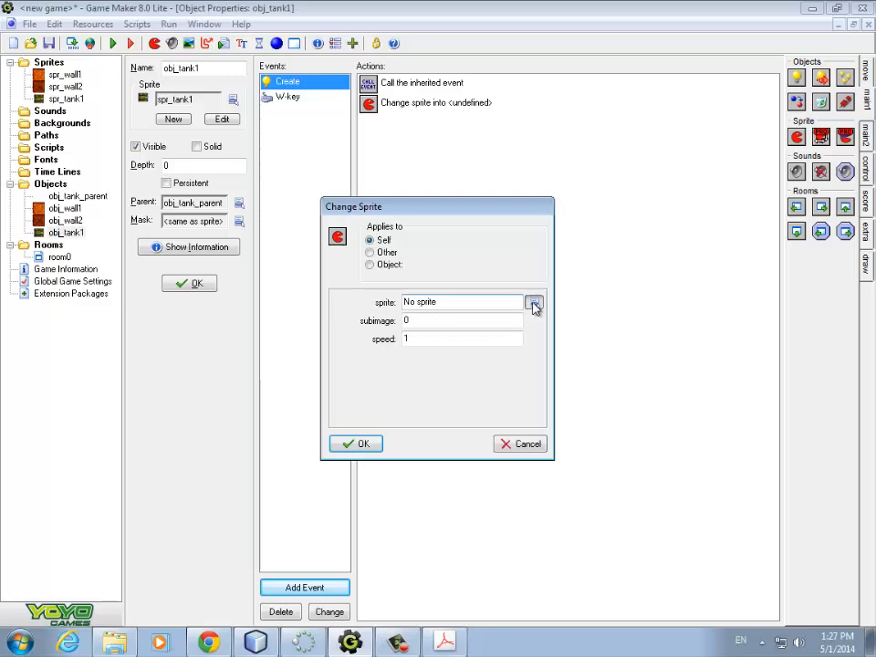
Step: Add a Change Sprite action using spr_tank1 with animation speed 0
{"action": "left_click", "coordinate": [535, 302]}
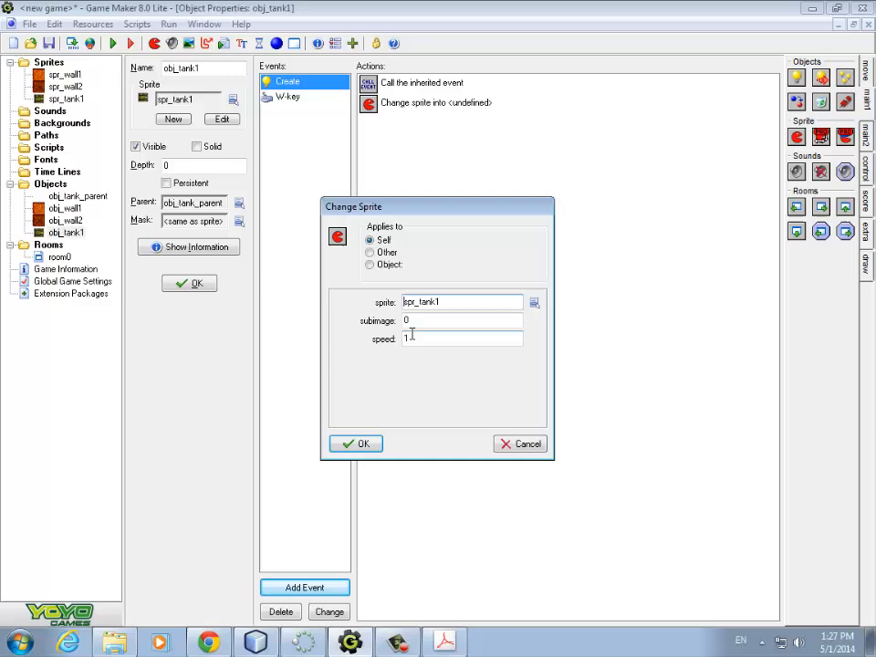
{"action": "left_click", "coordinate": [461, 338]}
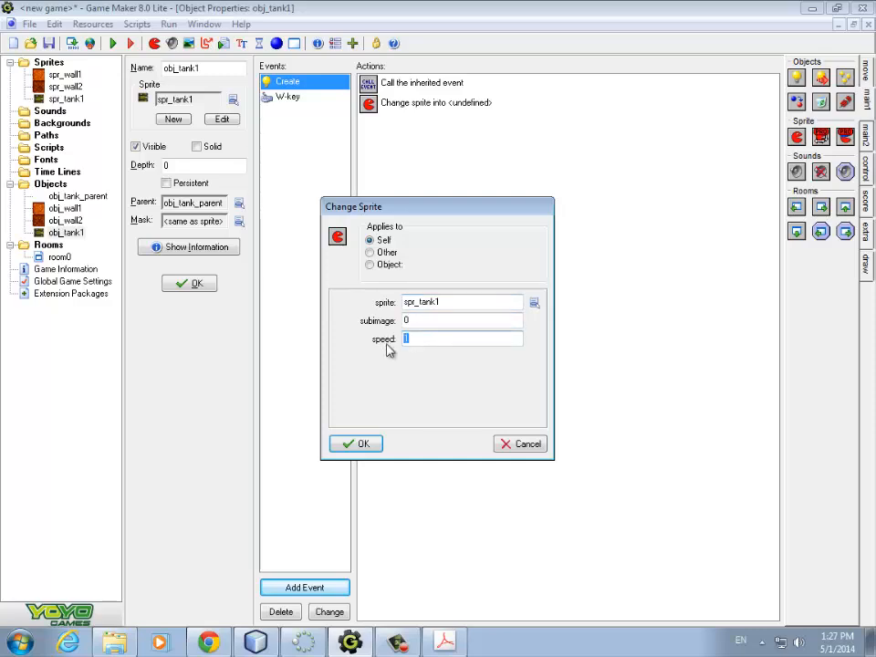
{"action": "type", "text": "0"}
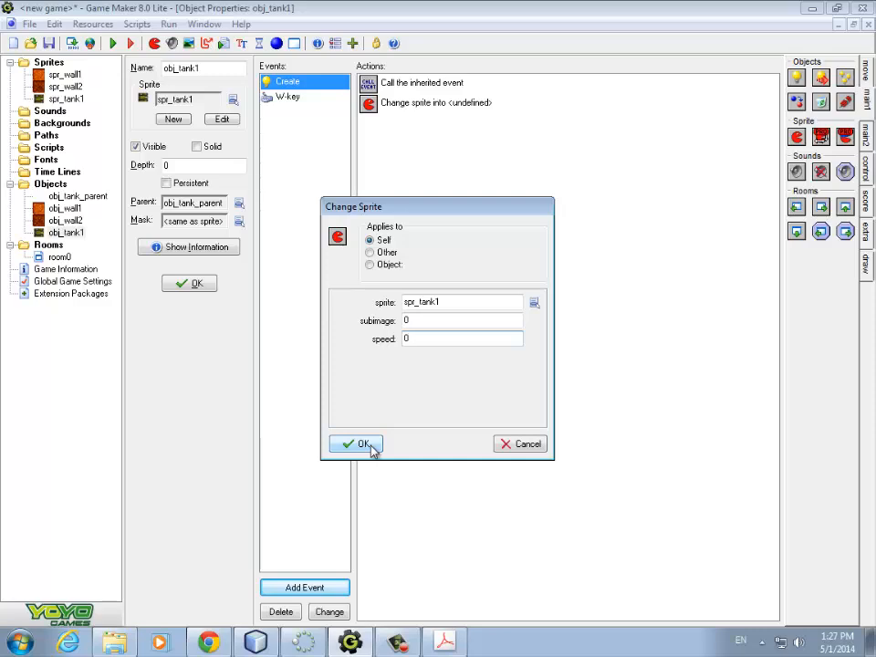
{"action": "left_click", "coordinate": [355, 444]}
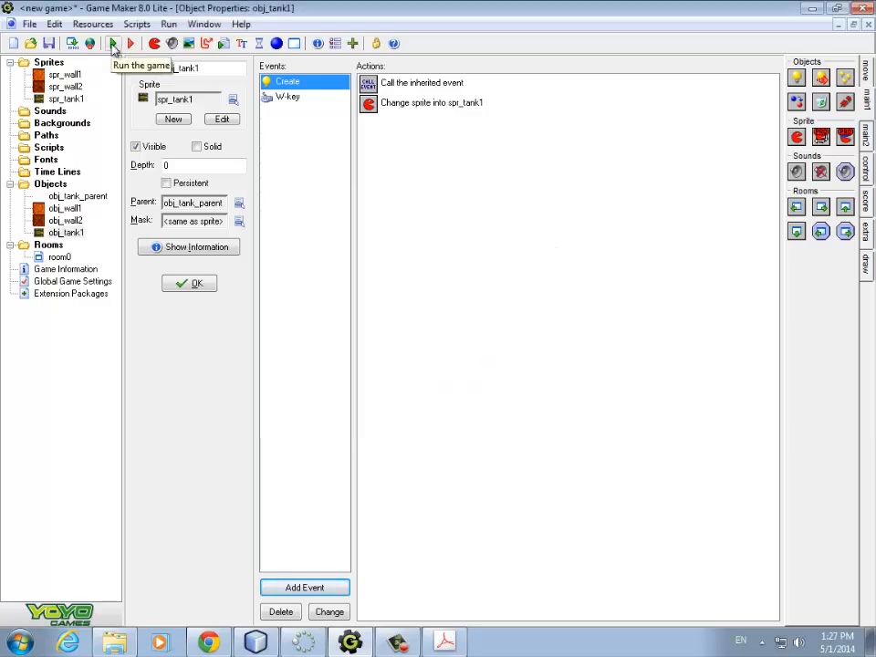
{"action": "left_click", "coordinate": [113, 43]}
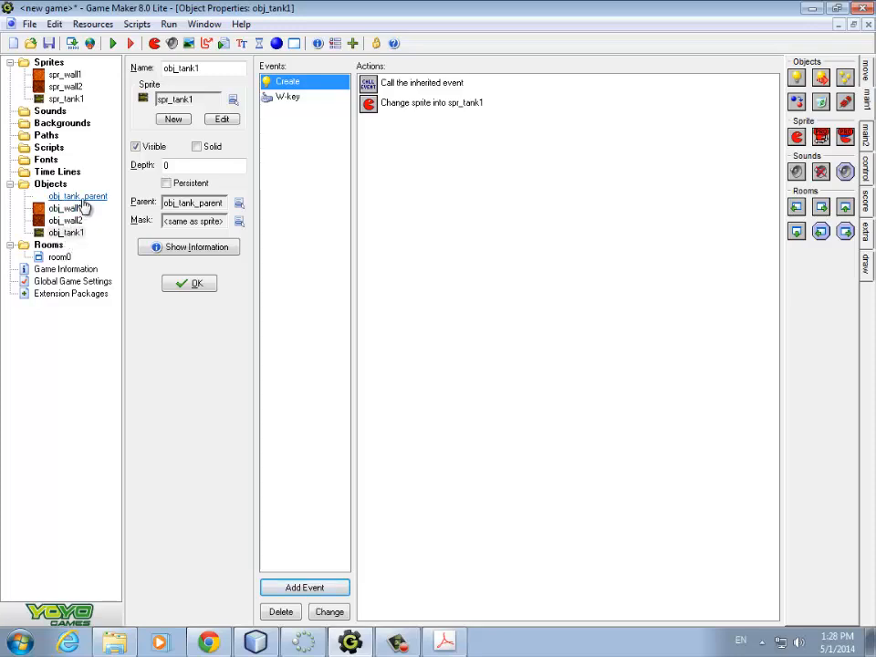
{"action": "mouse_move", "coordinate": [96, 202]}
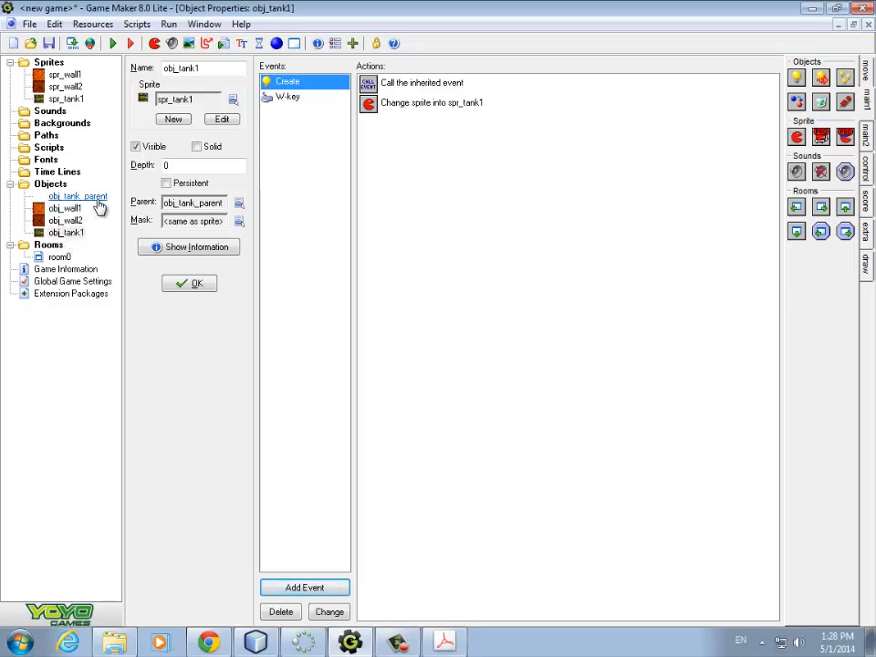
{"action": "left_click", "coordinate": [67, 232]}
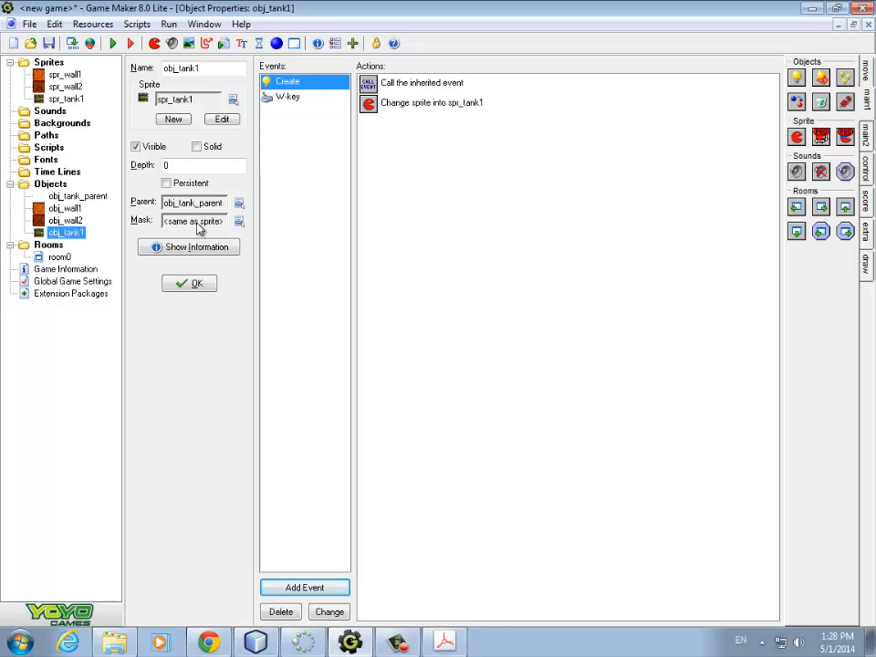